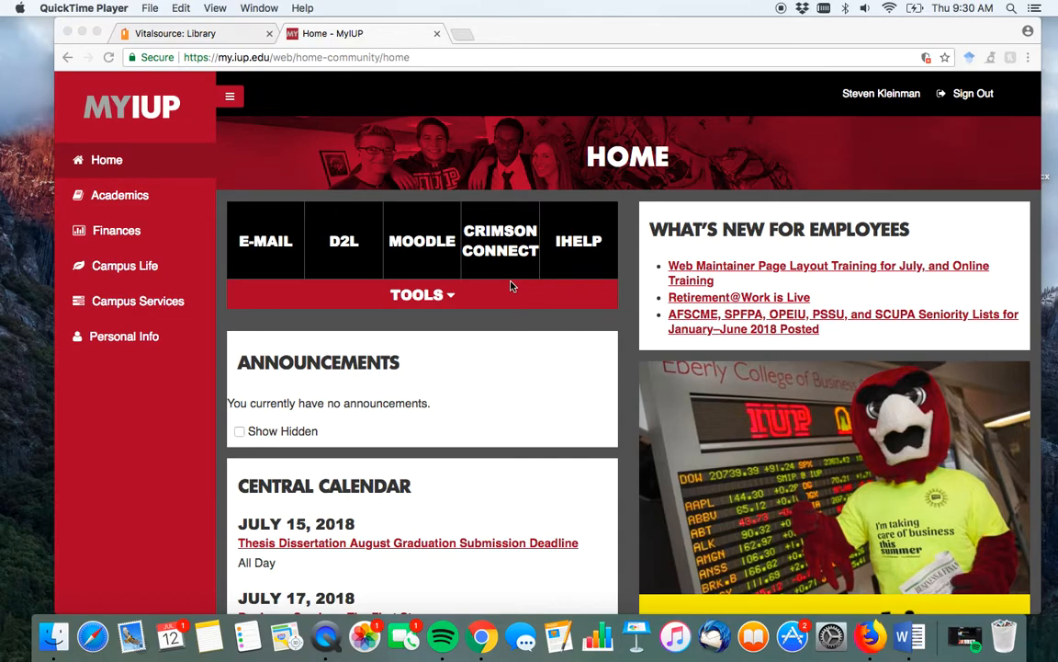
pyautogui.moveTo(504, 117)
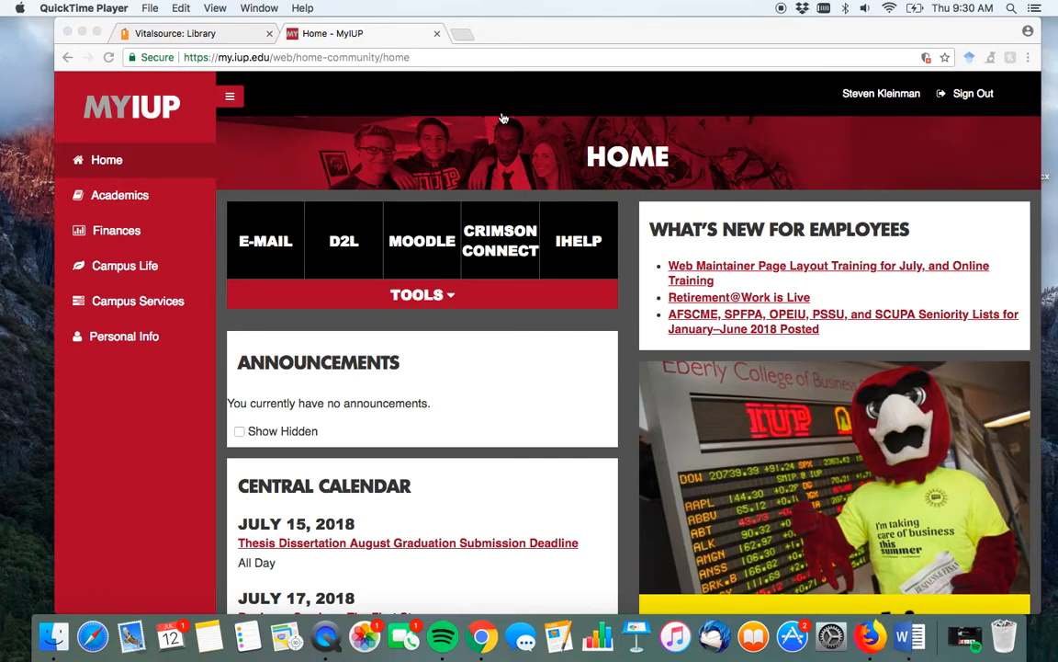
# - Go to the MyIUP Academics page and scroll down to its Library box of search links
pyautogui.scroll(-3)
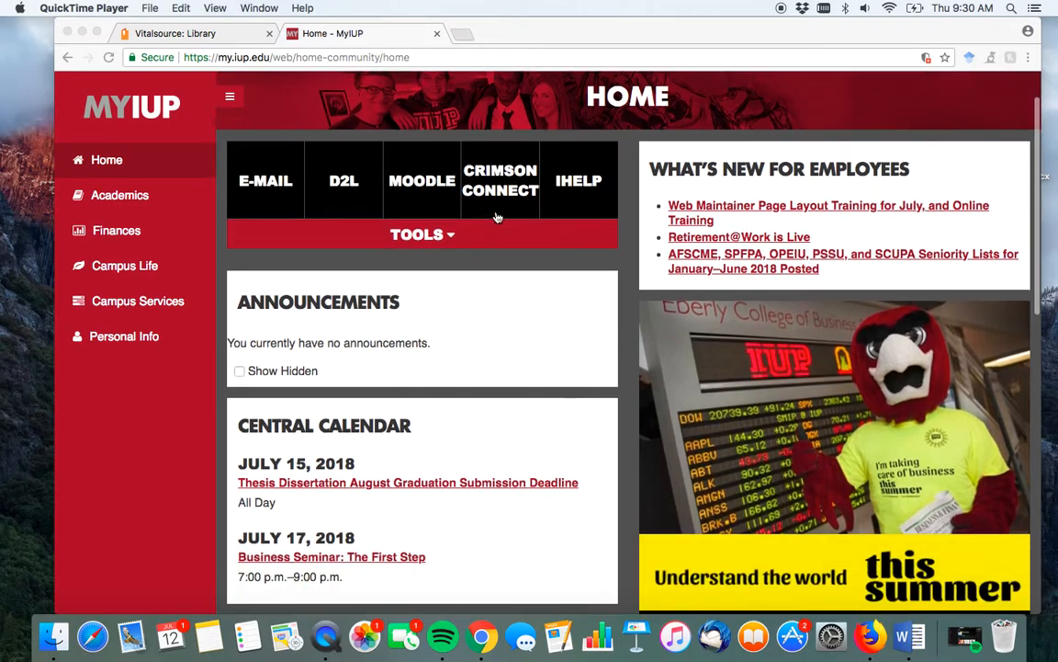
pyautogui.scroll(-3)
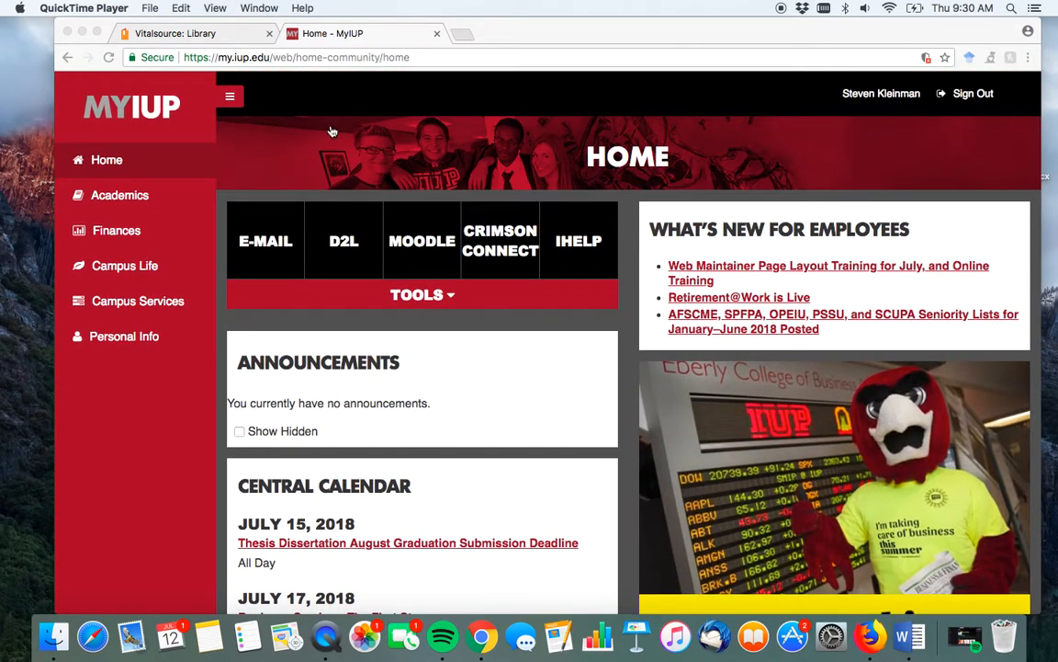
pyautogui.moveTo(236, 198)
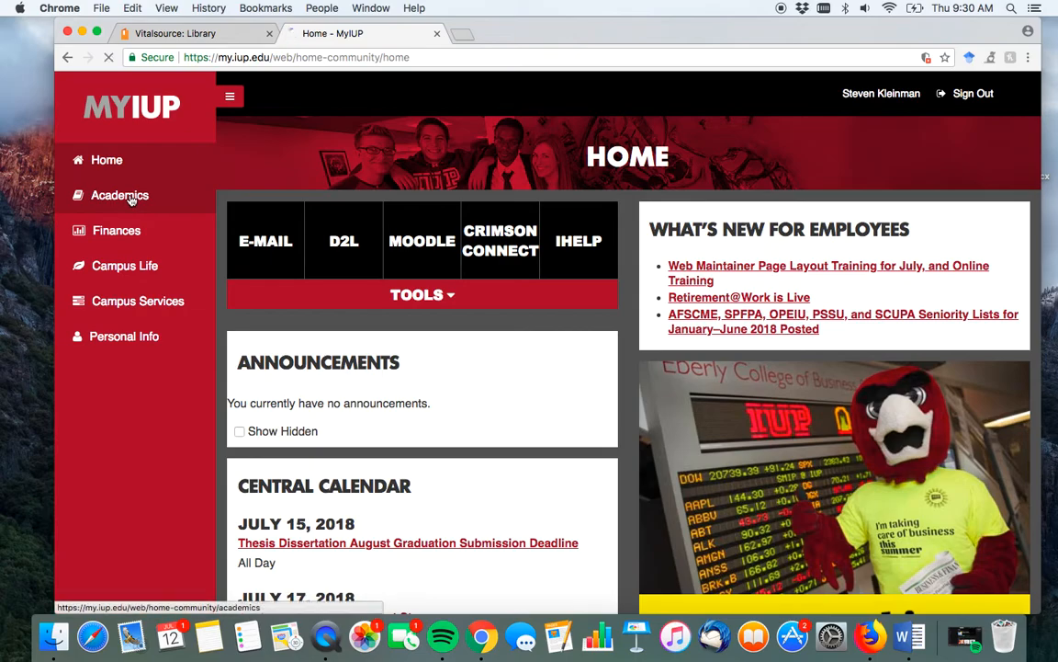
pyautogui.click(120, 195)
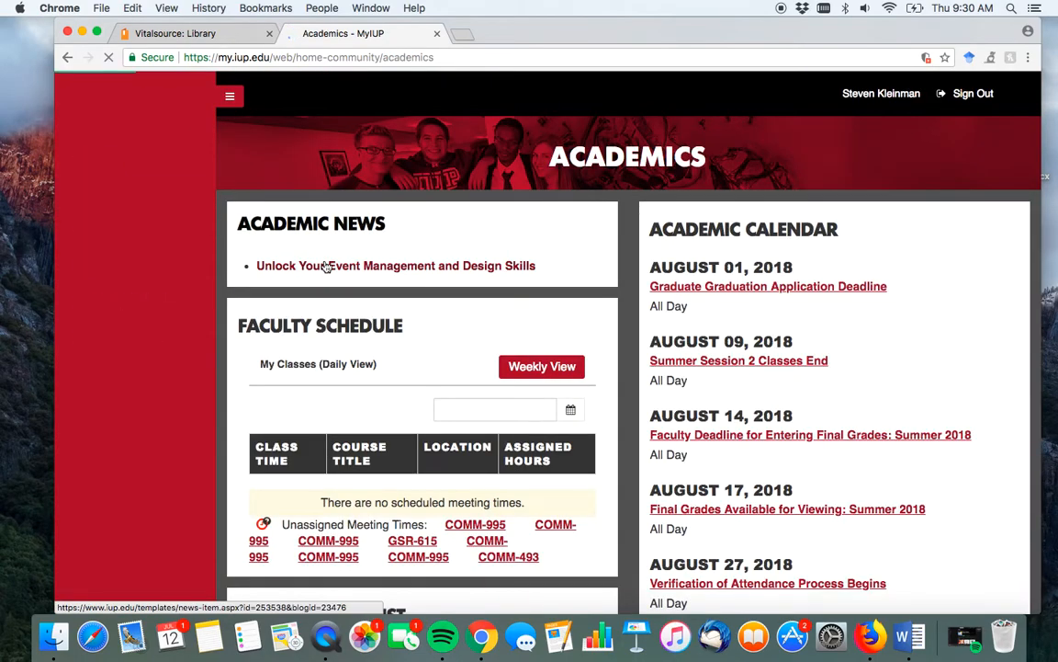
pyautogui.scroll(-3)
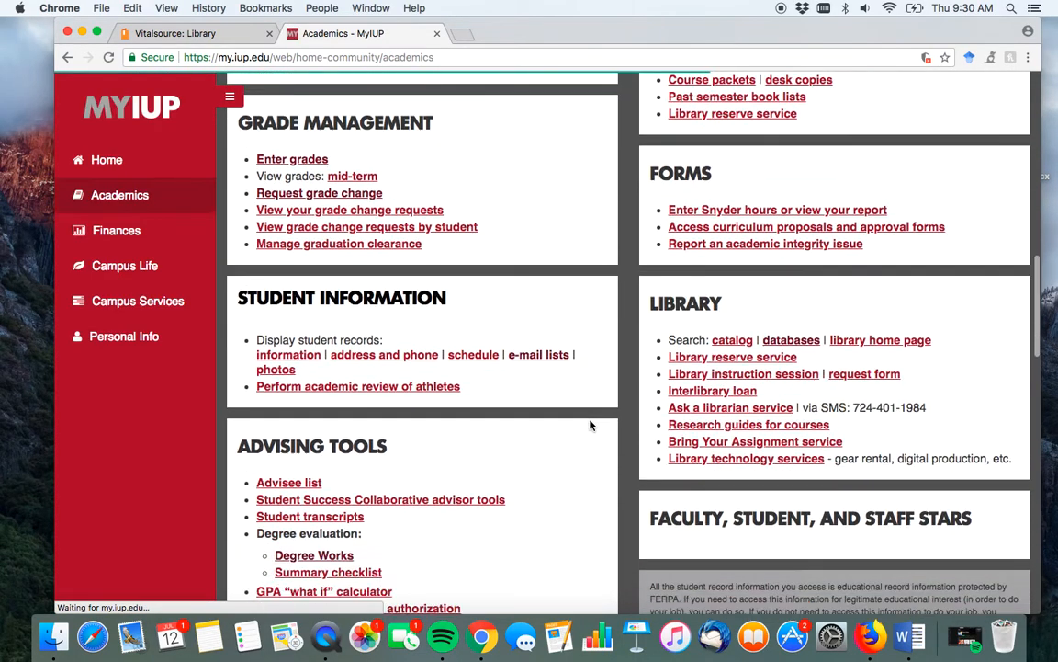
pyautogui.scroll(-3)
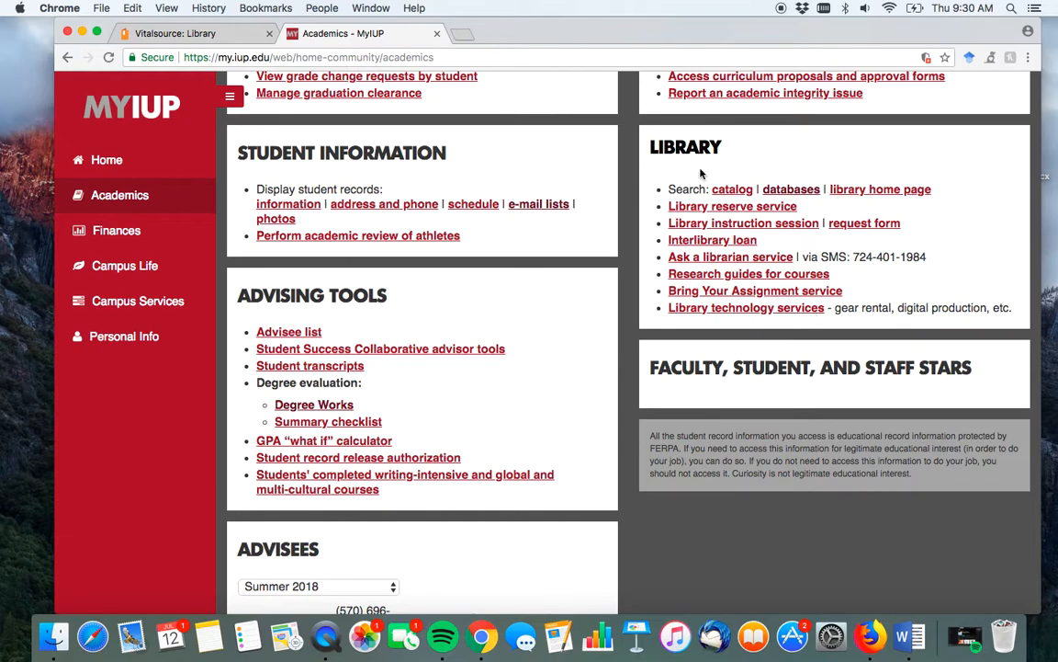
pyautogui.moveTo(790, 189)
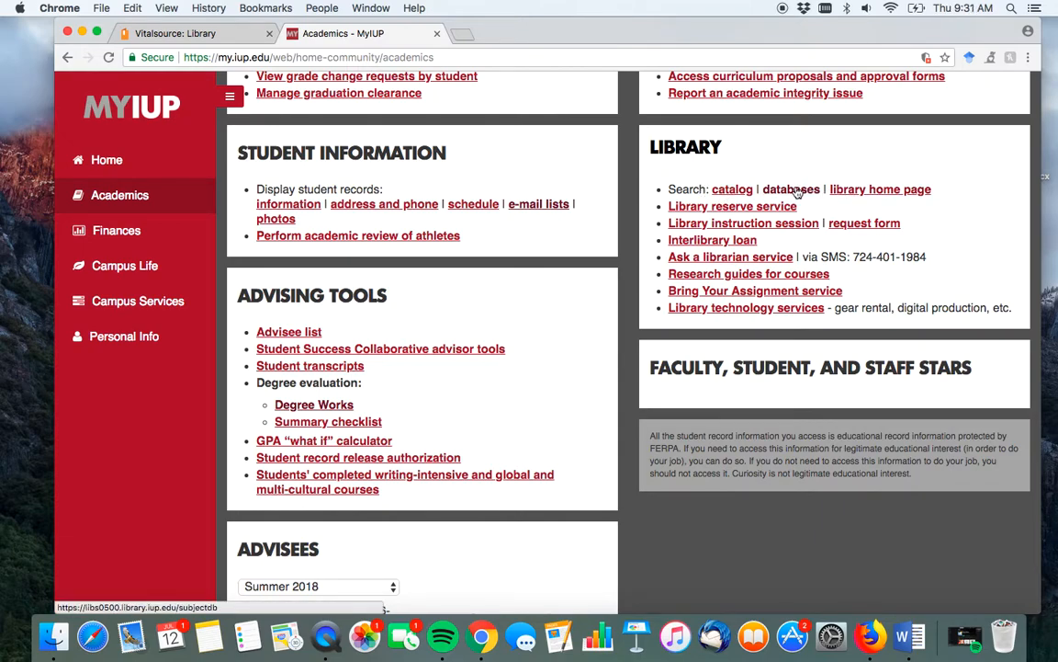
# - Open the library's Databases listing in a new tab and browse the alphabetical subject list back to the top
pyautogui.click(790, 189)
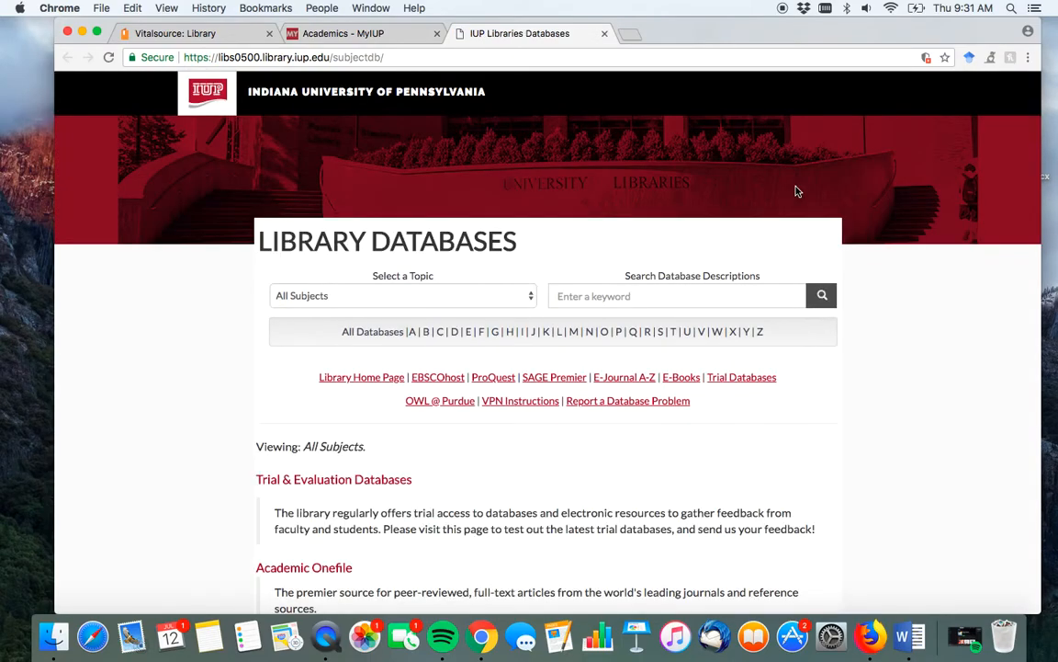
pyautogui.moveTo(749, 327)
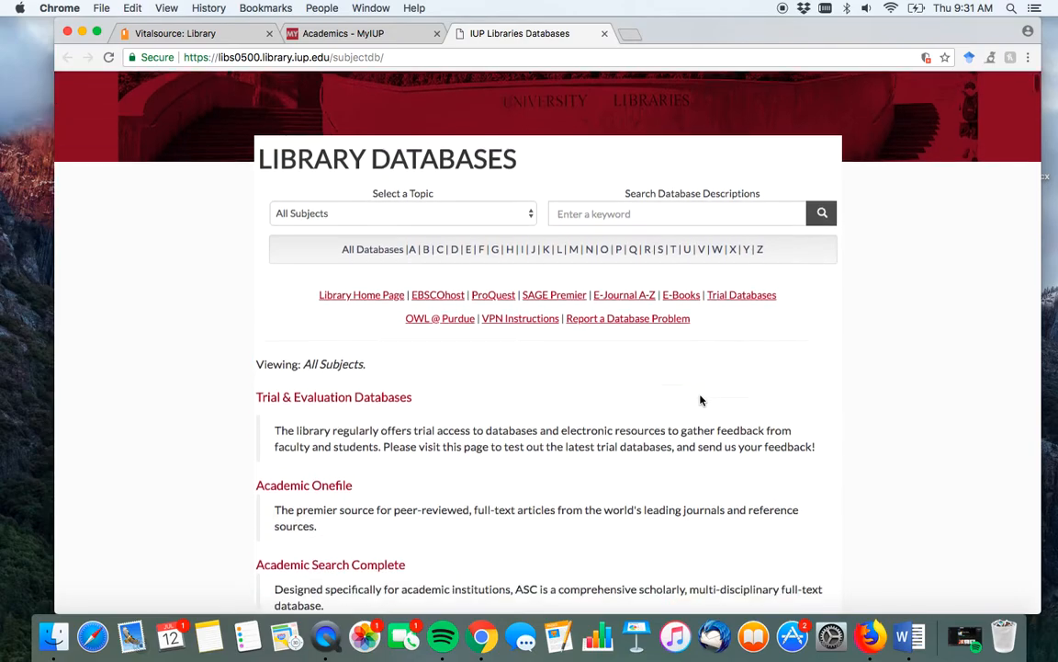
pyautogui.scroll(-3)
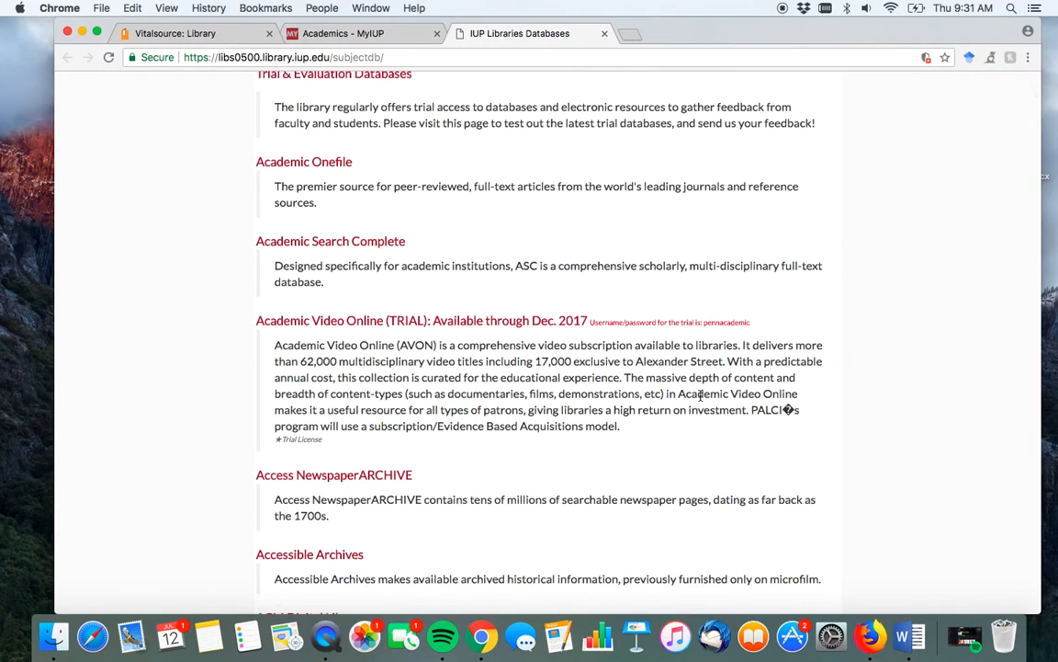
pyautogui.scroll(-3)
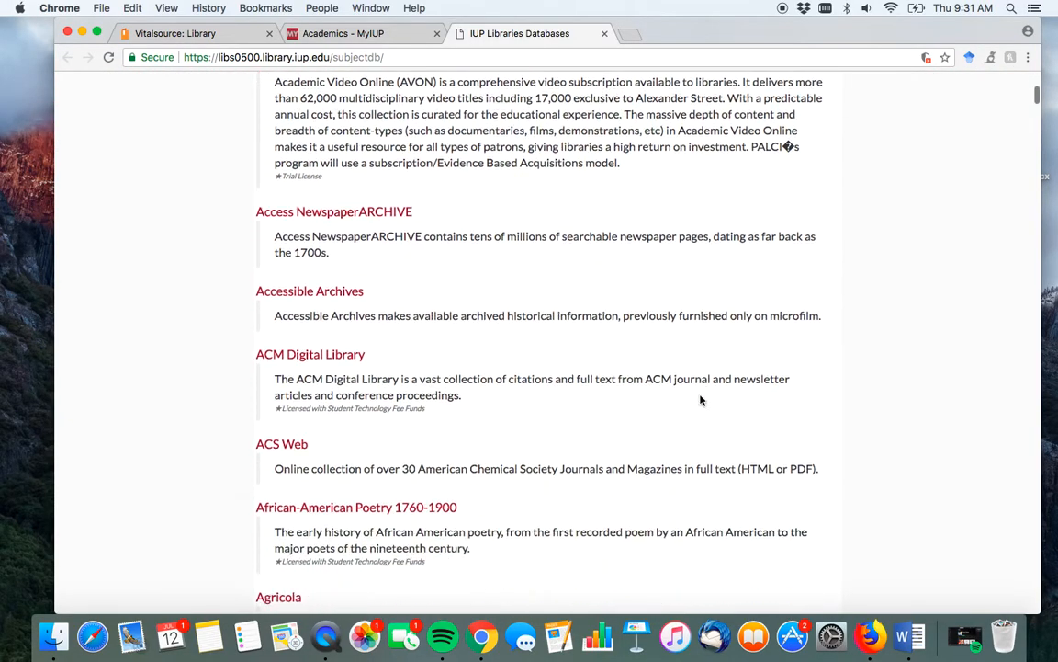
pyautogui.scroll(-3)
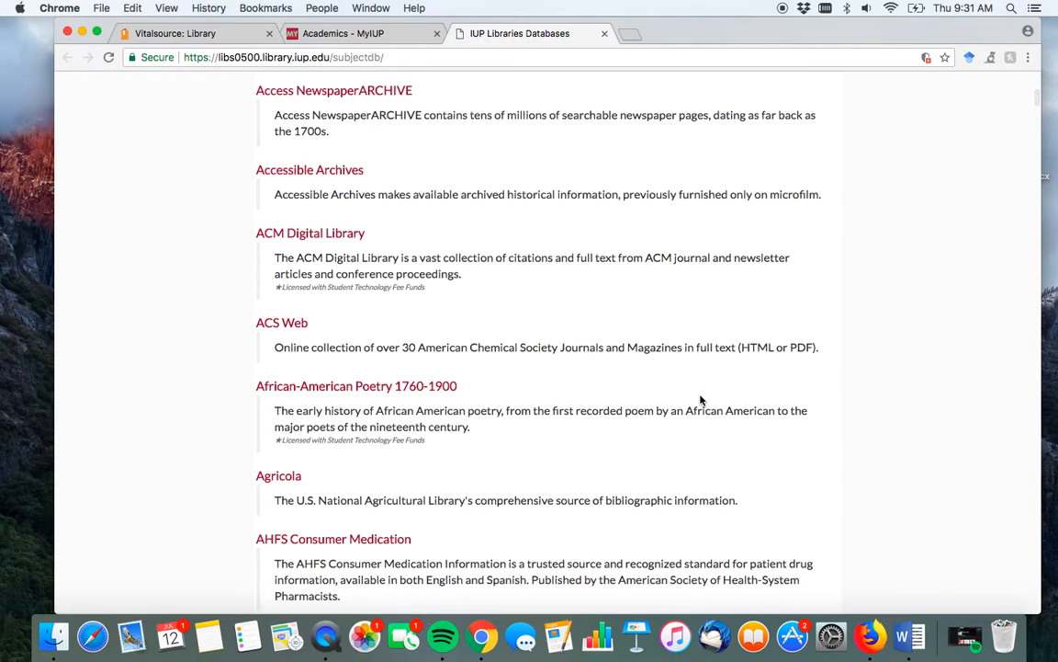
pyautogui.scroll(-3)
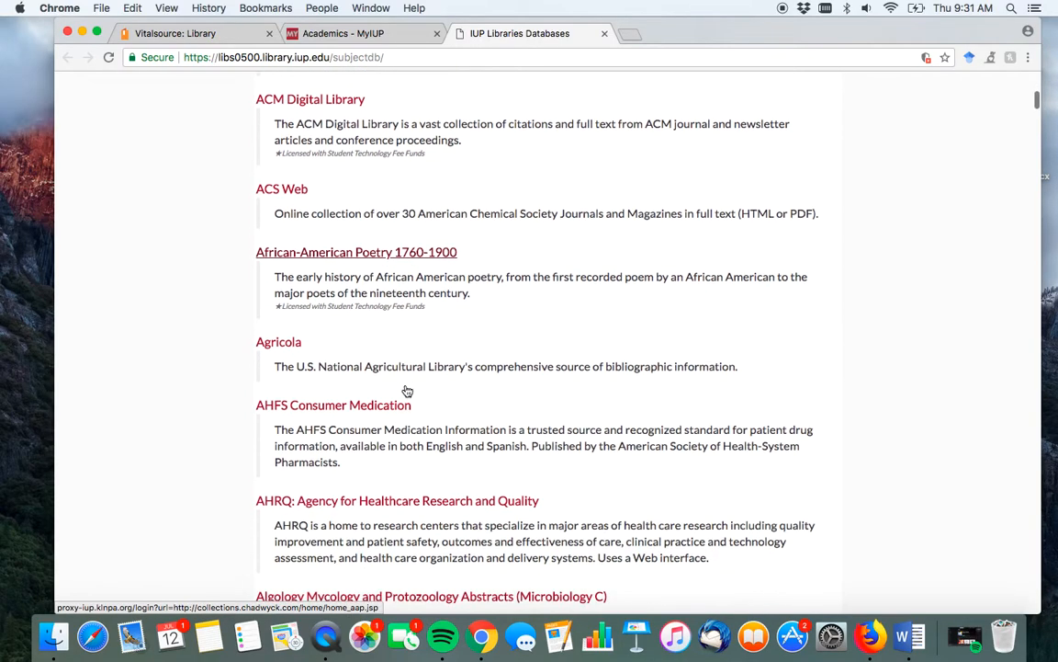
pyautogui.scroll(-3)
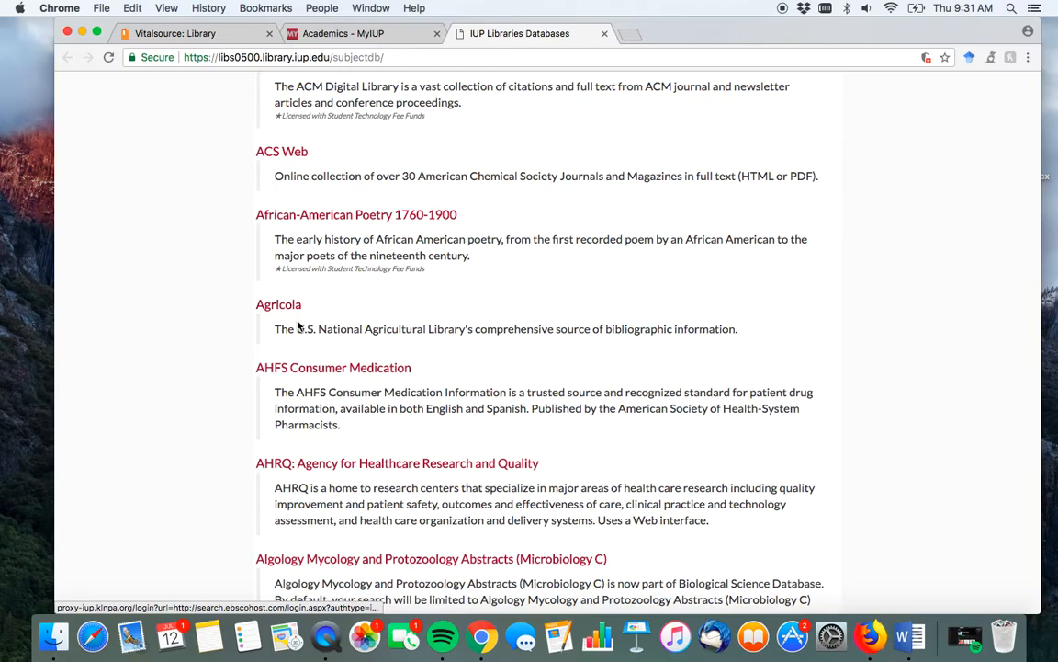
pyautogui.moveTo(301, 327)
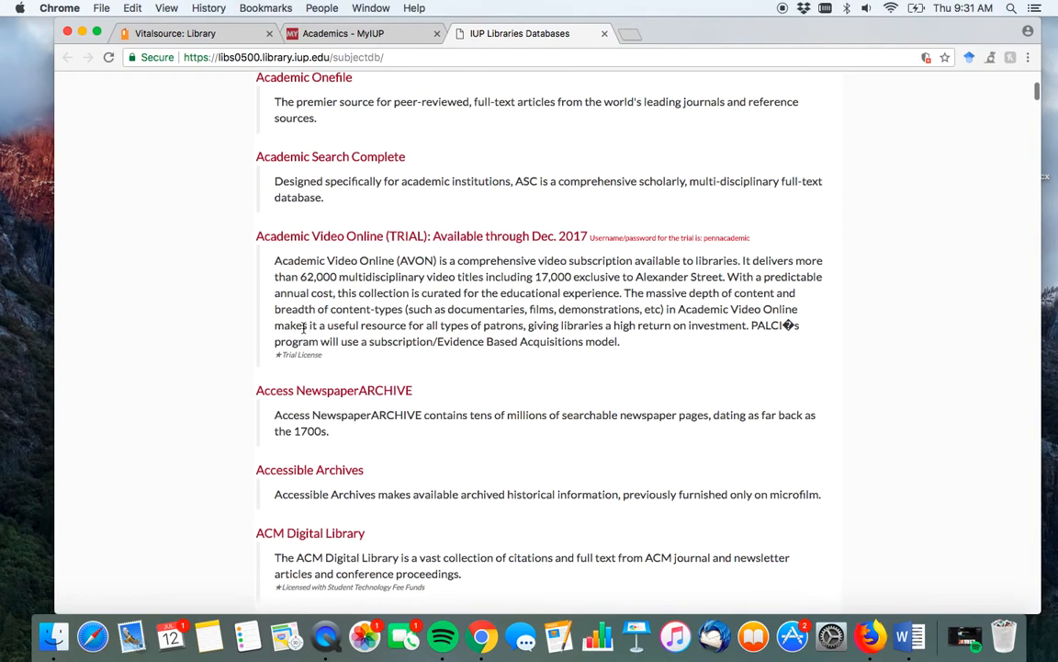
pyautogui.scroll(3)
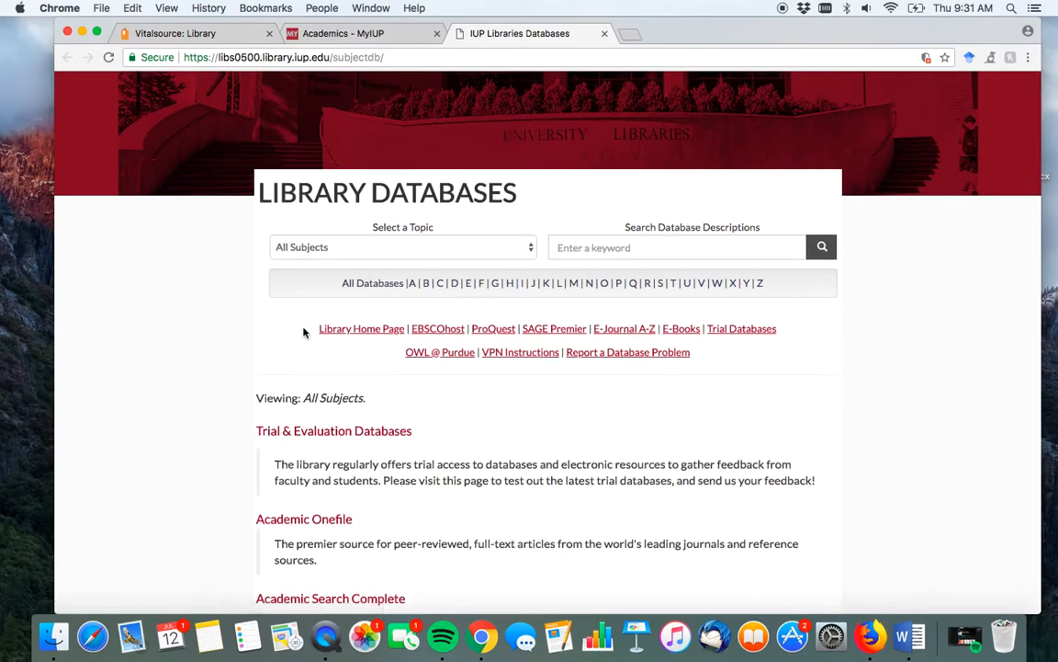
pyautogui.moveTo(437, 327)
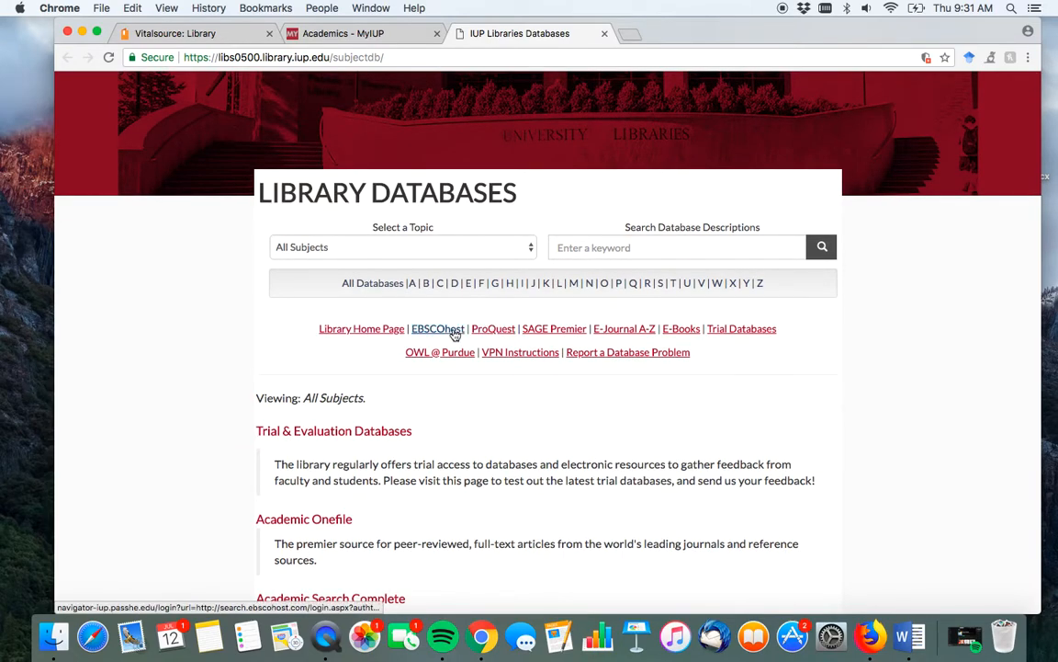
# - Enter EBSCOhost, check 'Select / deselect all' on Choose Databases and continue with every database
pyautogui.click(437, 327)
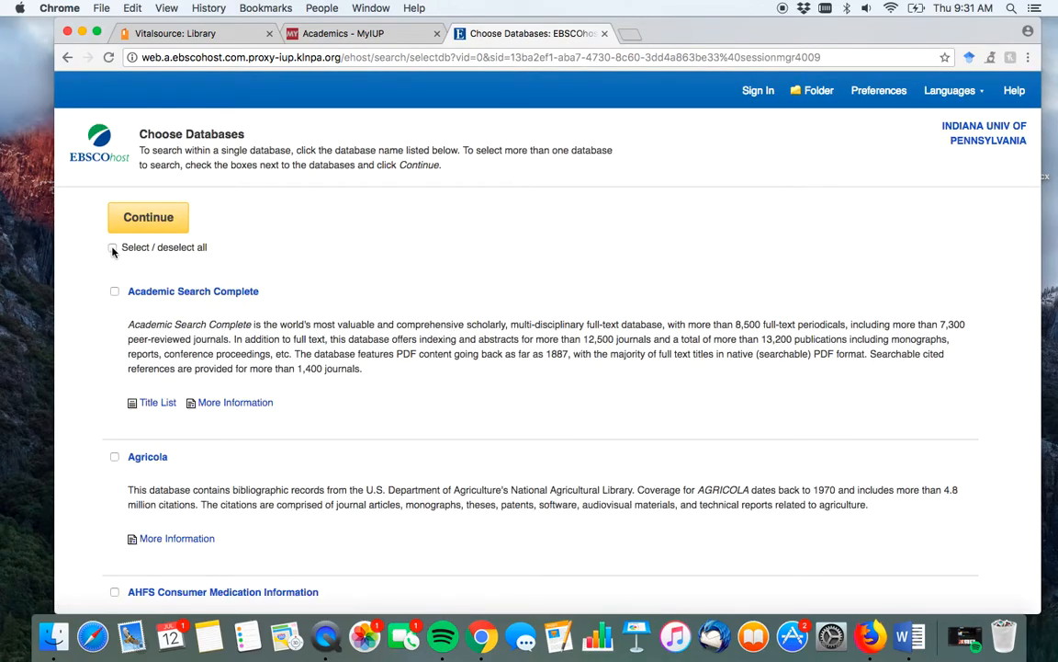
pyautogui.click(114, 250)
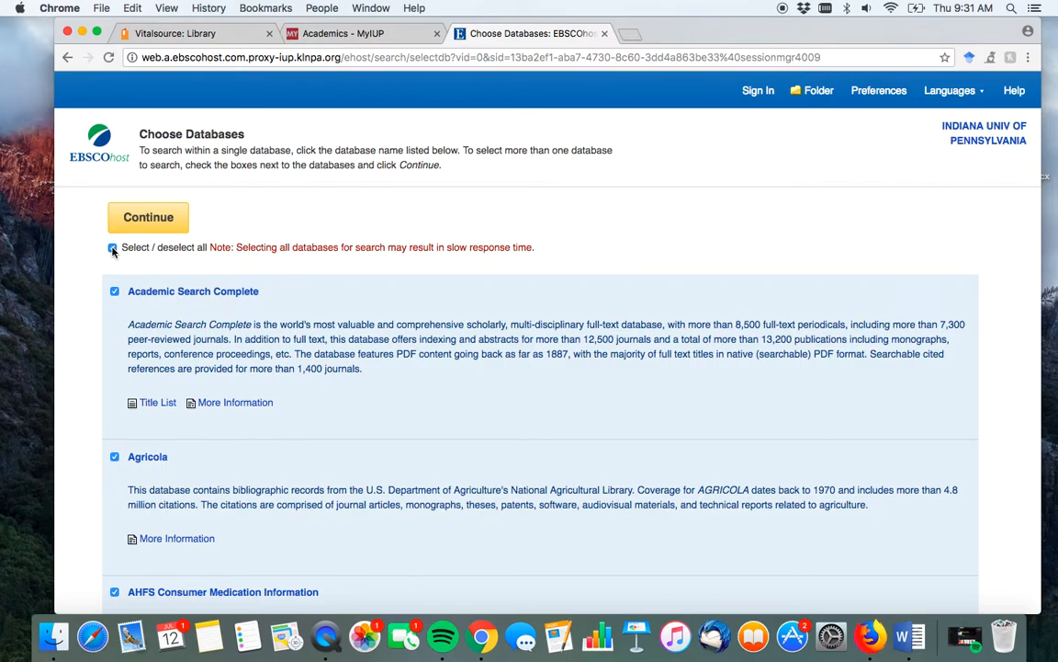
pyautogui.click(112, 246)
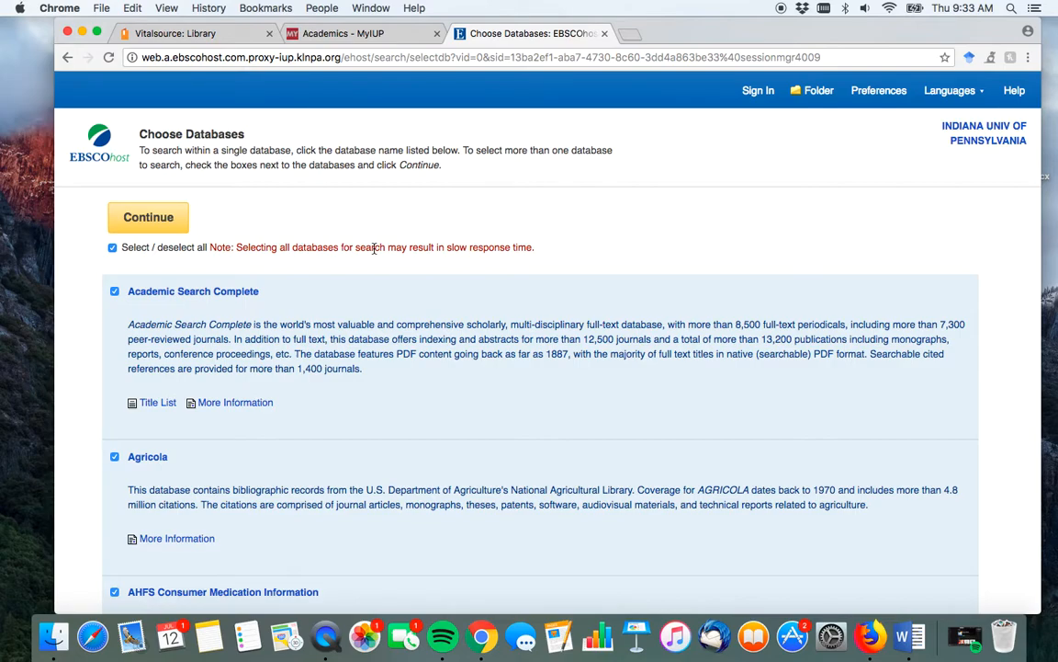
pyautogui.click(147, 217)
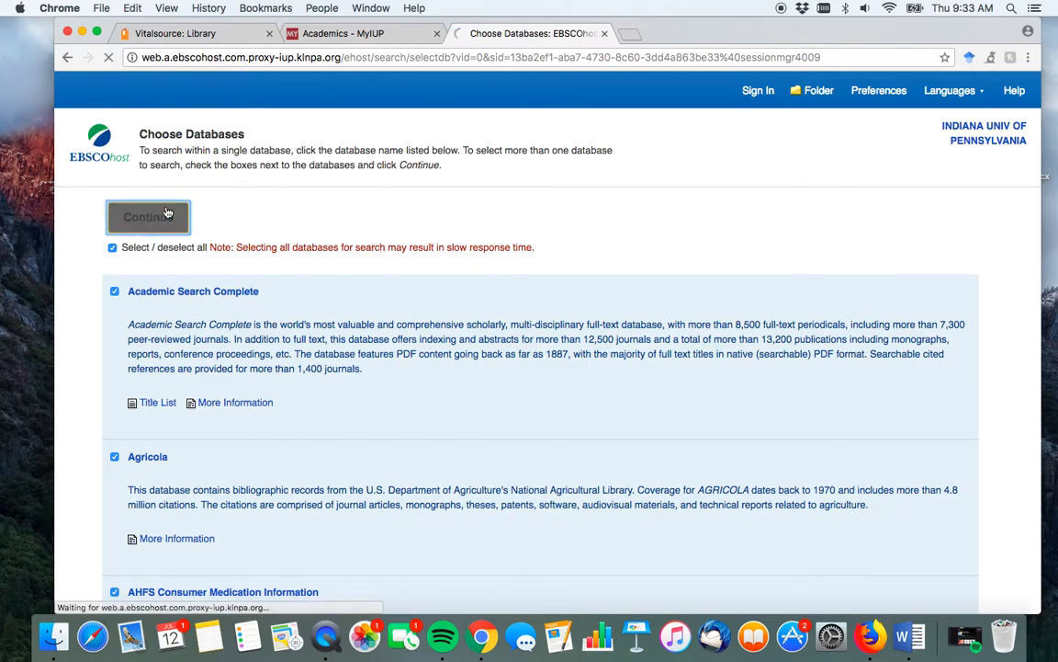
# - Move from EBSCOhost Basic Search to the Advanced Search form with three search rows
pyautogui.click(147, 217)
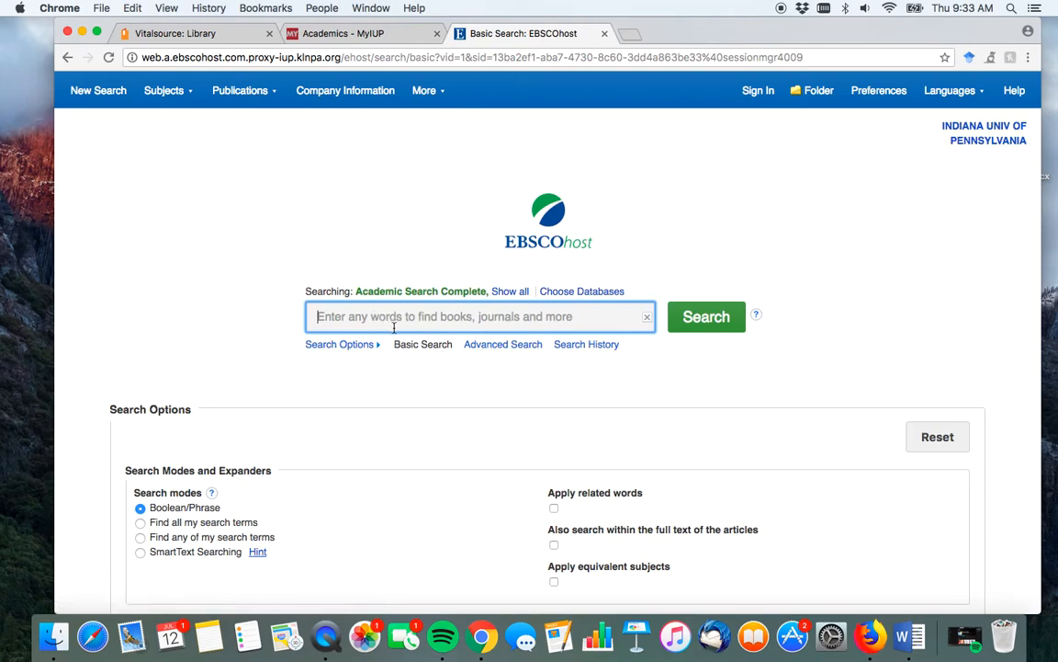
pyautogui.scroll(-3)
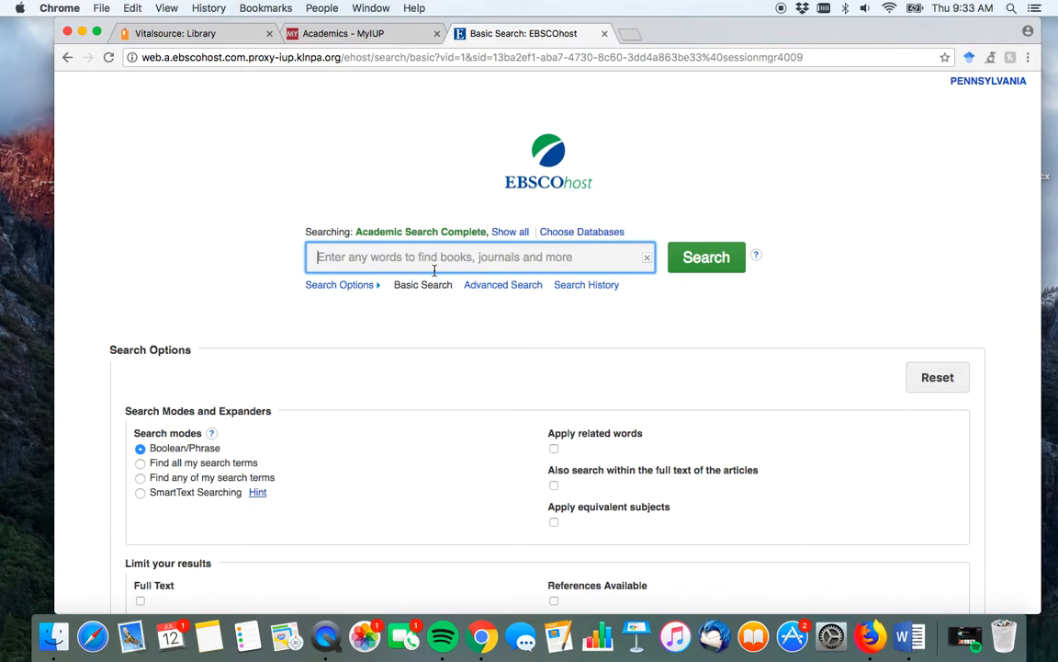
pyautogui.moveTo(487, 298)
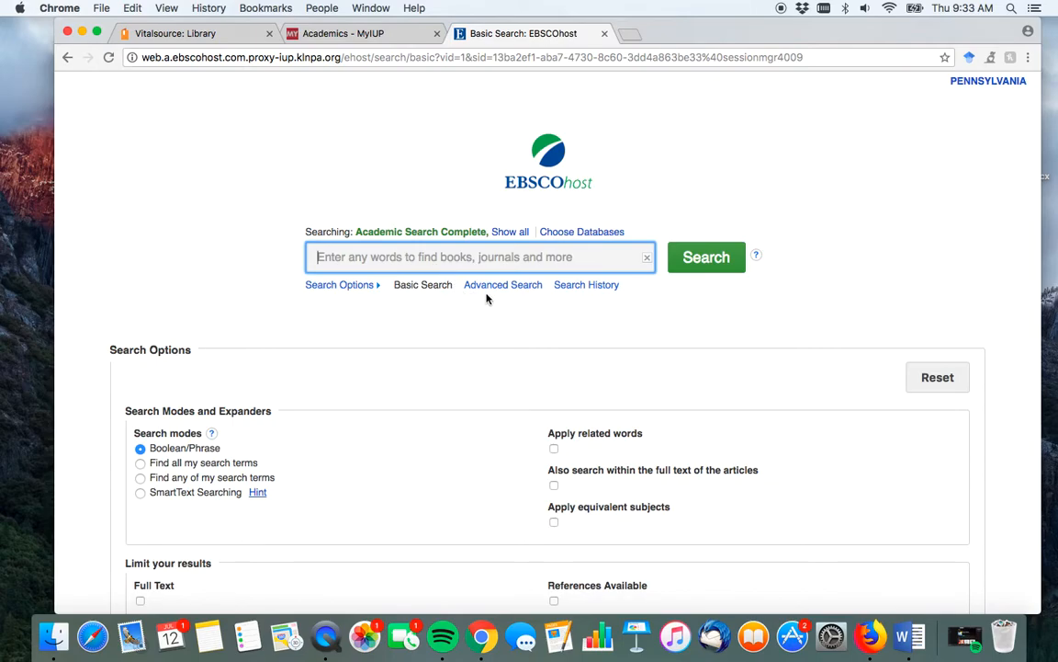
pyautogui.click(504, 283)
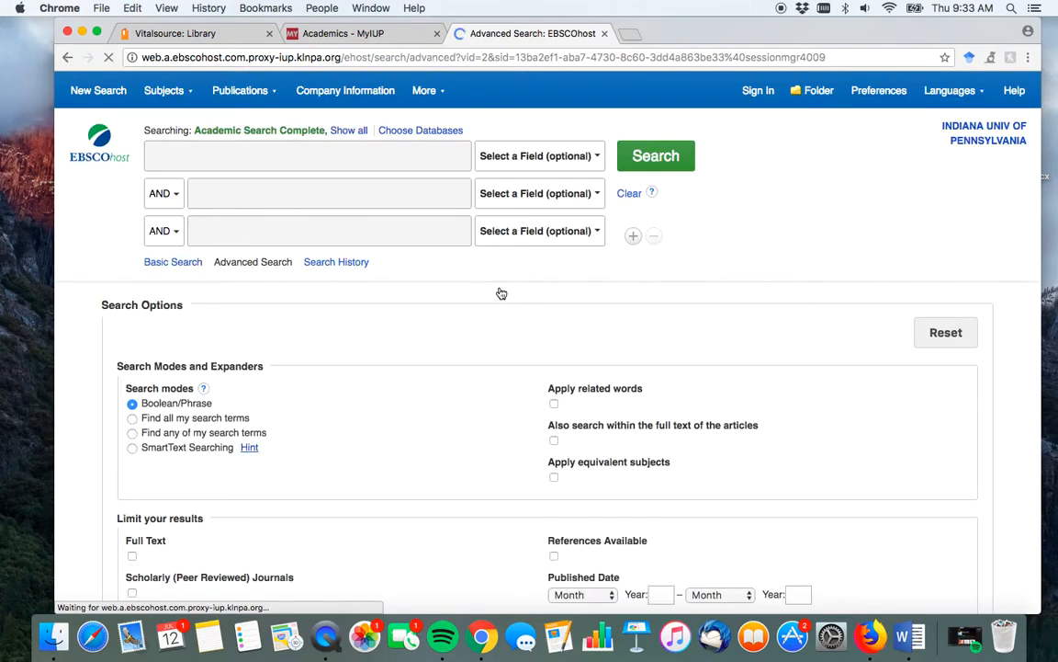
# - Search EBSCOhost for 'political discussion' AND 'personality', picking personality from the suggestions
pyautogui.click(307, 155)
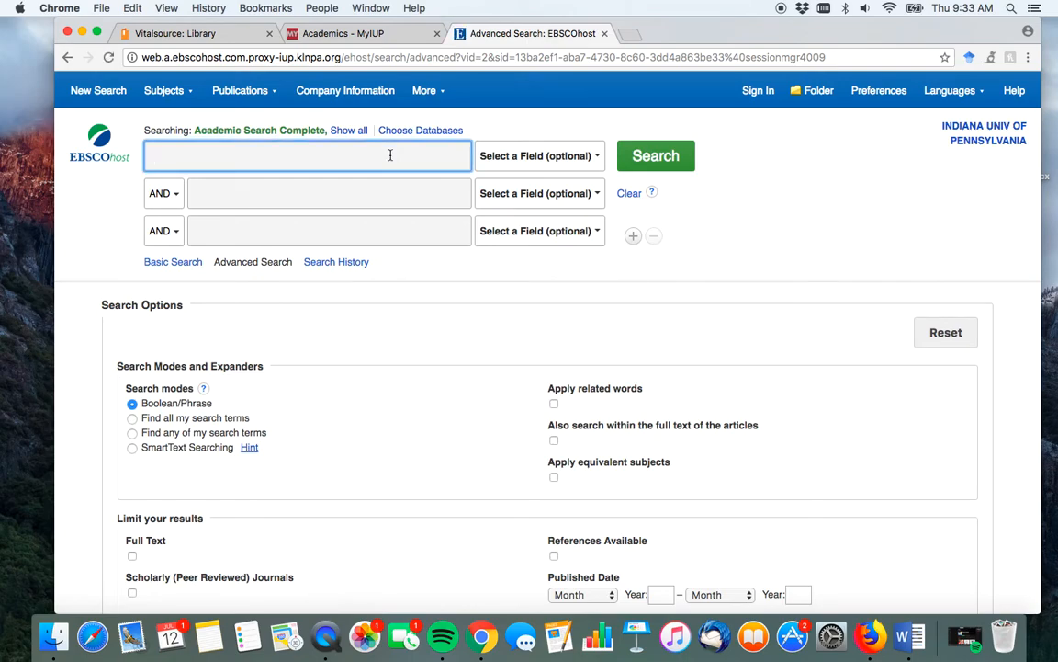
pyautogui.write('political discussion')
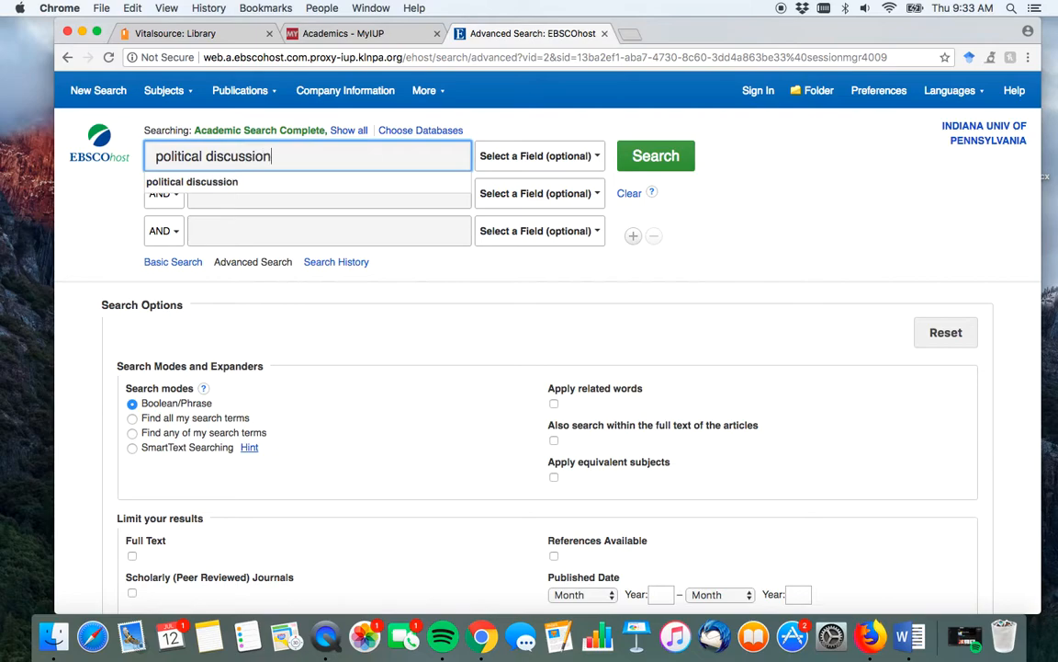
pyautogui.click(329, 193)
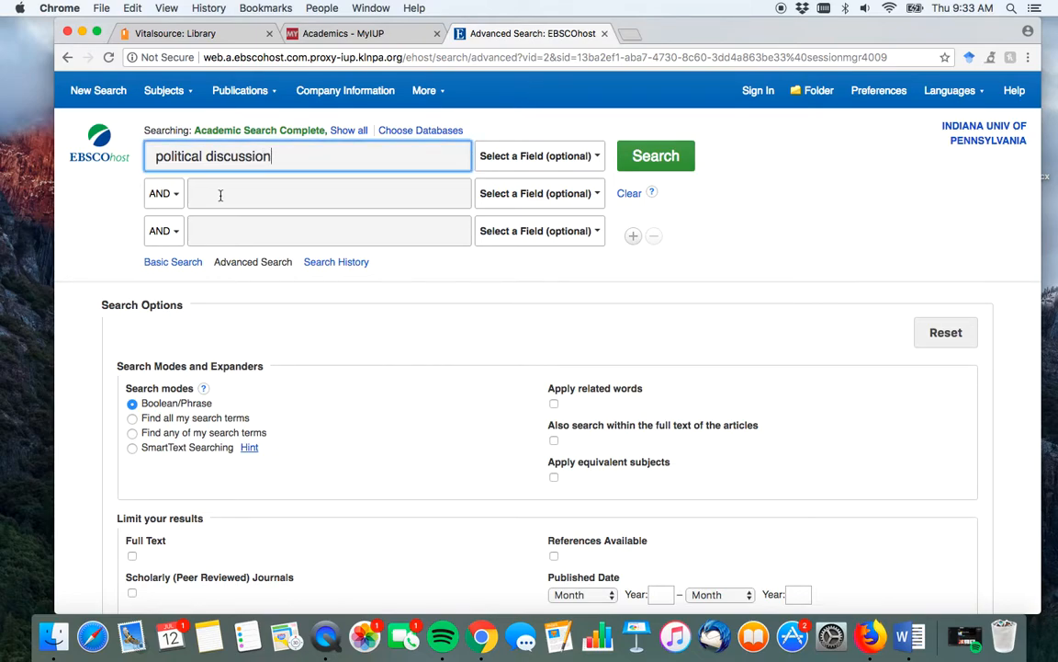
pyautogui.write('personali')
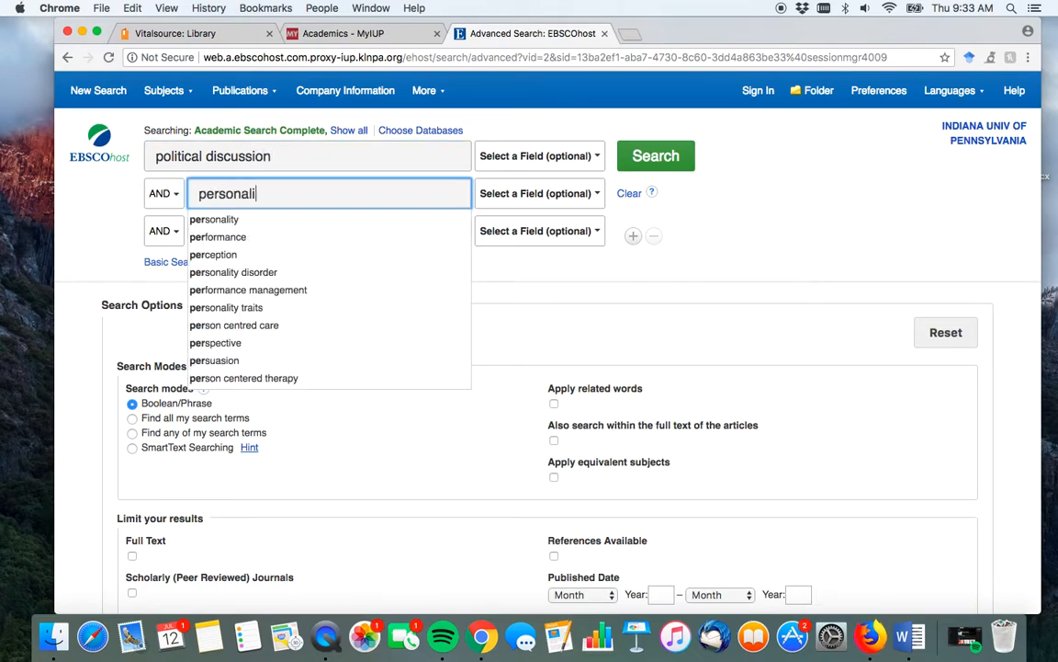
pyautogui.click(214, 219)
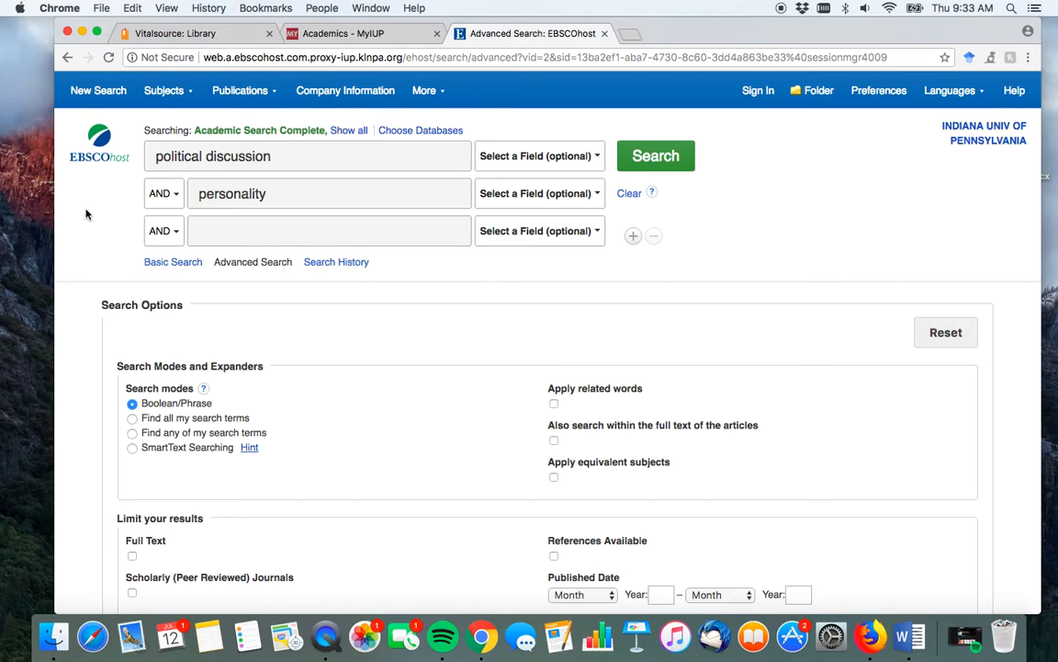
pyautogui.moveTo(349, 130)
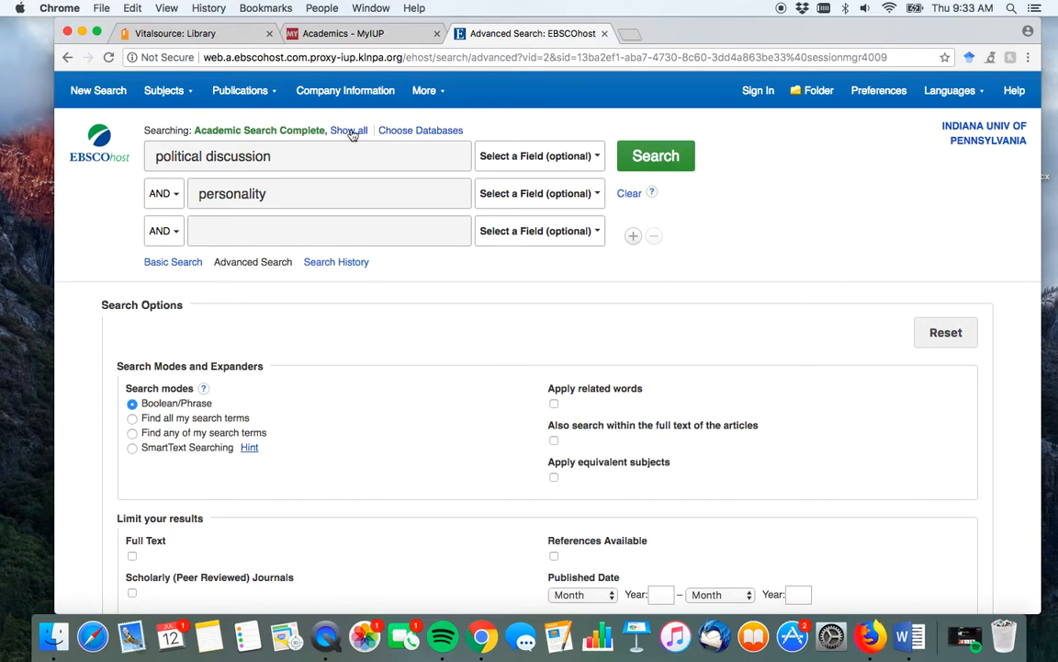
pyautogui.click(540, 193)
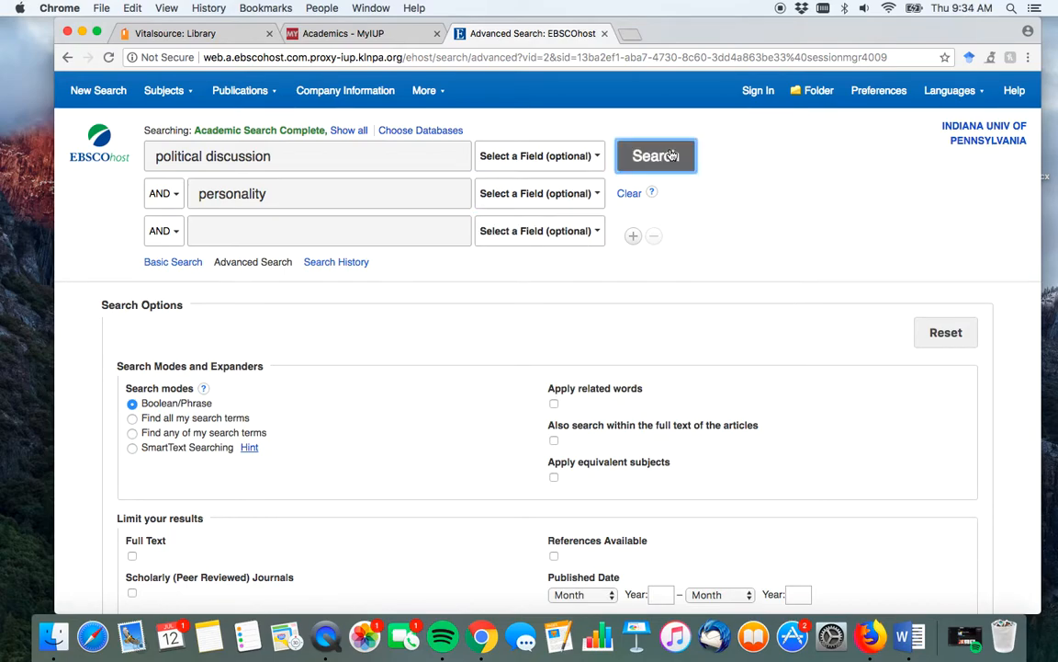
pyautogui.click(654, 154)
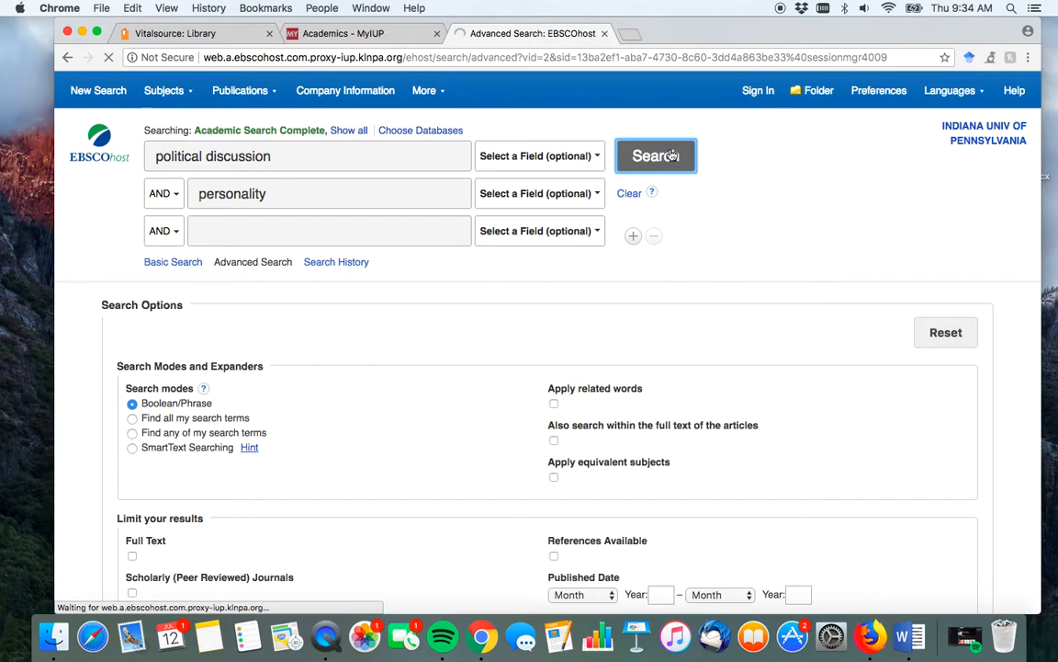
# - Browse the results and open the PDF Full Text of 'Personality and Political Discussion'
pyautogui.click(654, 154)
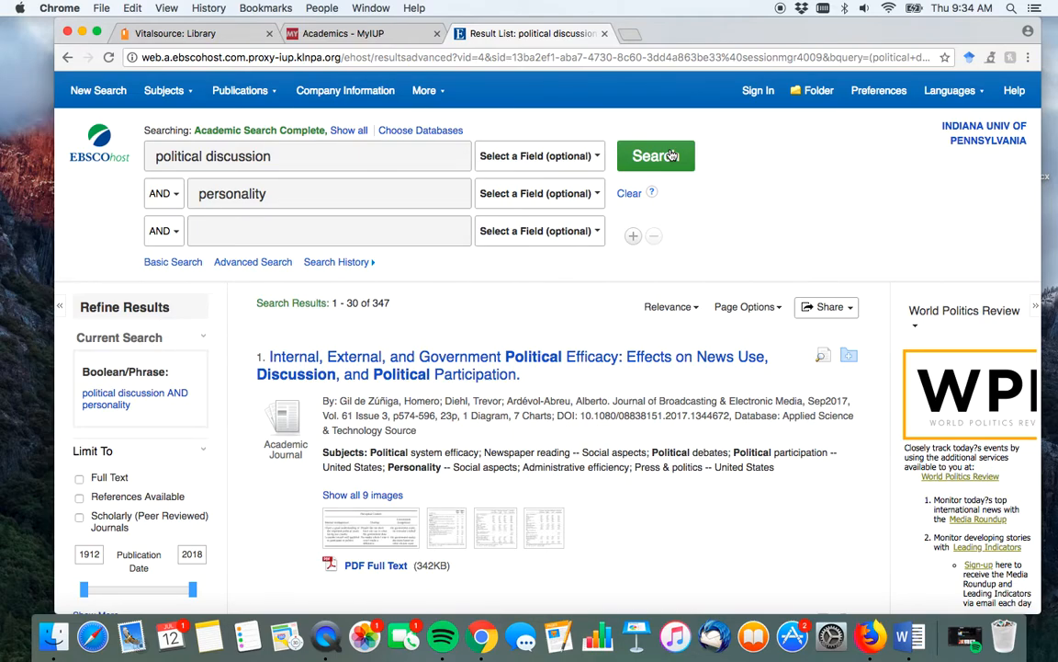
pyautogui.scroll(-3)
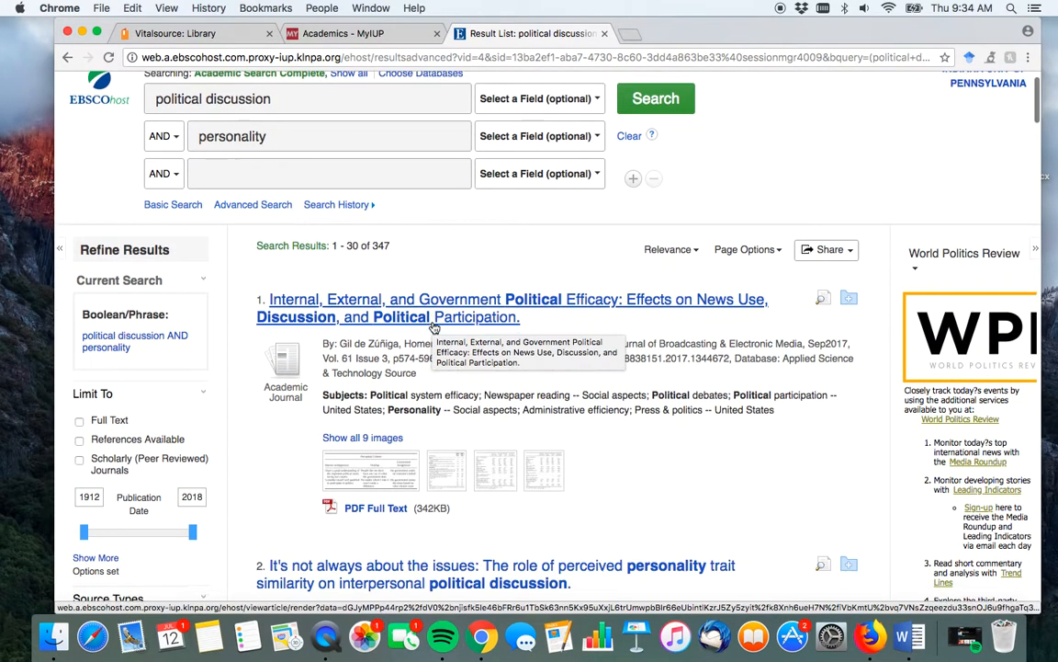
pyautogui.scroll(-3)
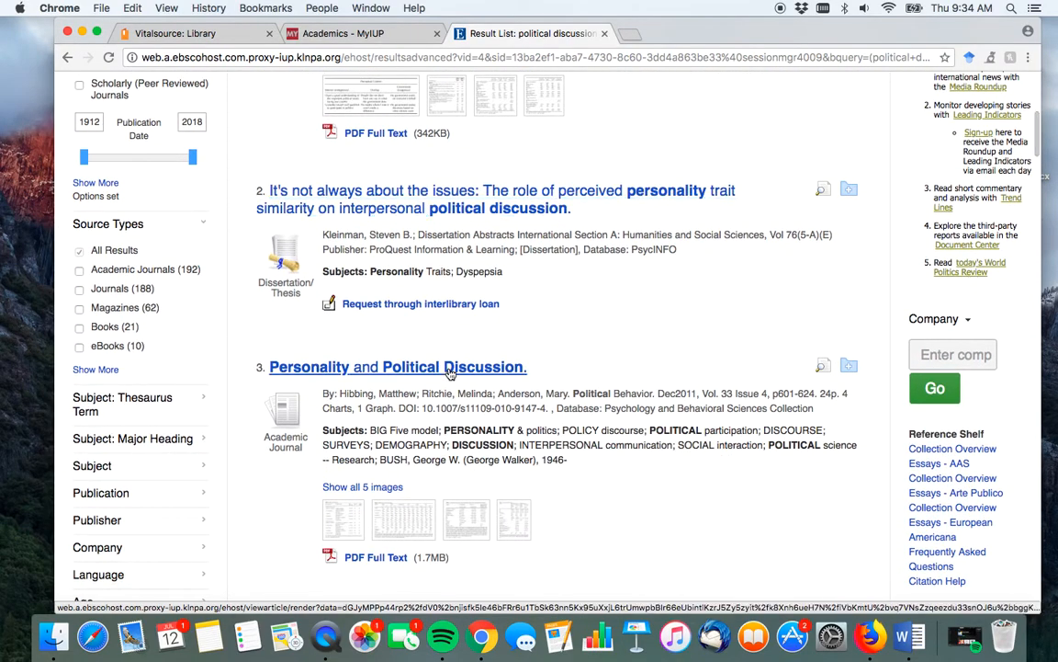
pyautogui.scroll(-3)
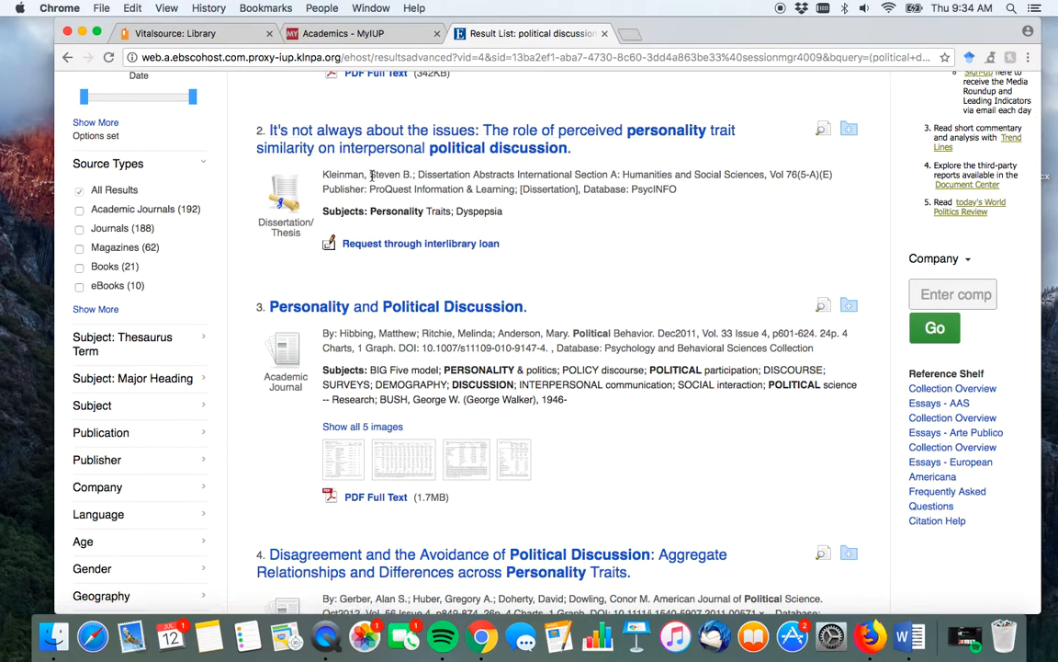
pyautogui.moveTo(340, 154)
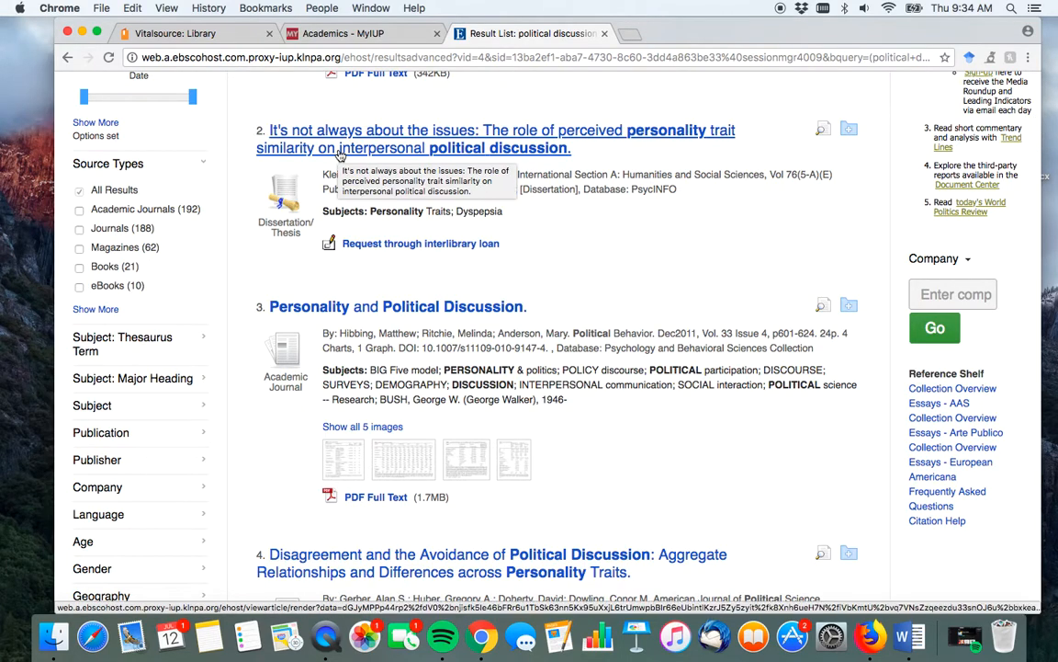
pyautogui.scroll(-3)
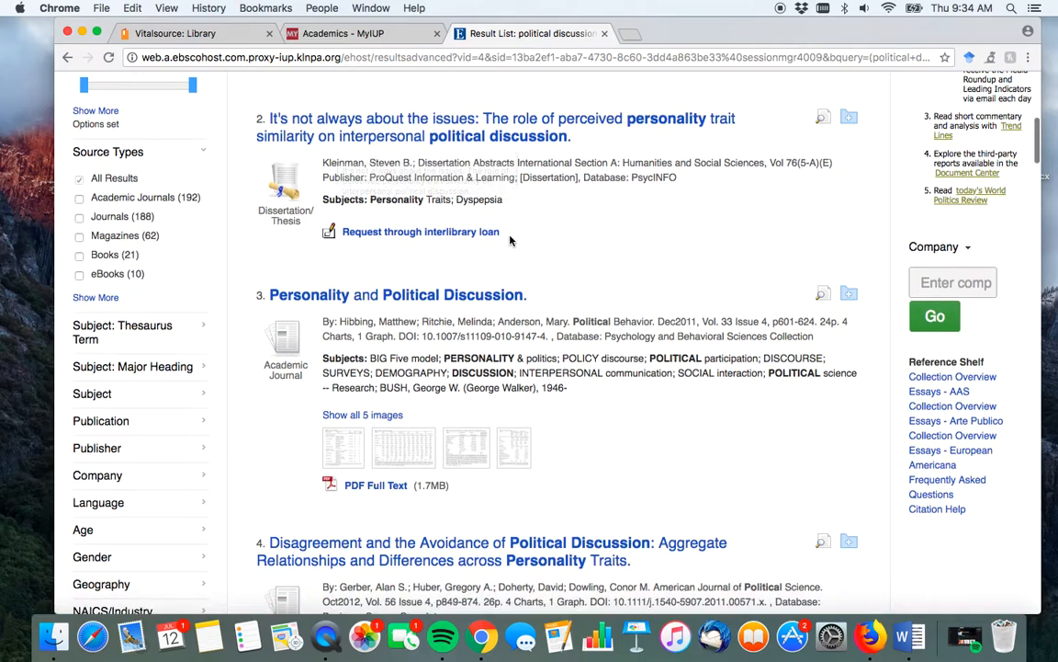
pyautogui.scroll(-3)
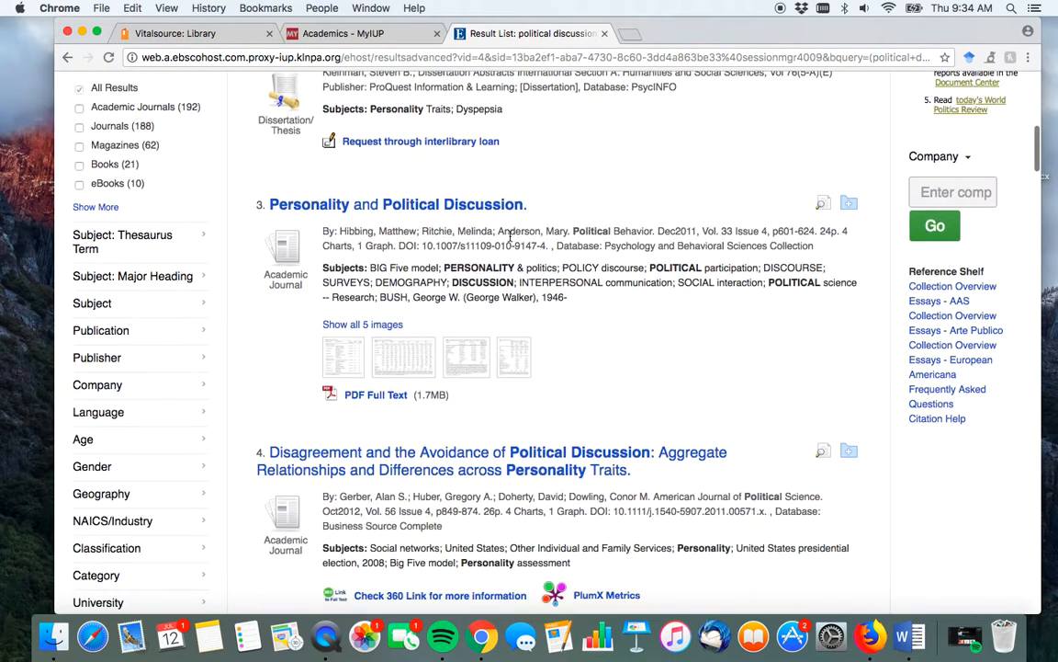
pyautogui.scroll(-3)
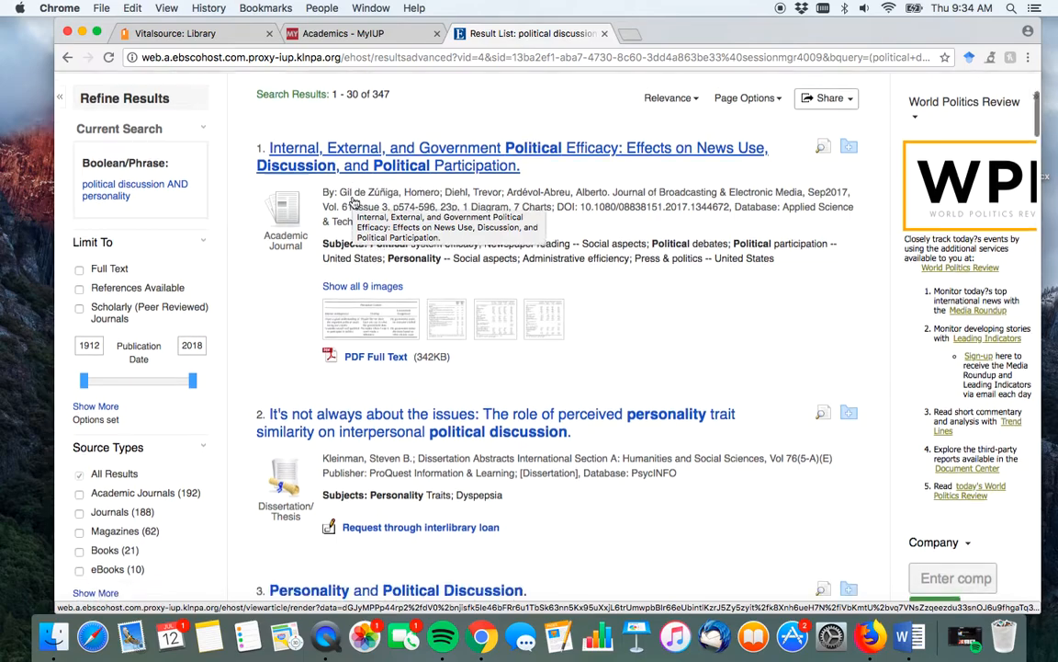
pyautogui.scroll(-3)
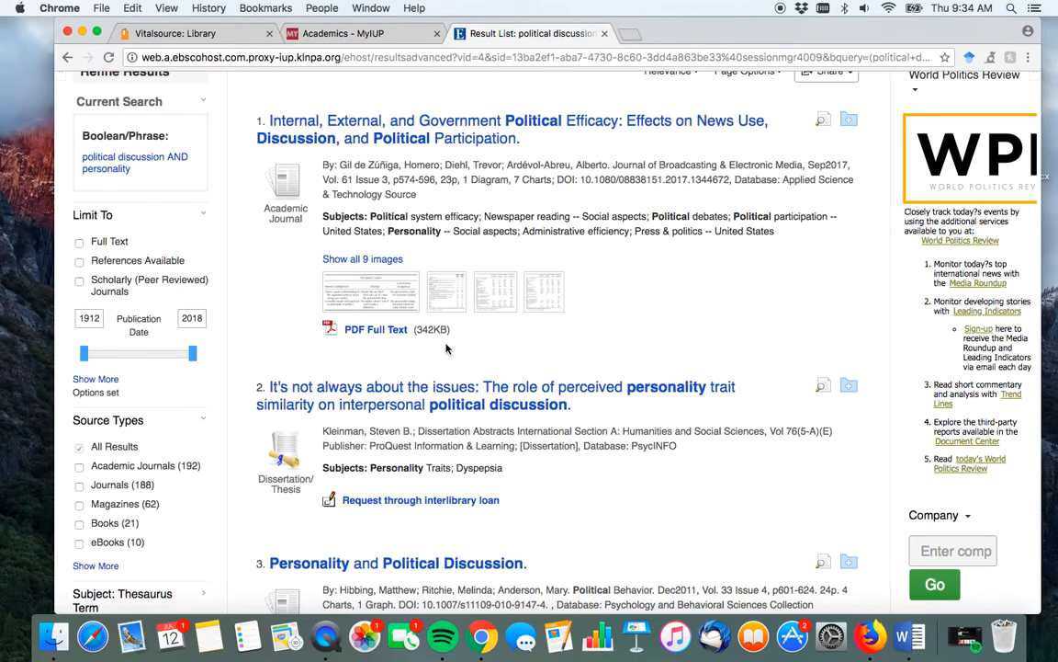
pyautogui.scroll(-3)
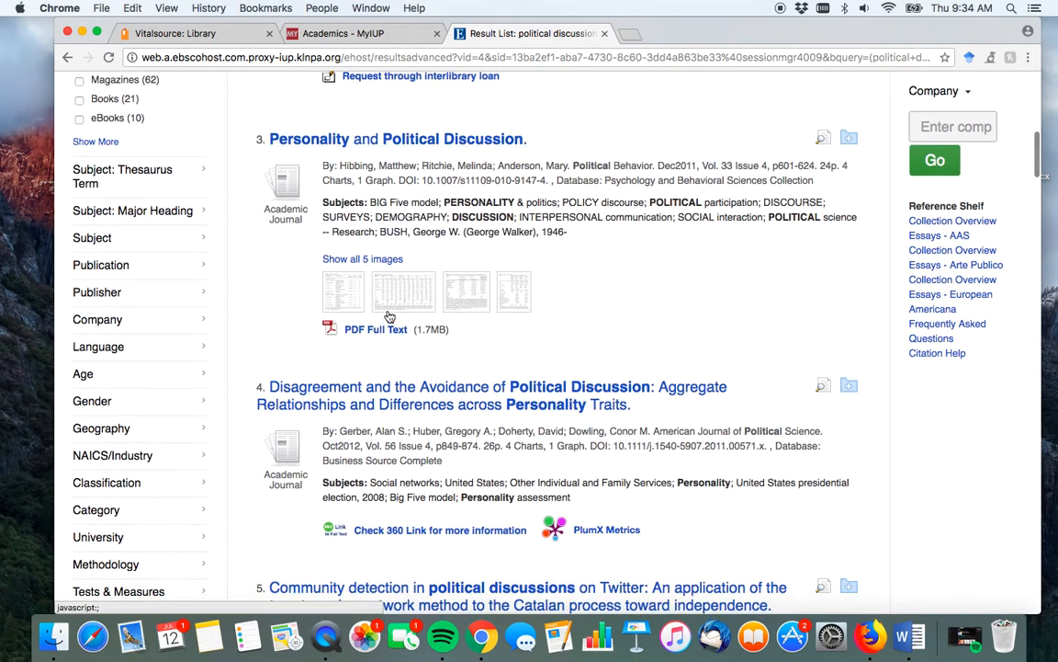
pyautogui.scroll(-3)
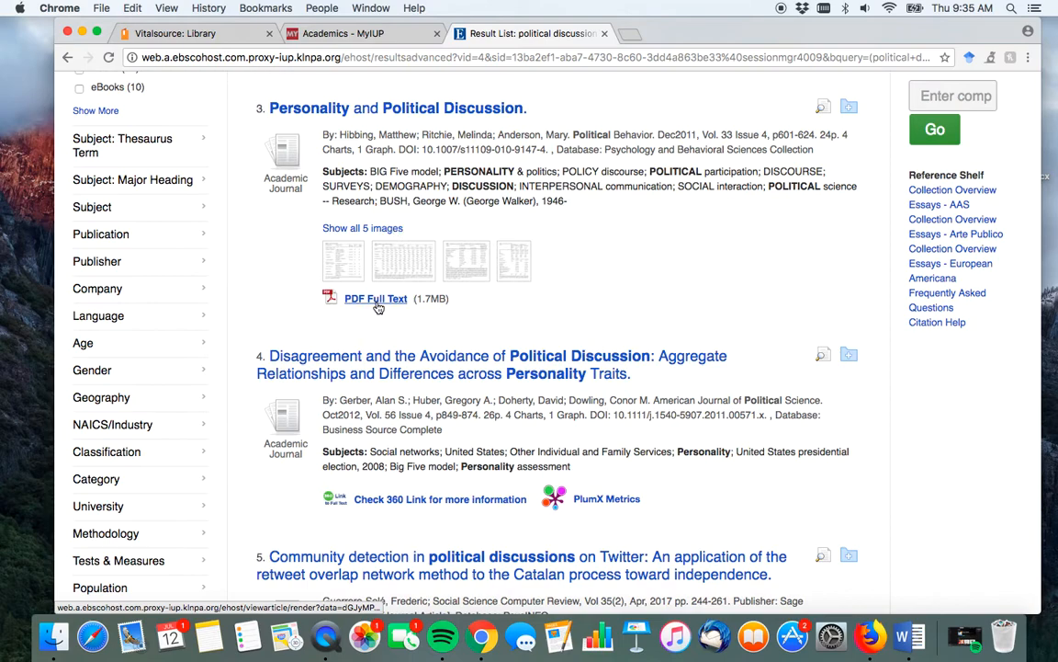
pyautogui.click(375, 298)
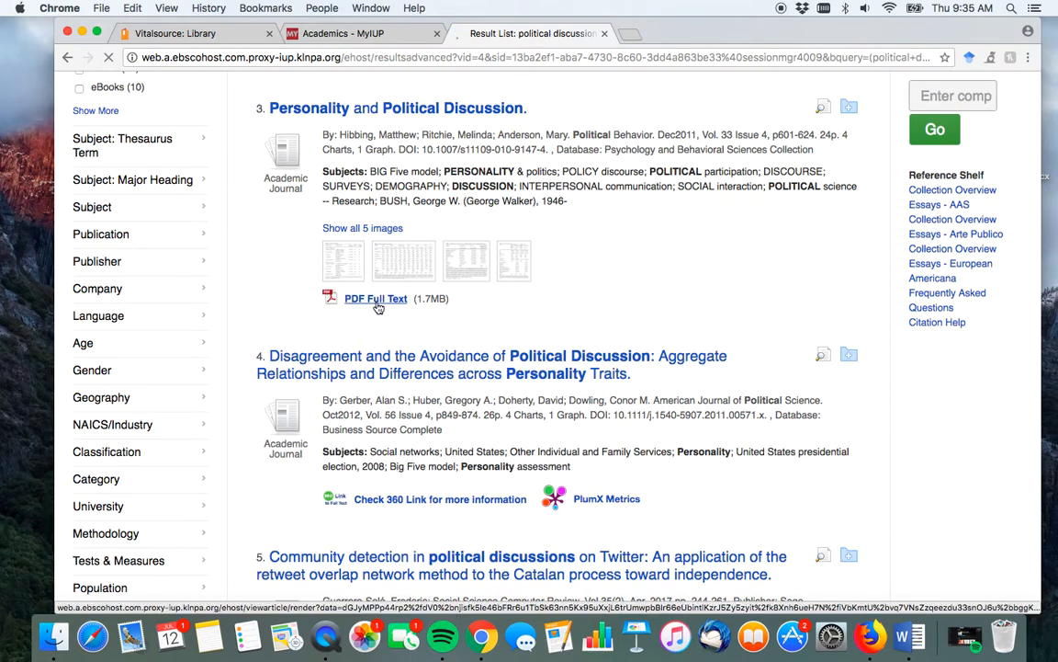
# - Scroll through the article PDF down to its reference list
pyautogui.click(375, 298)
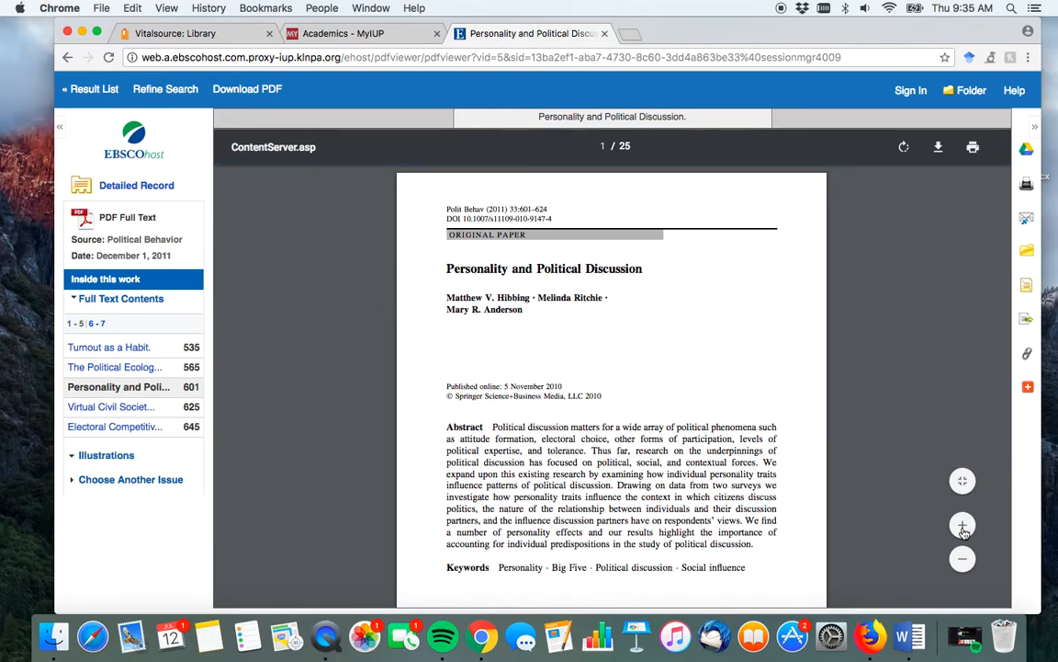
pyautogui.click(963, 526)
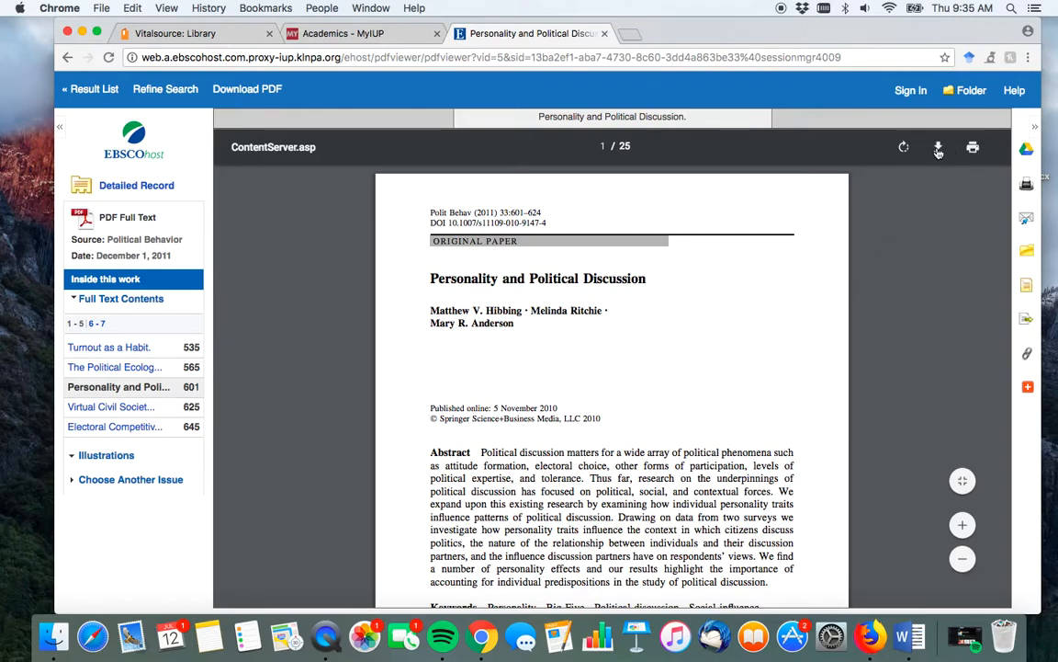
pyautogui.moveTo(937, 147)
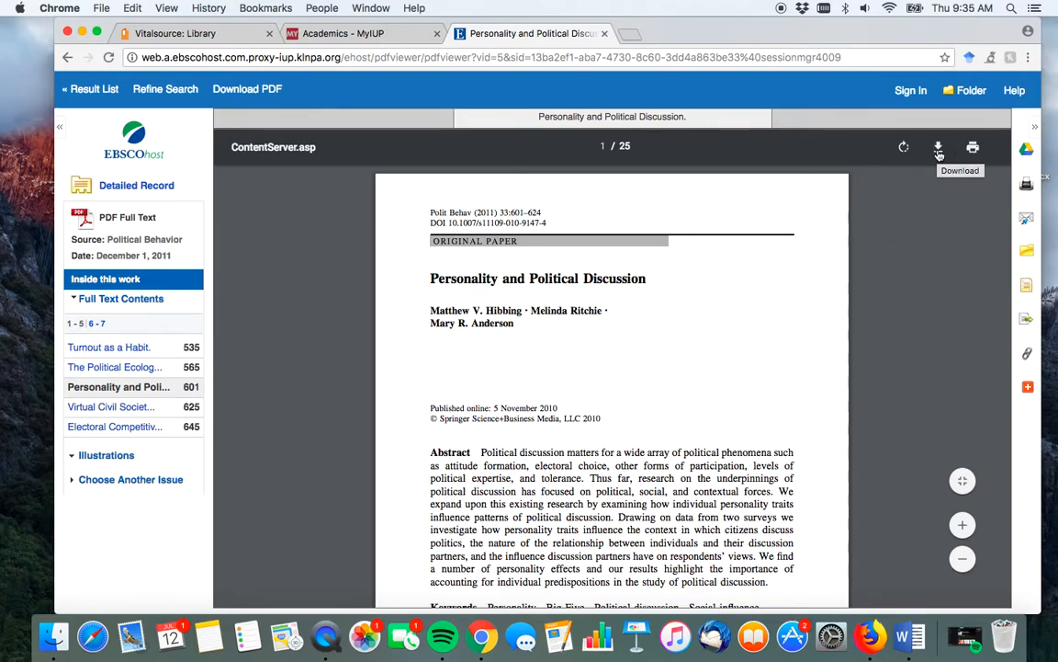
pyautogui.scroll(-3)
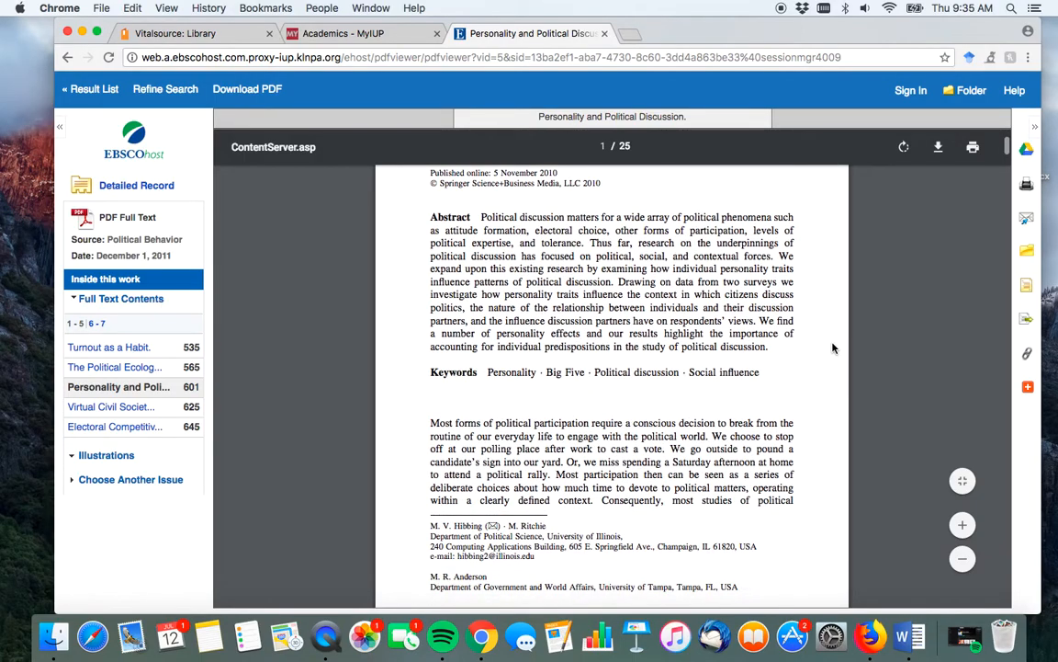
pyautogui.scroll(-3)
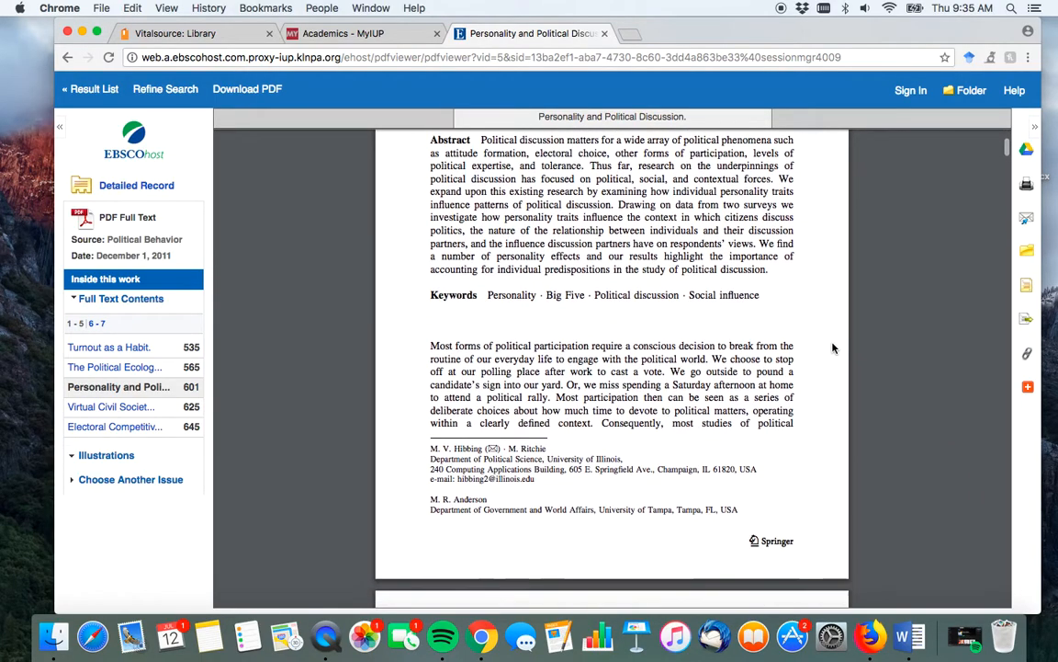
pyautogui.scroll(-3)
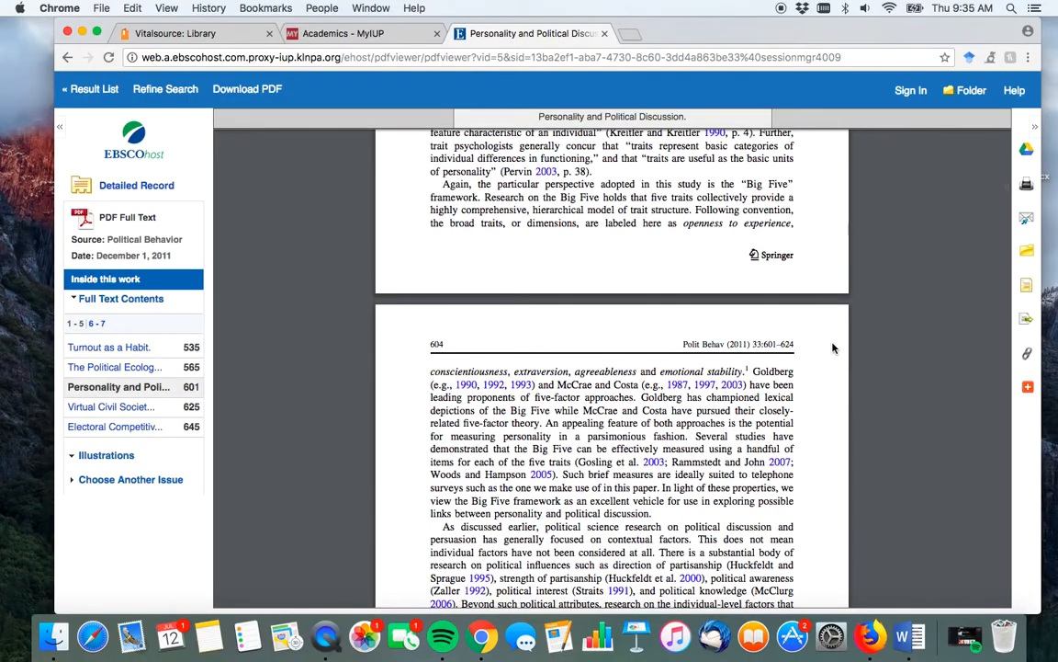
pyautogui.scroll(-3)
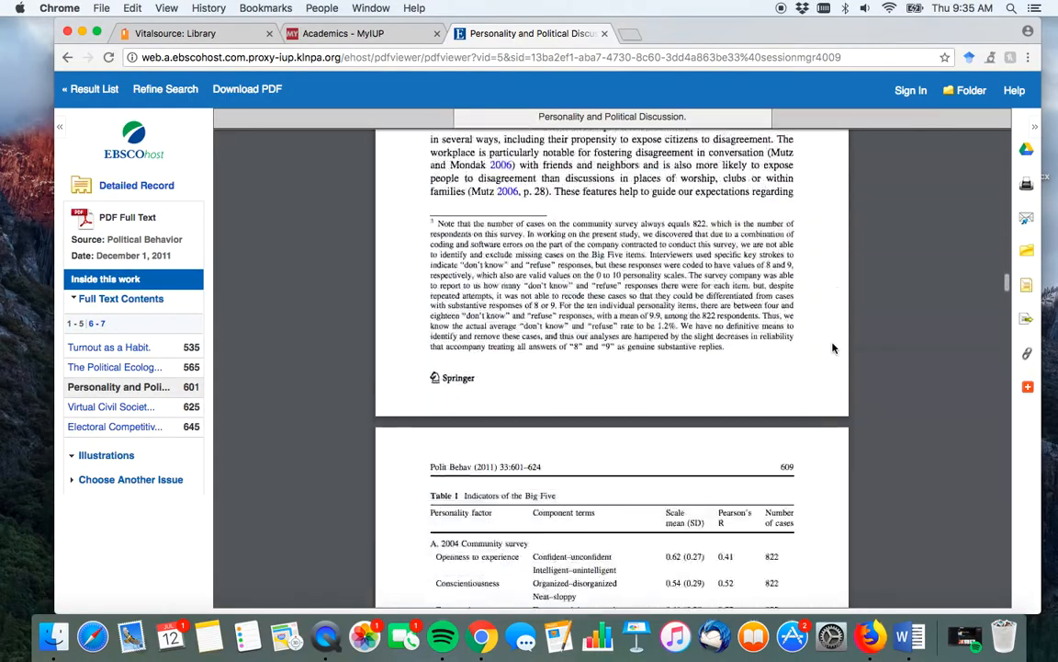
pyautogui.scroll(-3)
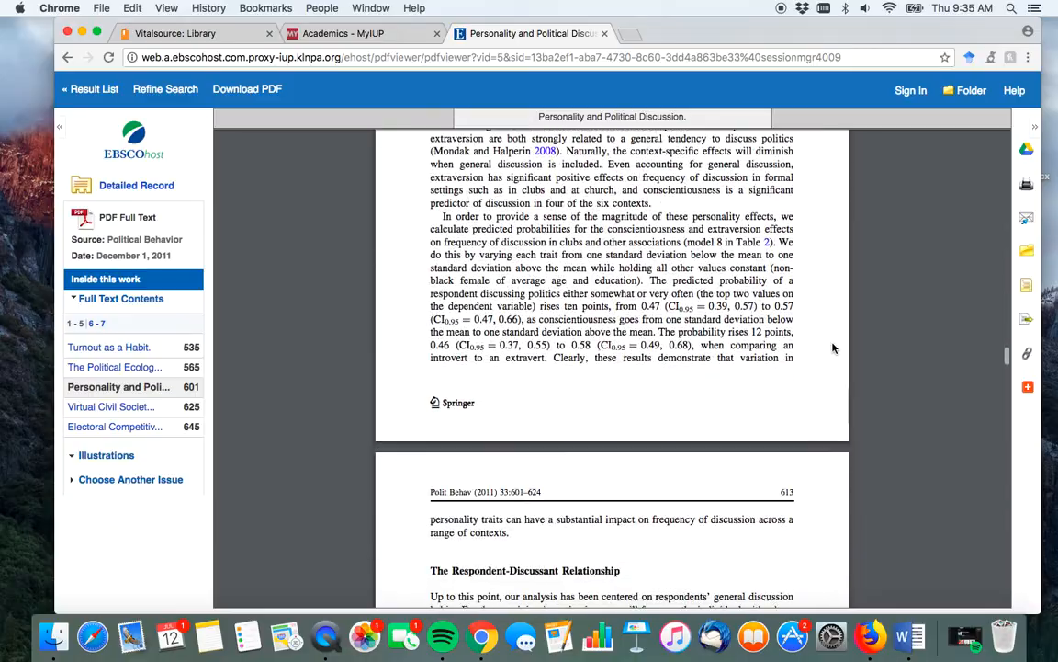
pyautogui.scroll(-3)
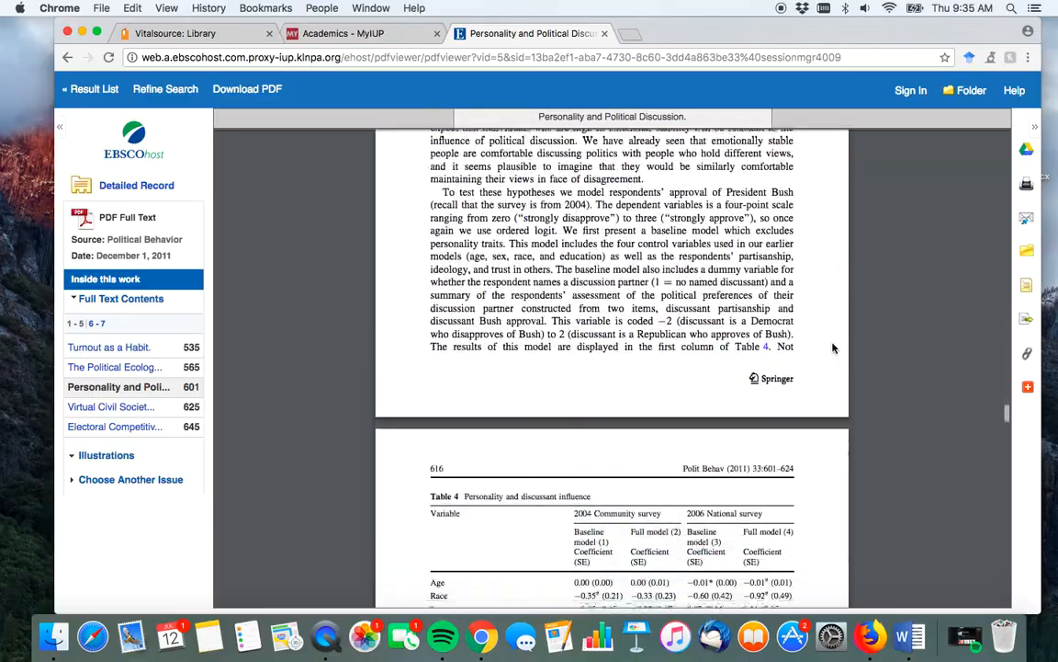
pyautogui.scroll(-3)
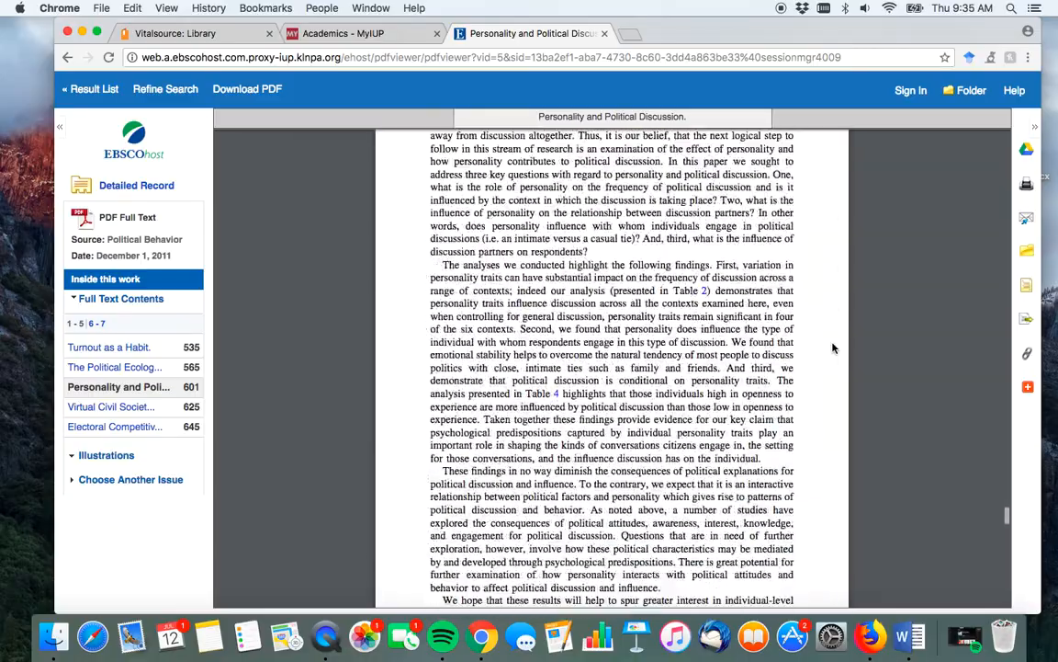
pyautogui.scroll(-3)
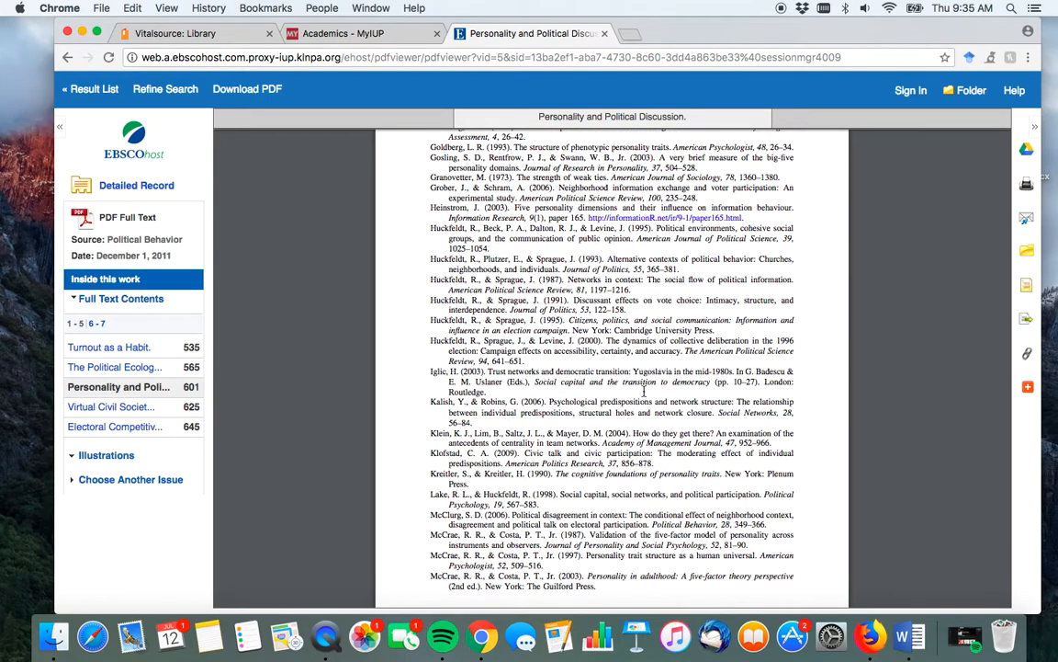
pyautogui.scroll(-3)
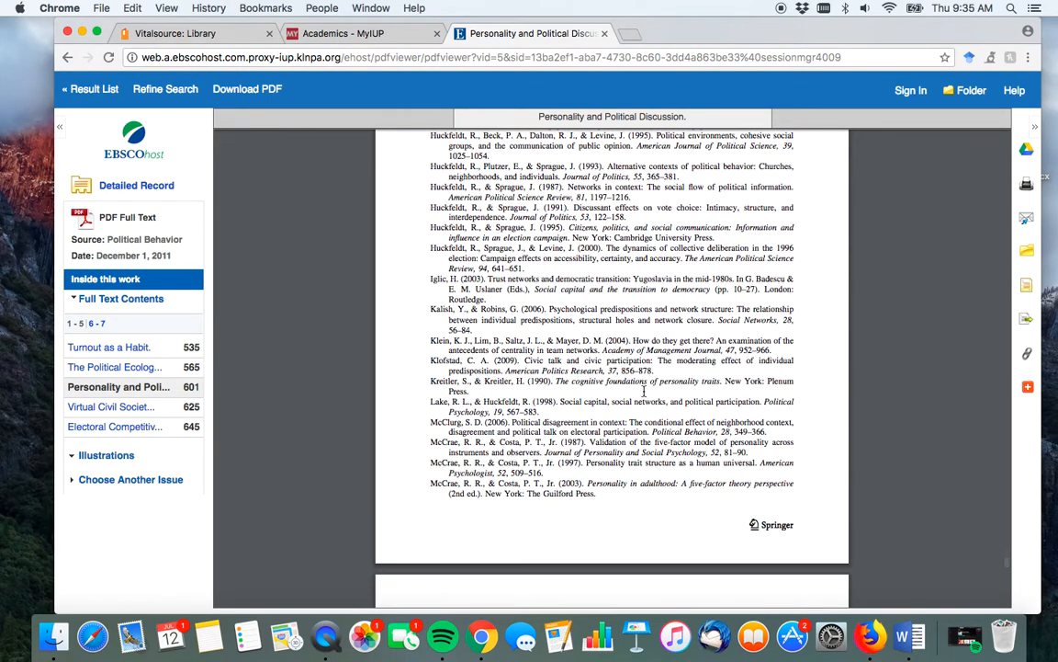
pyautogui.scroll(-3)
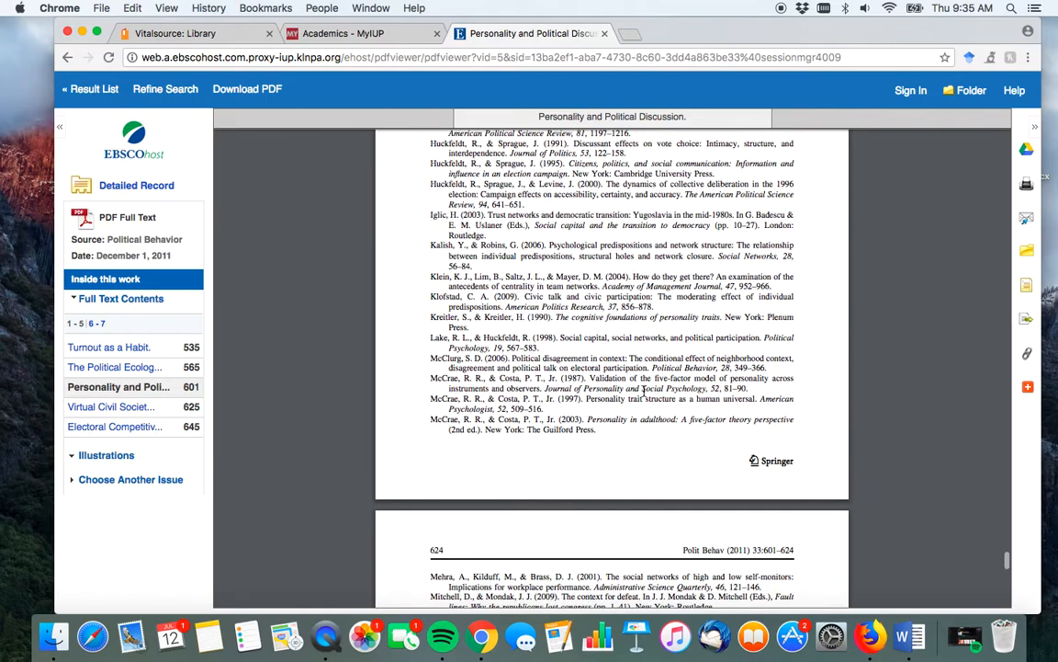
pyautogui.scroll(-3)
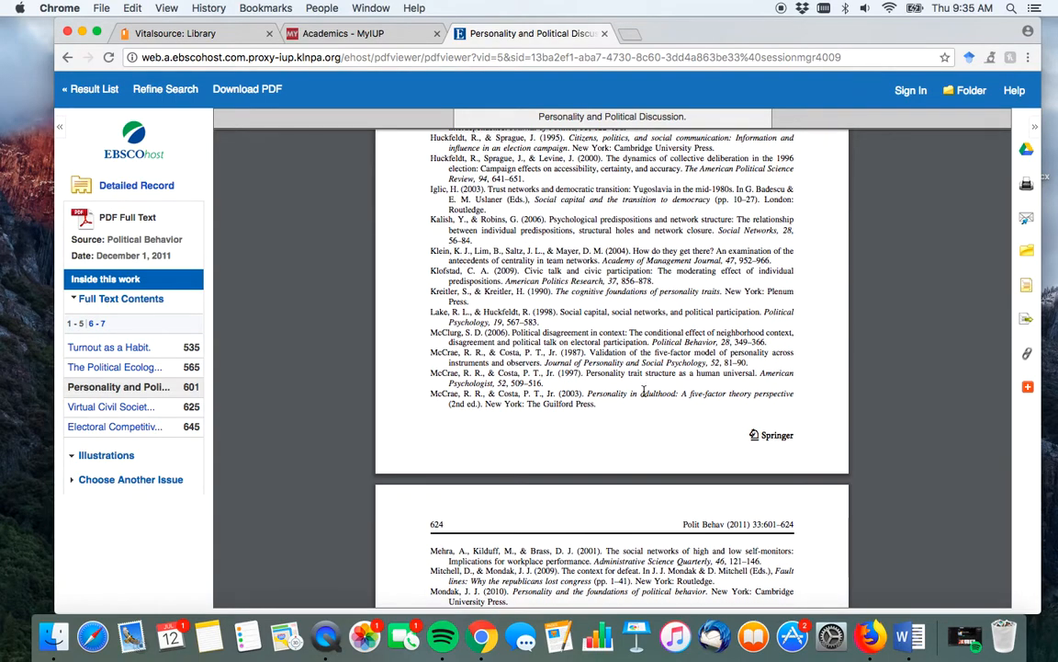
pyautogui.scroll(-3)
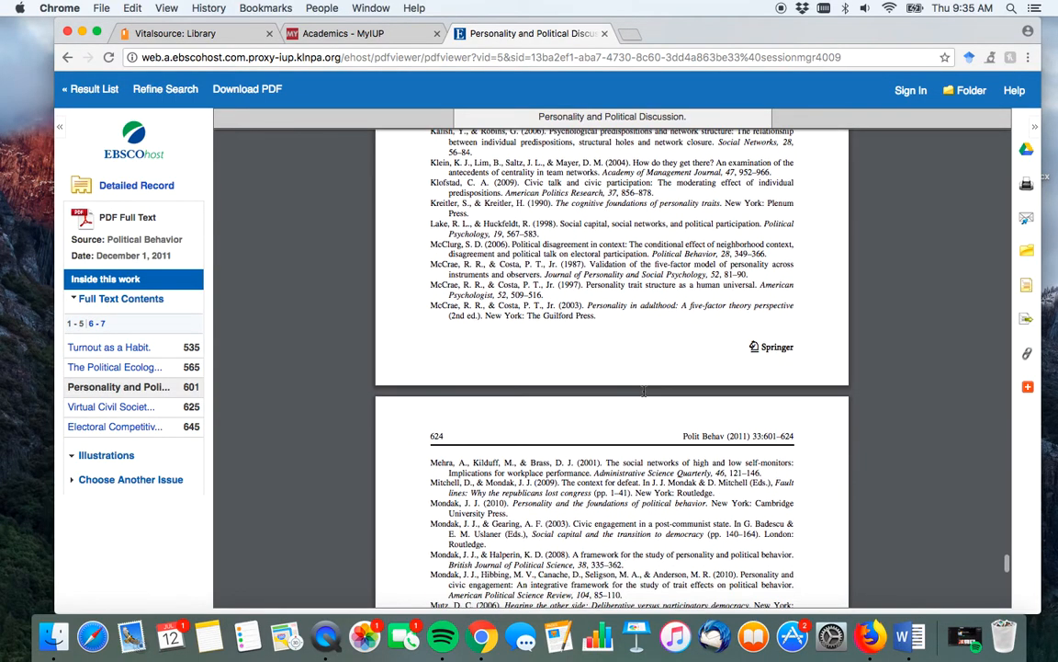
pyautogui.scroll(-3)
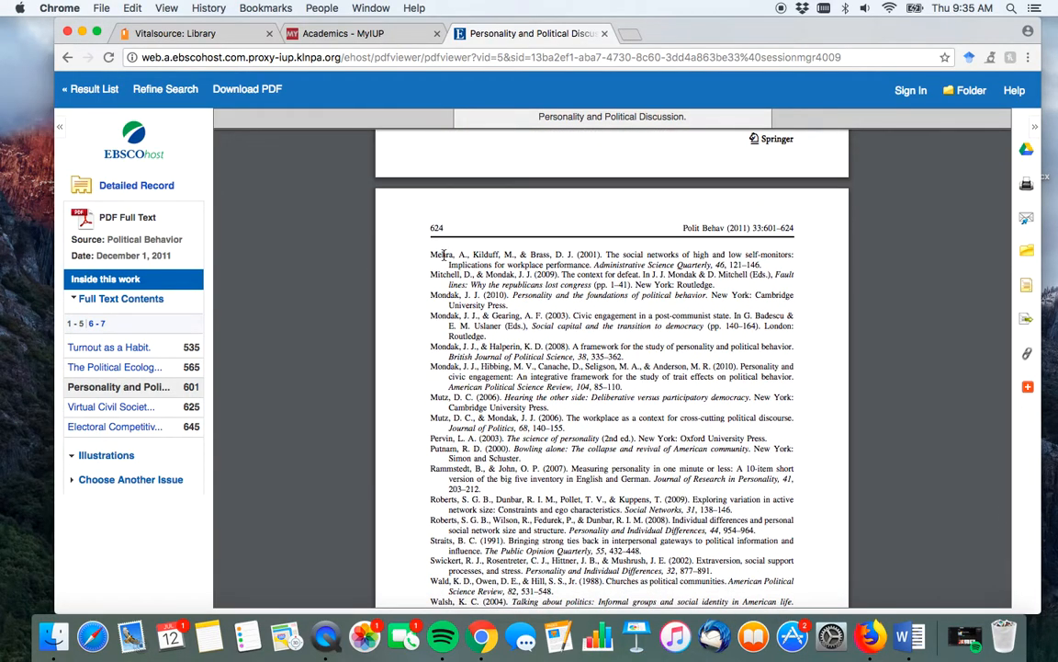
# - Copy the reference title 'The social networks of high and low self-monitors…' and return to the Result List
pyautogui.moveTo(430, 254); pyautogui.dragTo(761, 265)
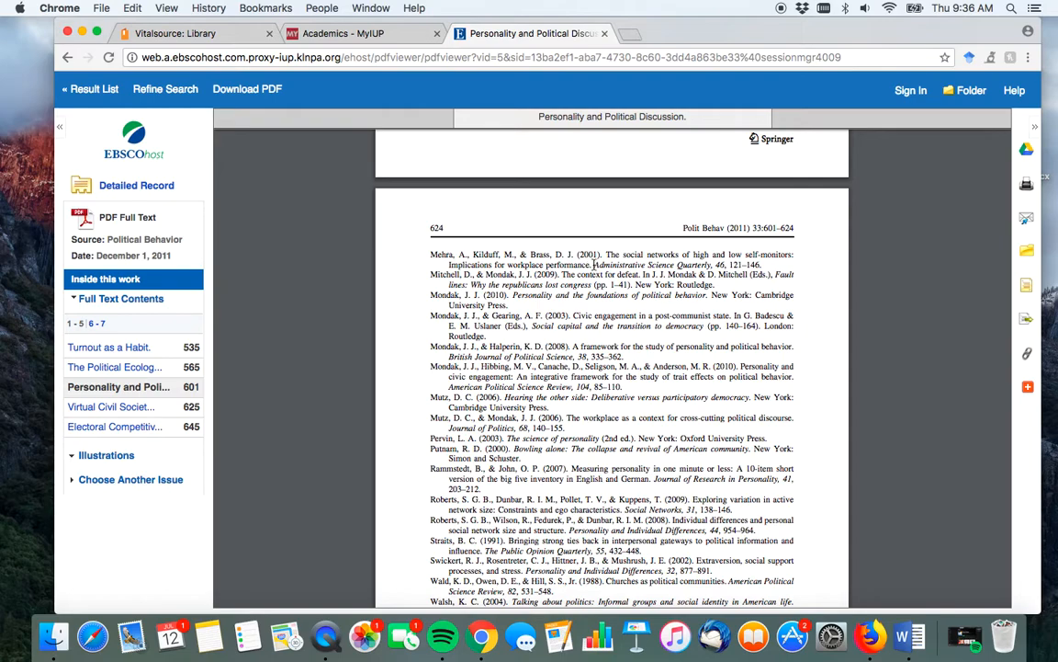
pyautogui.moveTo(603, 254); pyautogui.dragTo(593, 264)
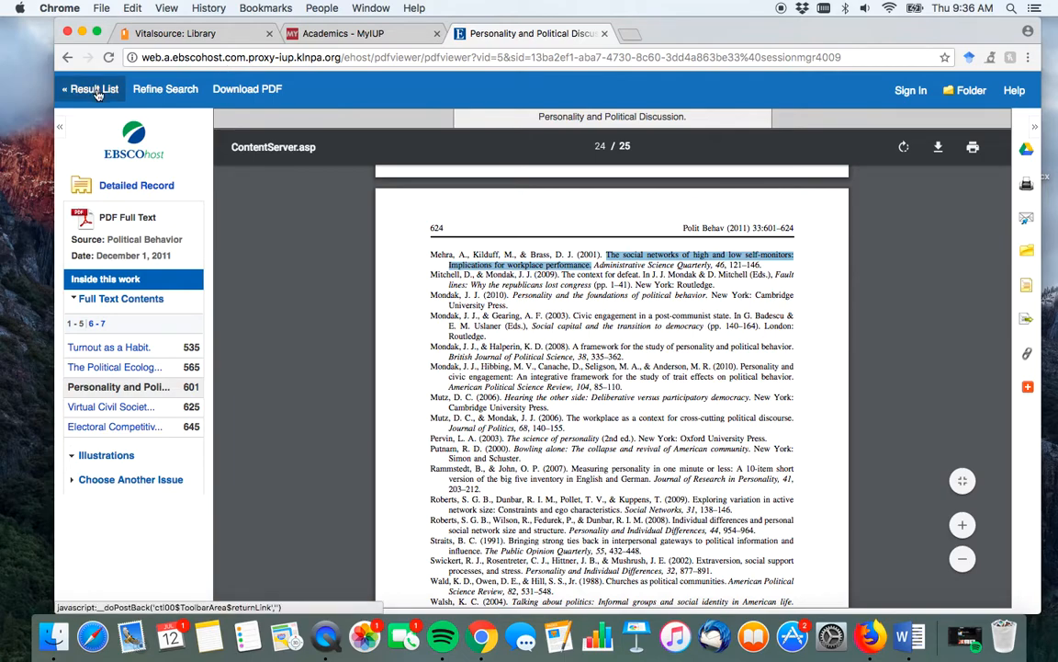
pyautogui.click(90, 89)
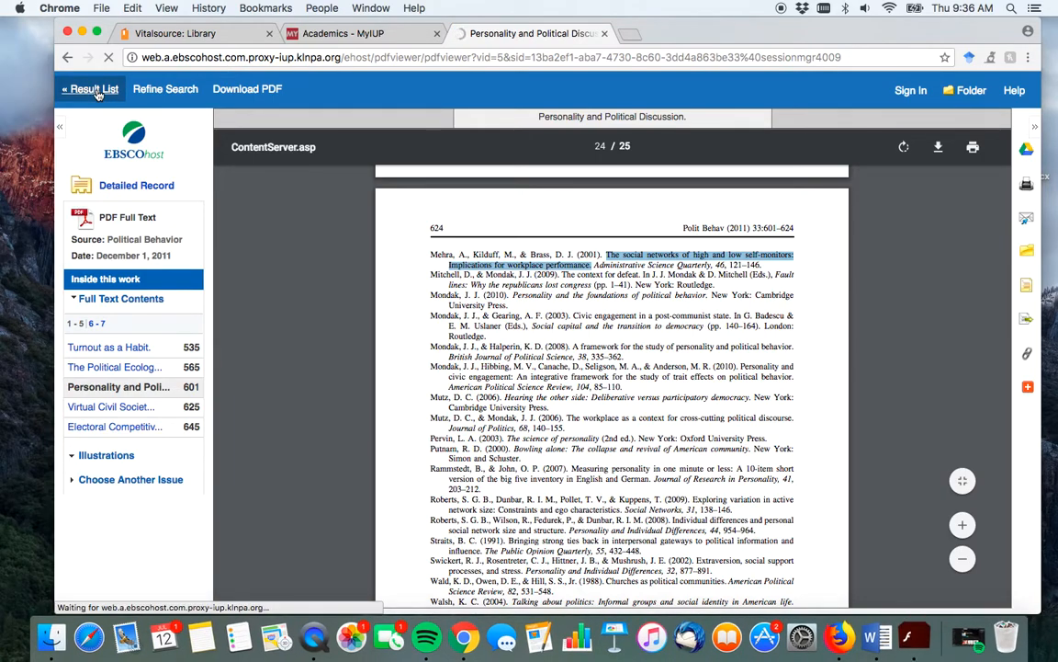
pyautogui.click(90, 88)
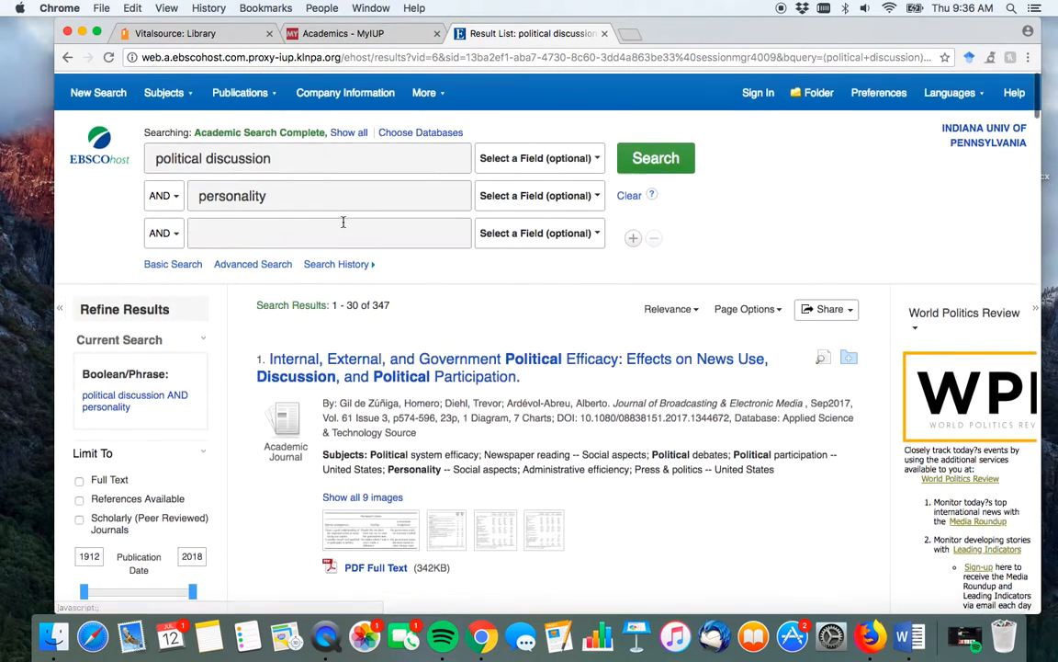
# - Replace the first search term with the copied title, set the field to TI Title, and search, yielding one match
pyautogui.tripleClick(231, 193)
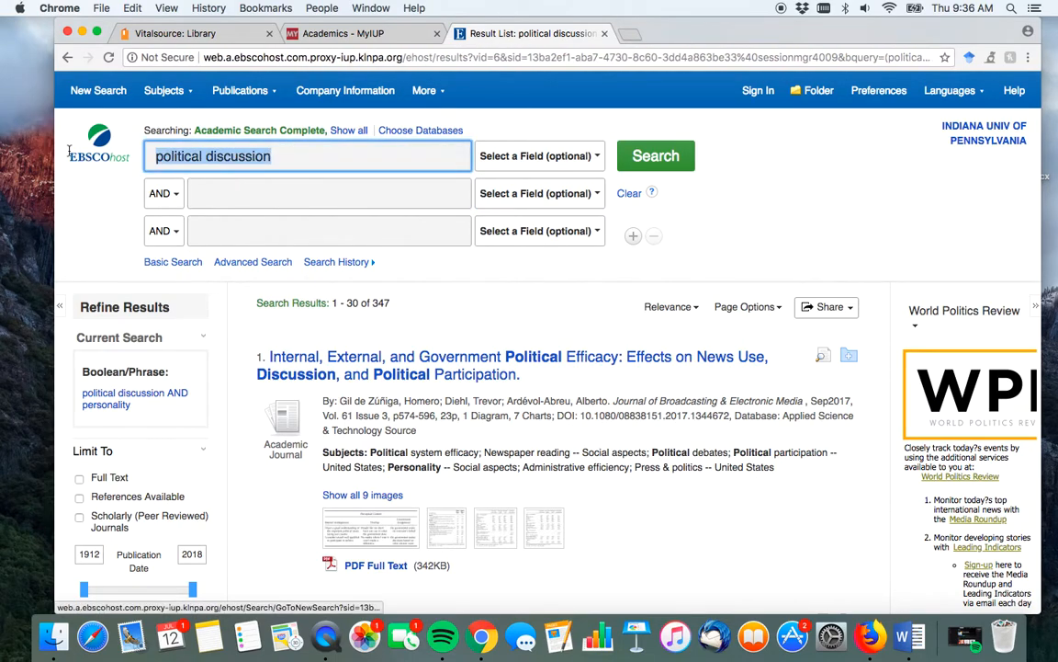
pyautogui.click(540, 155)
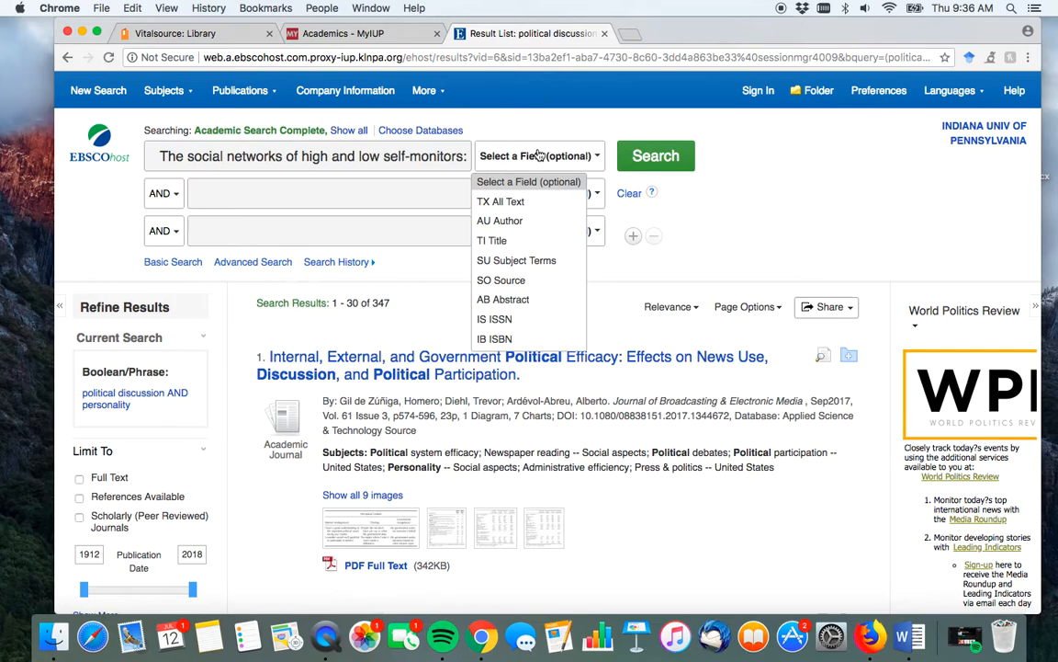
pyautogui.moveTo(493, 239)
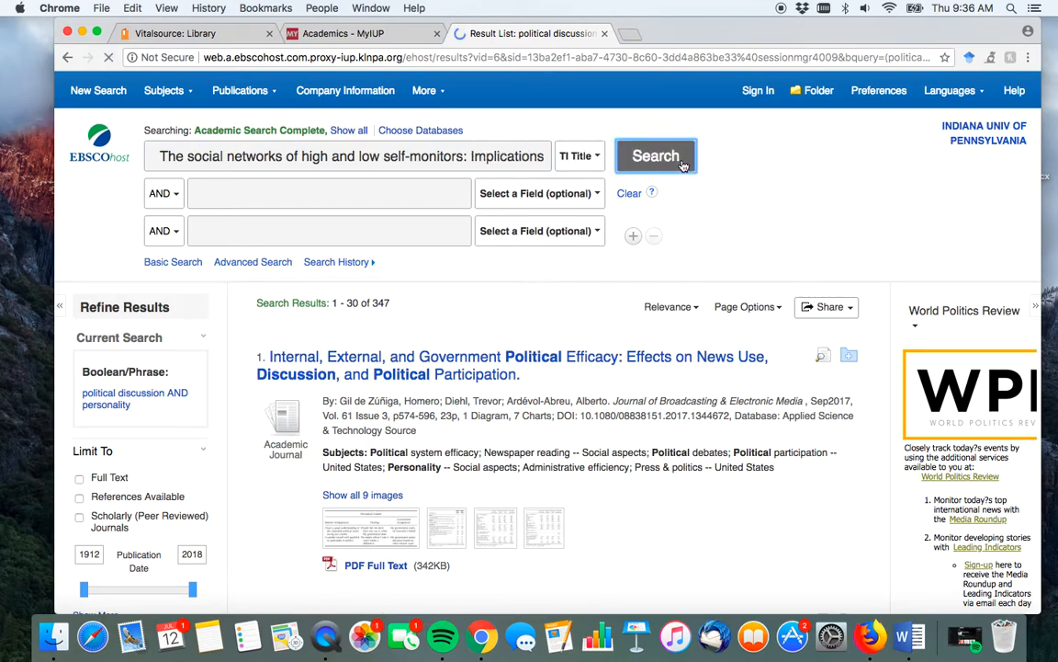
pyautogui.click(655, 154)
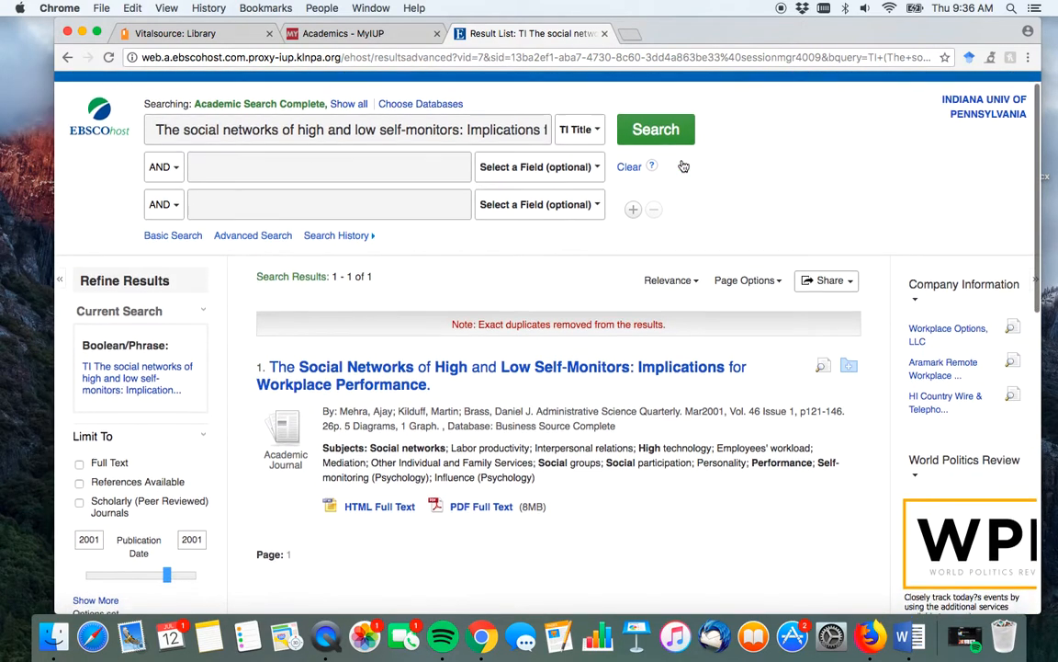
pyautogui.scroll(-3)
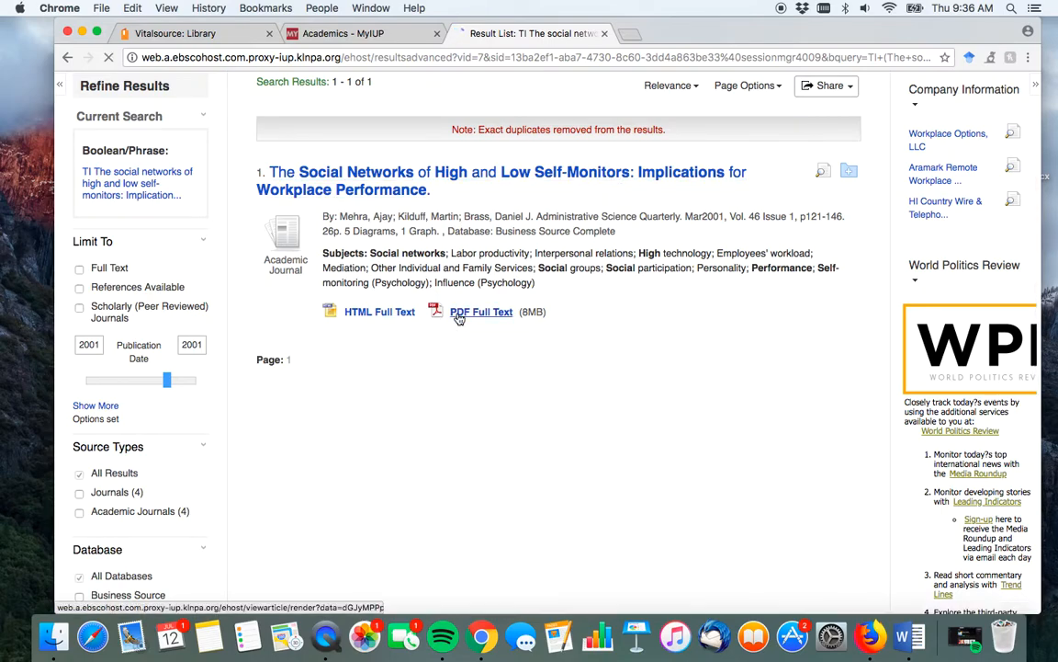
# - Open the PDF Full Text of 'The Social Networks of High and Low Self-Monitors' and start a new blank browser tab
pyautogui.click(482, 312)
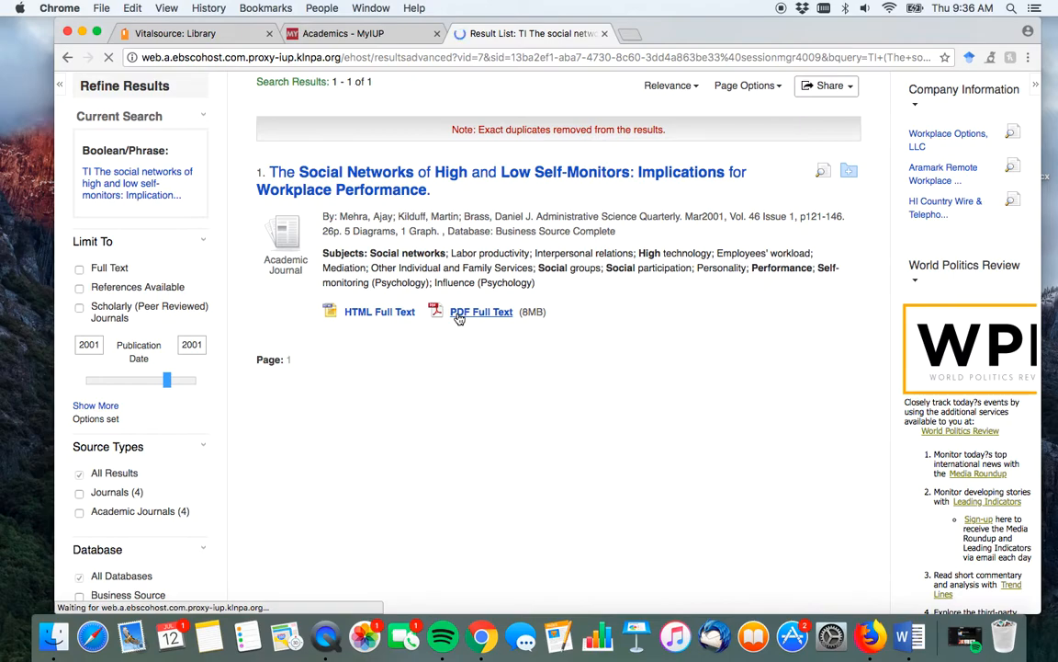
pyautogui.click(482, 313)
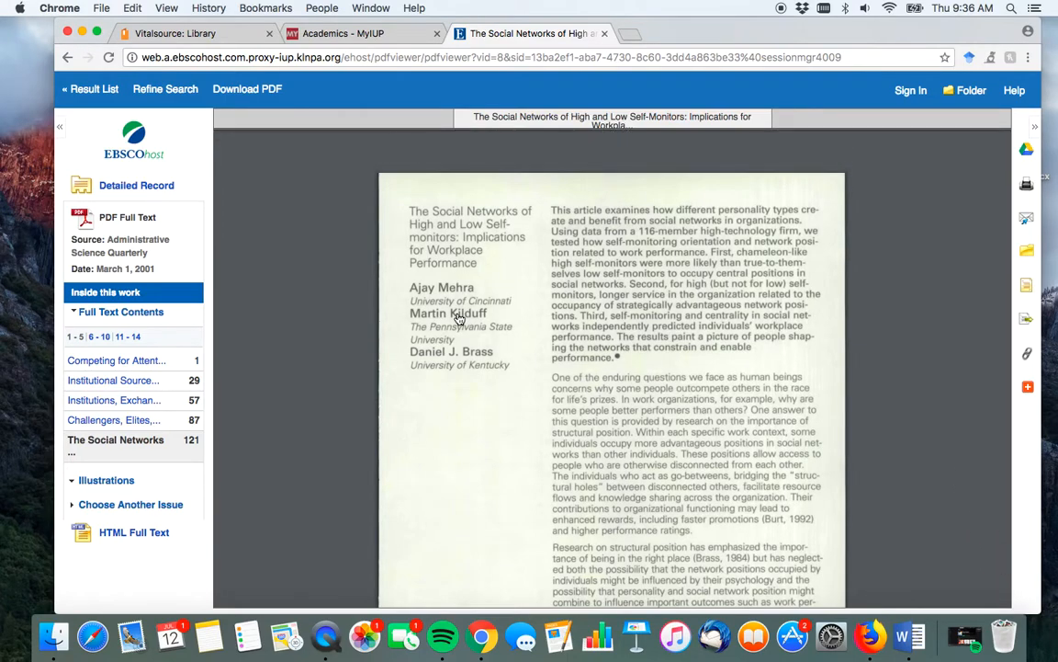
pyautogui.click(625, 38)
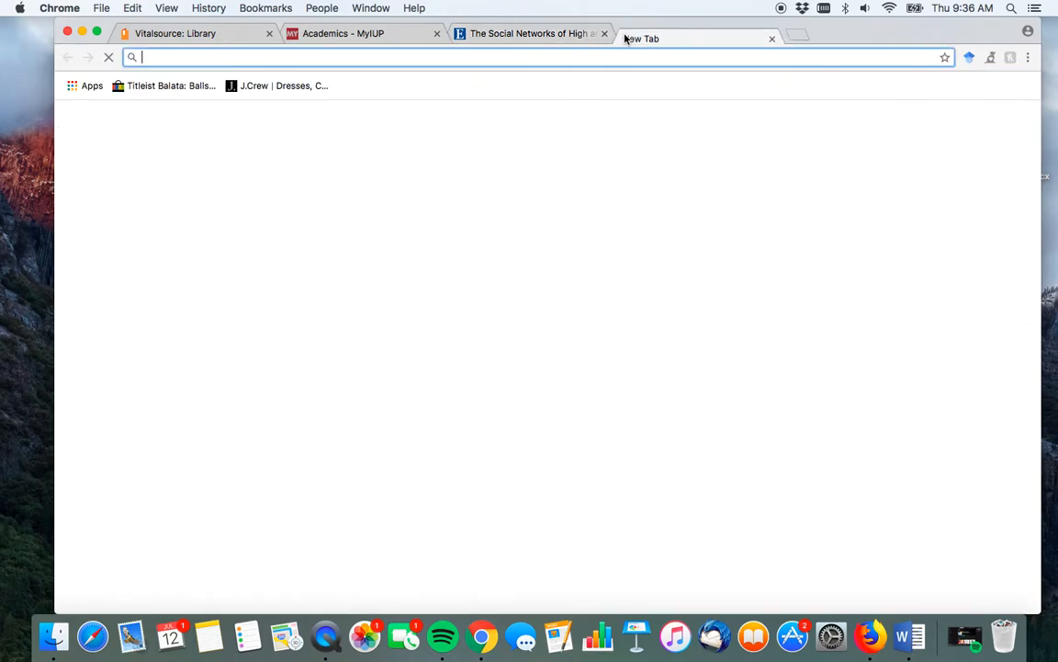
# - Search the web for Google Scholar and land on the Scholar homepage with its search box active
pyautogui.write('google scholr')
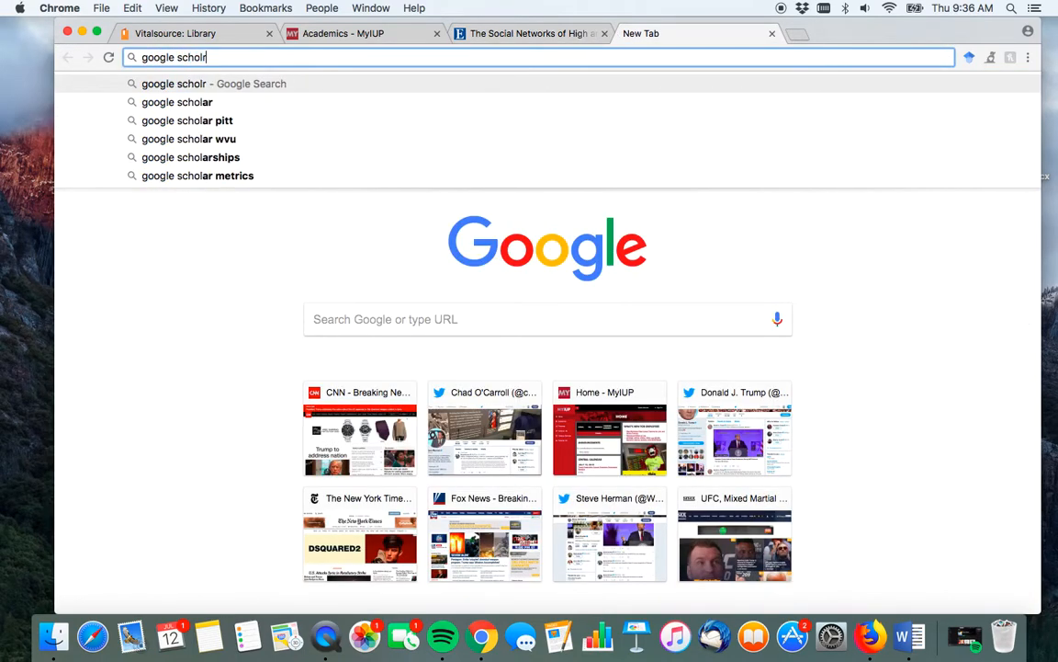
pyautogui.press('Return')
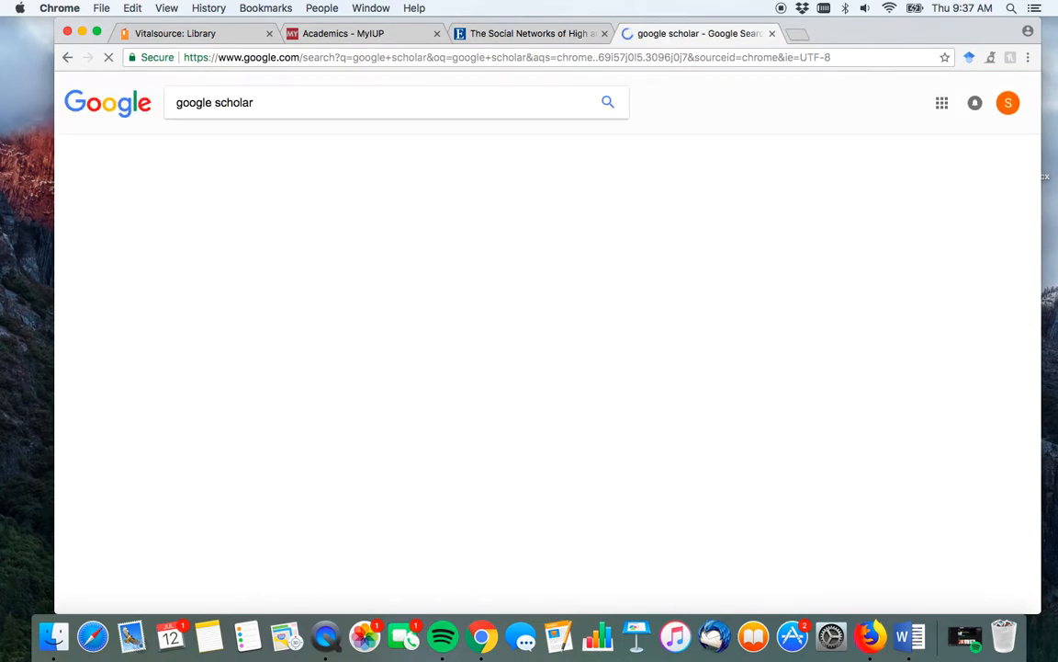
pyautogui.click(607, 103)
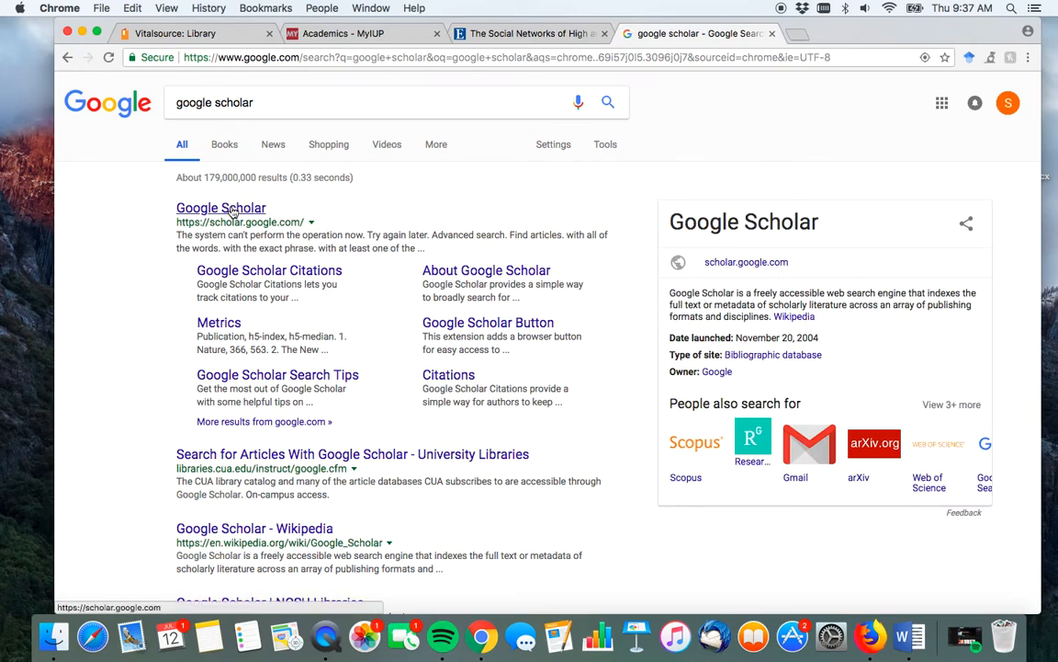
pyautogui.click(221, 207)
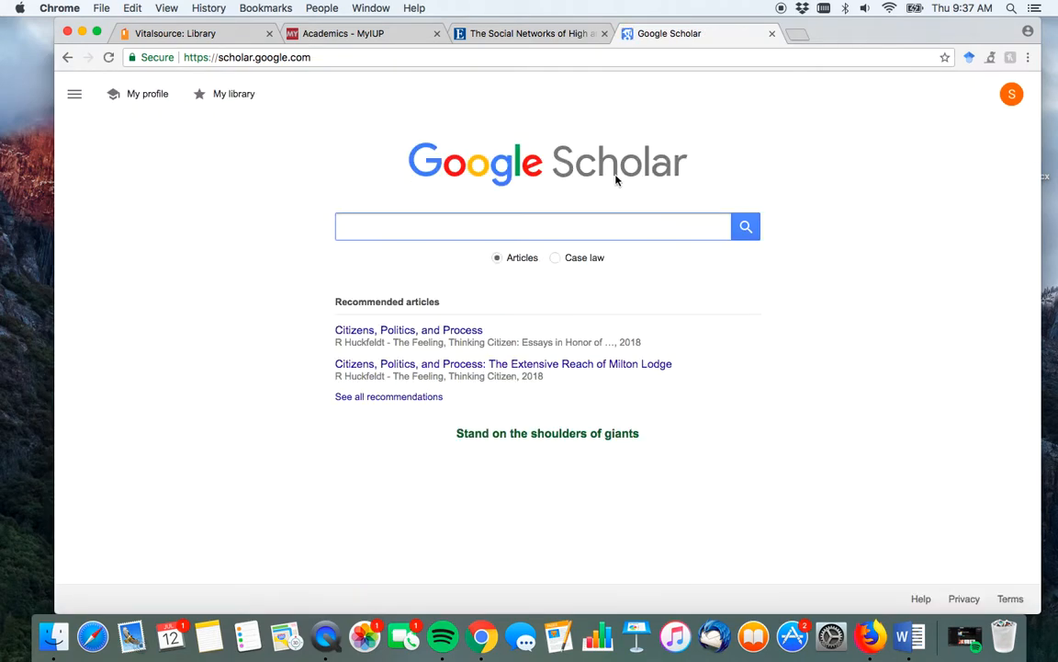
pyautogui.click(533, 226)
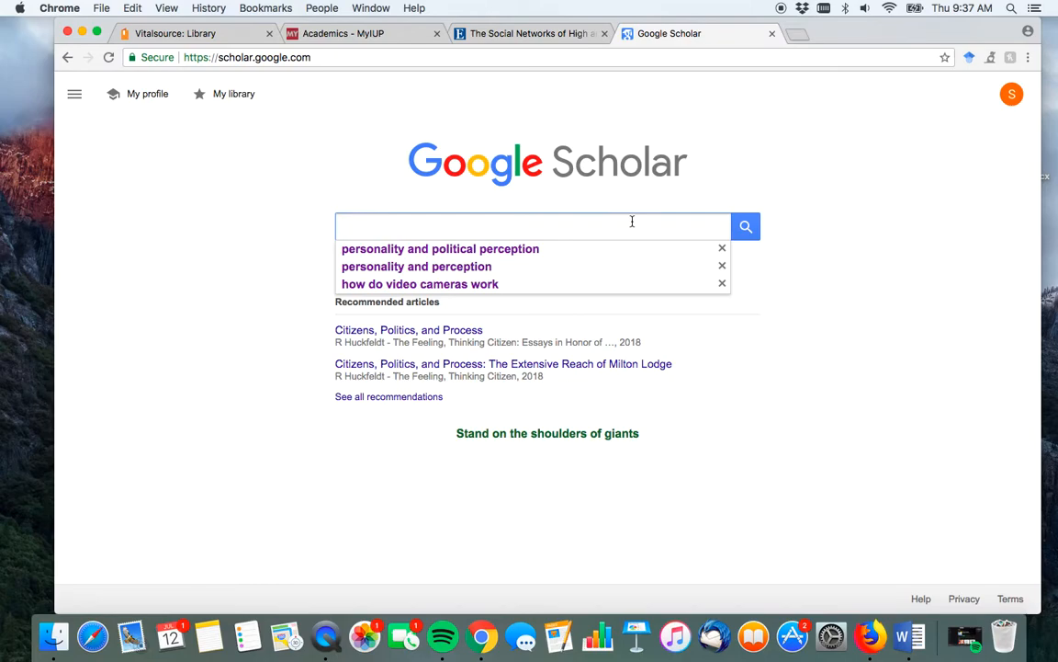
# - Run a Scholar search for 'political discussion AND personality' and browse the ~2,220,000 results
pyautogui.write('political discussion AND')
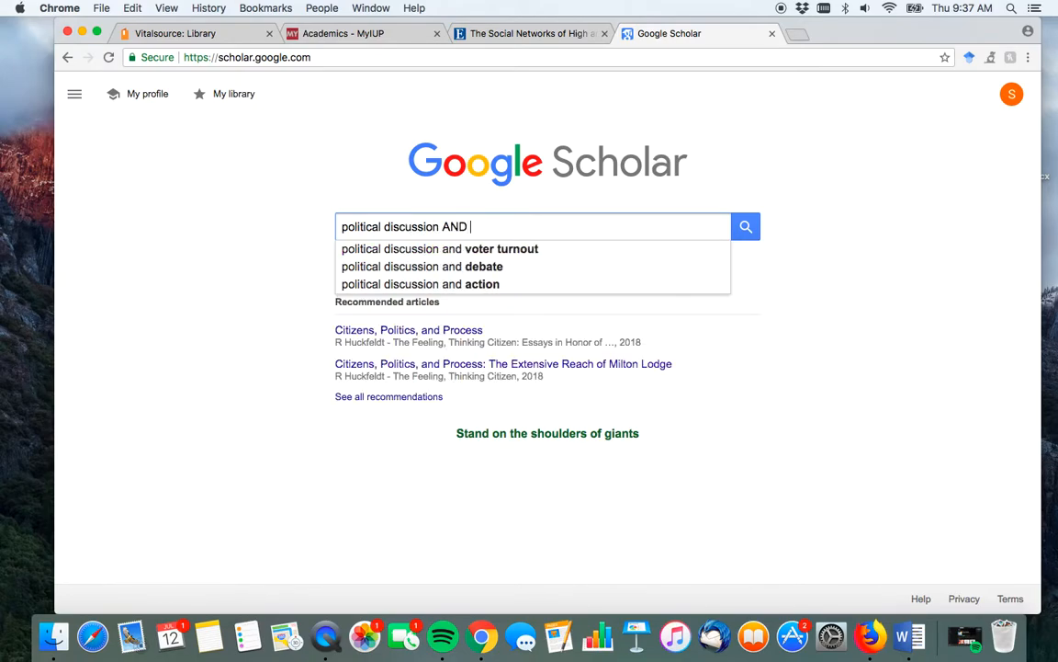
pyautogui.write('personality')
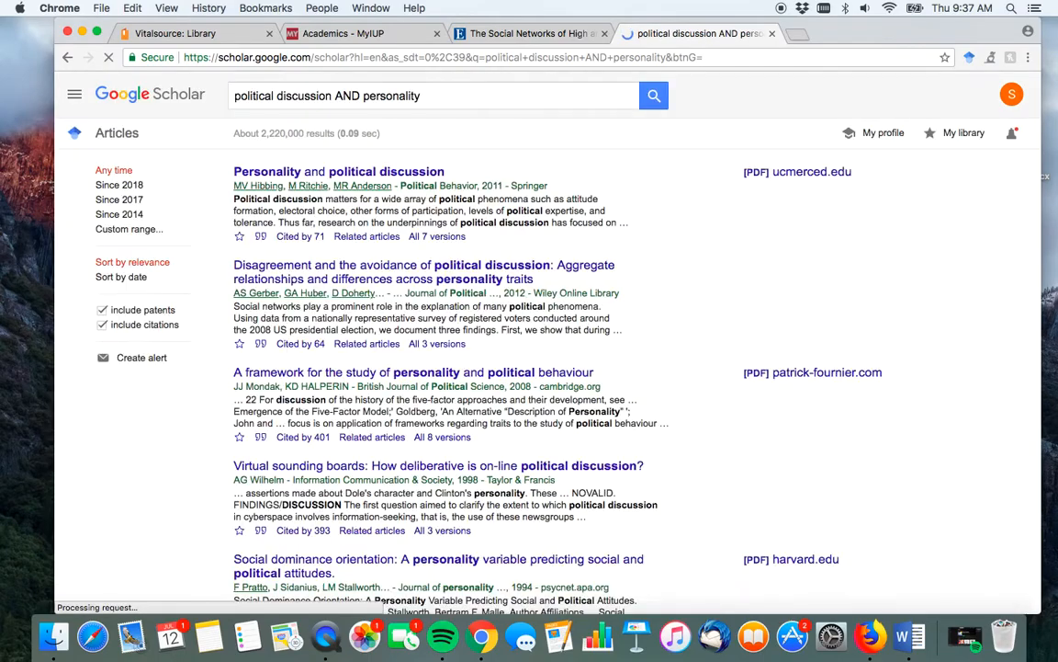
pyautogui.scroll(-3)
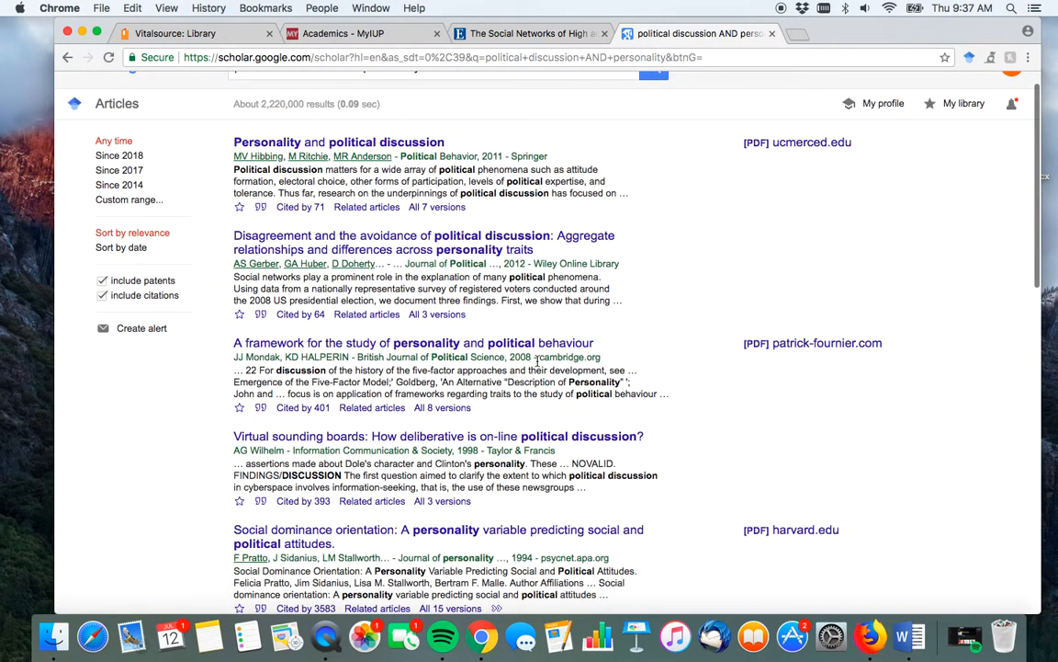
pyautogui.scroll(-3)
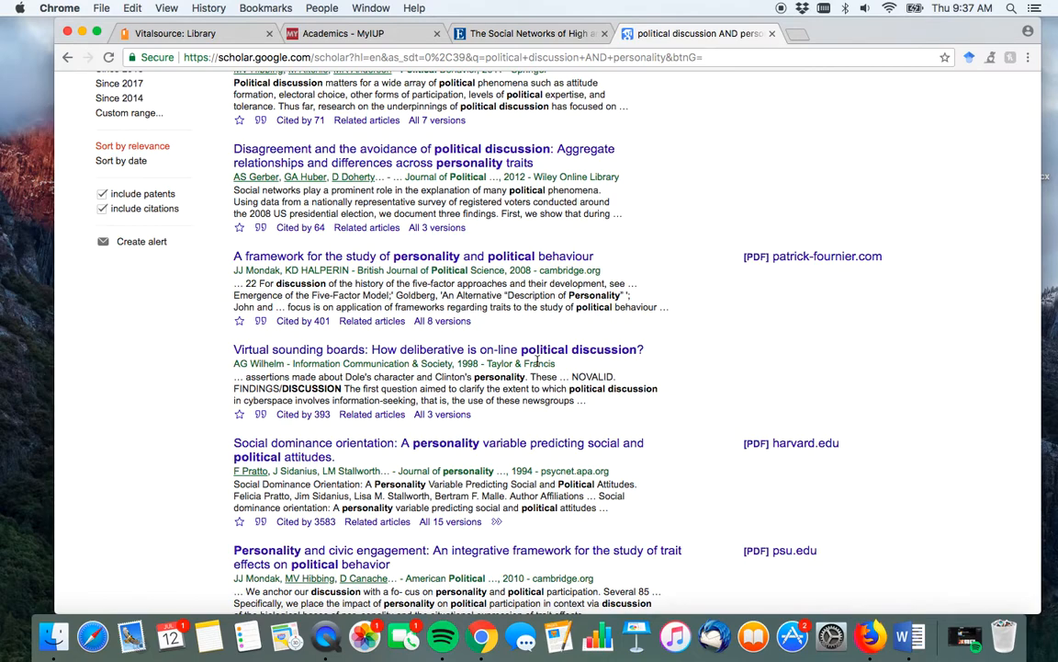
pyautogui.moveTo(485, 421)
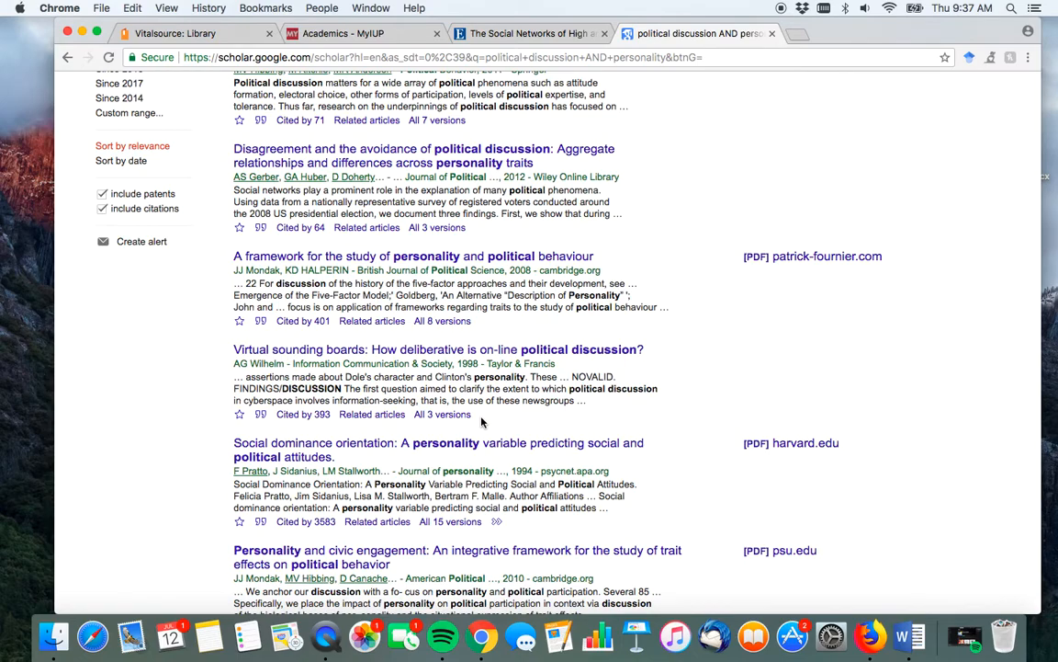
pyautogui.scroll(-3)
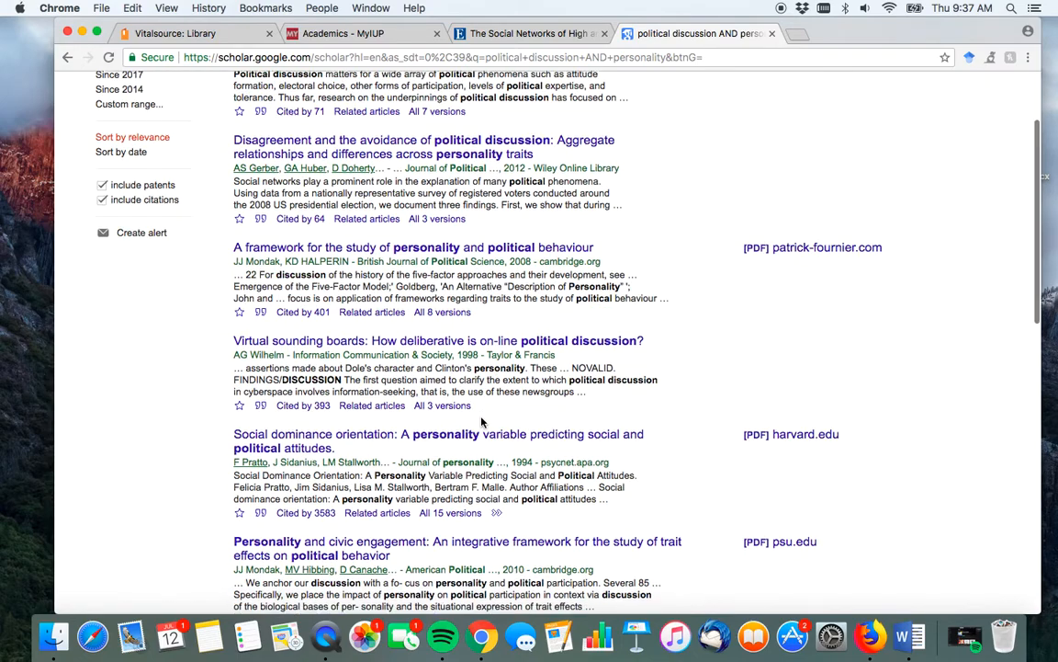
pyautogui.scroll(-3)
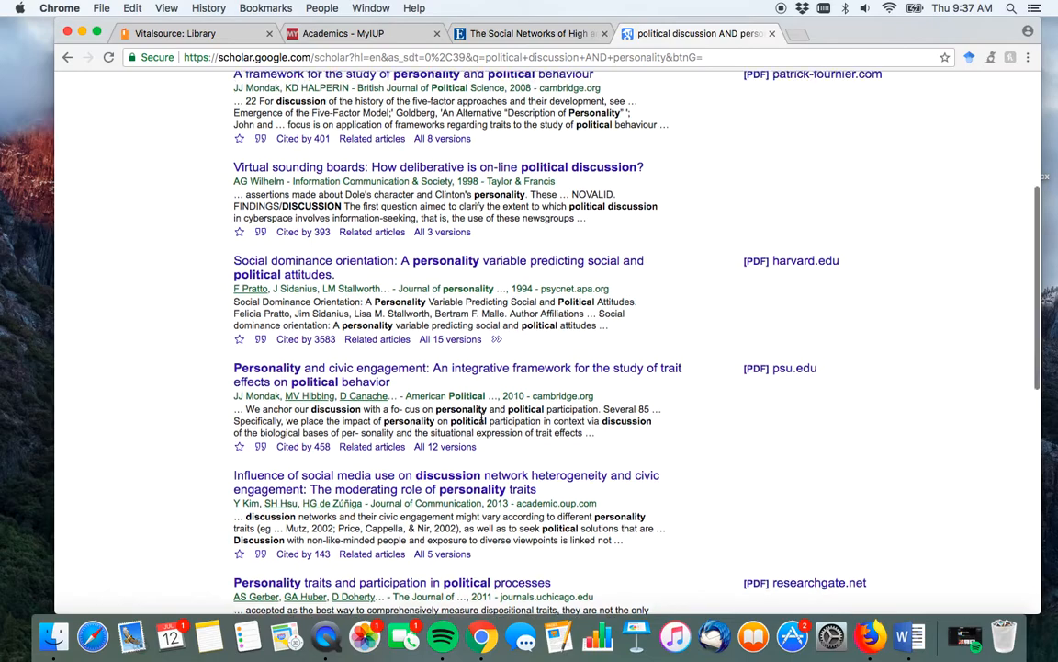
pyautogui.scroll(3)
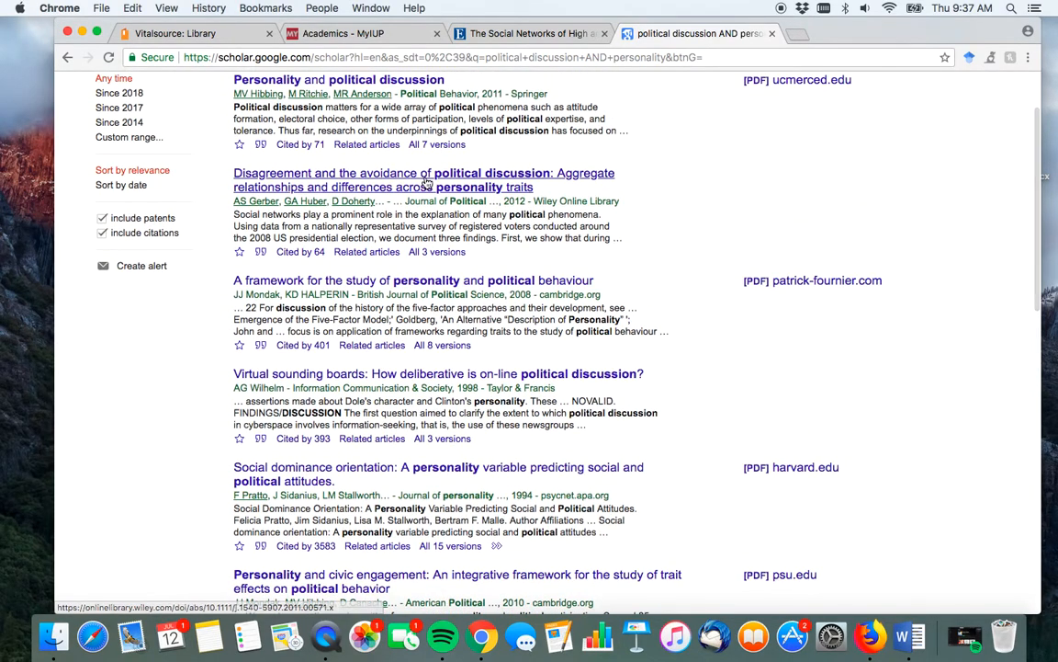
# - Open the Disagreement and the Avoidance of Political Discussion article on Wiley and select its full title
pyautogui.click(423, 172)
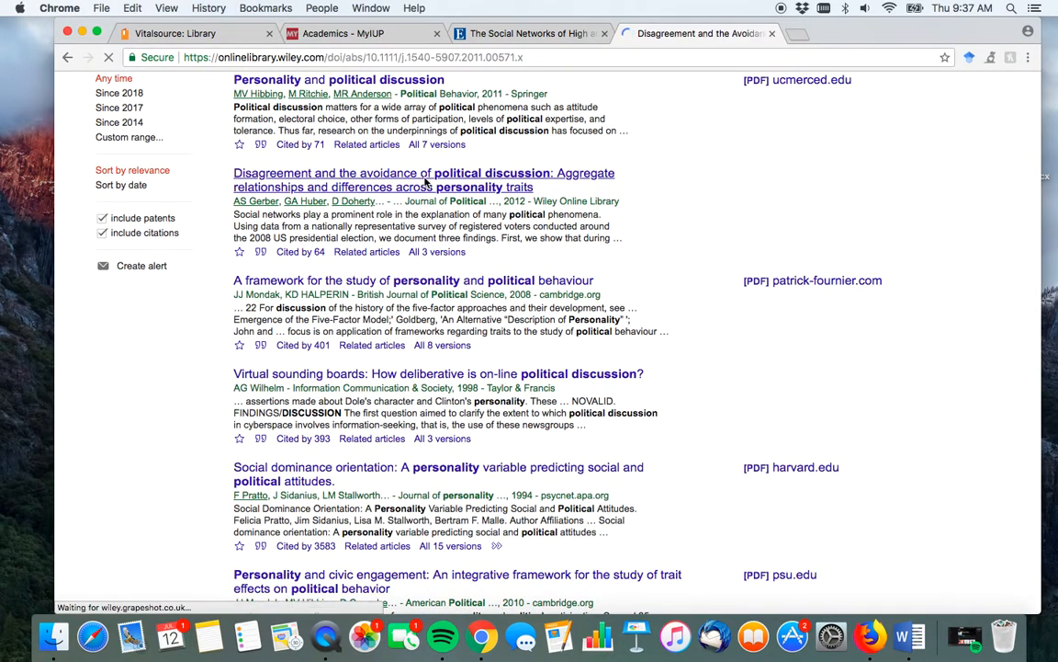
pyautogui.click(423, 173)
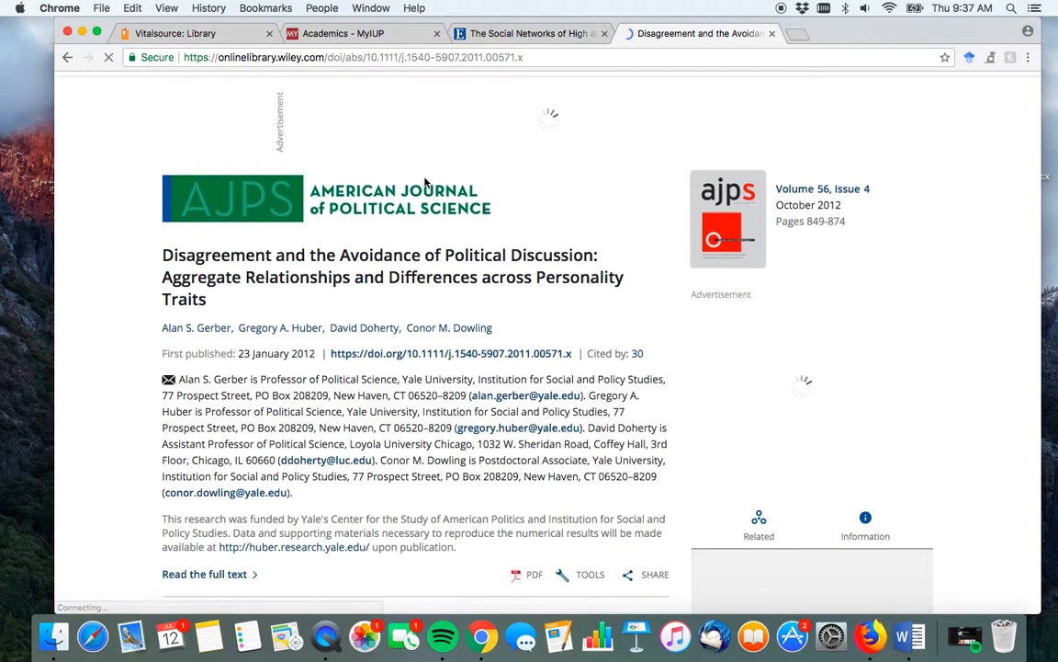
pyautogui.scroll(-3)
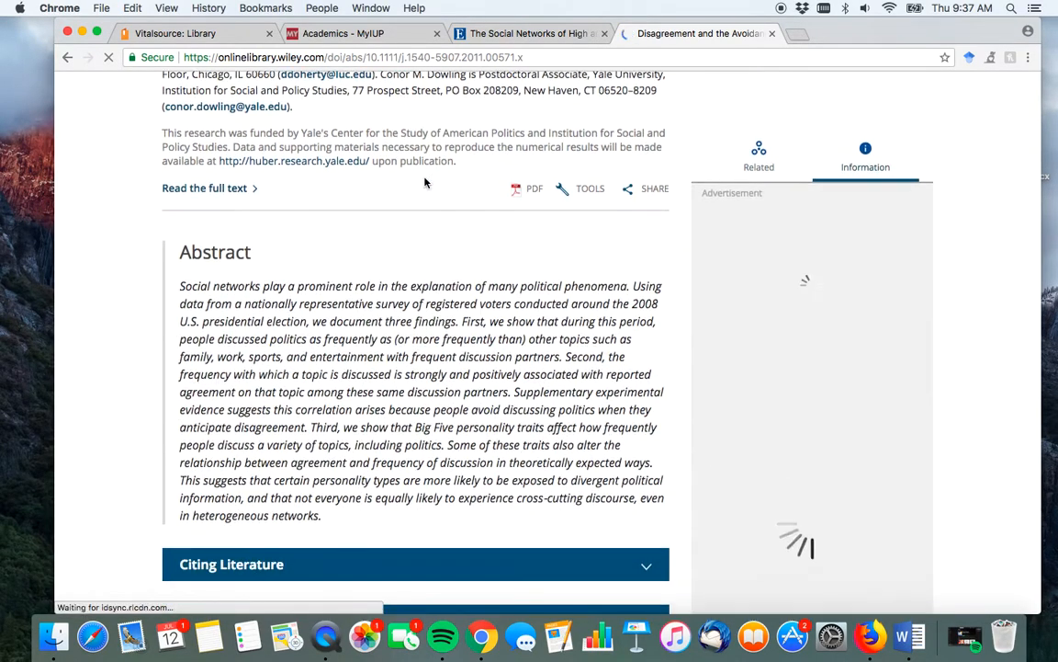
pyautogui.scroll(3)
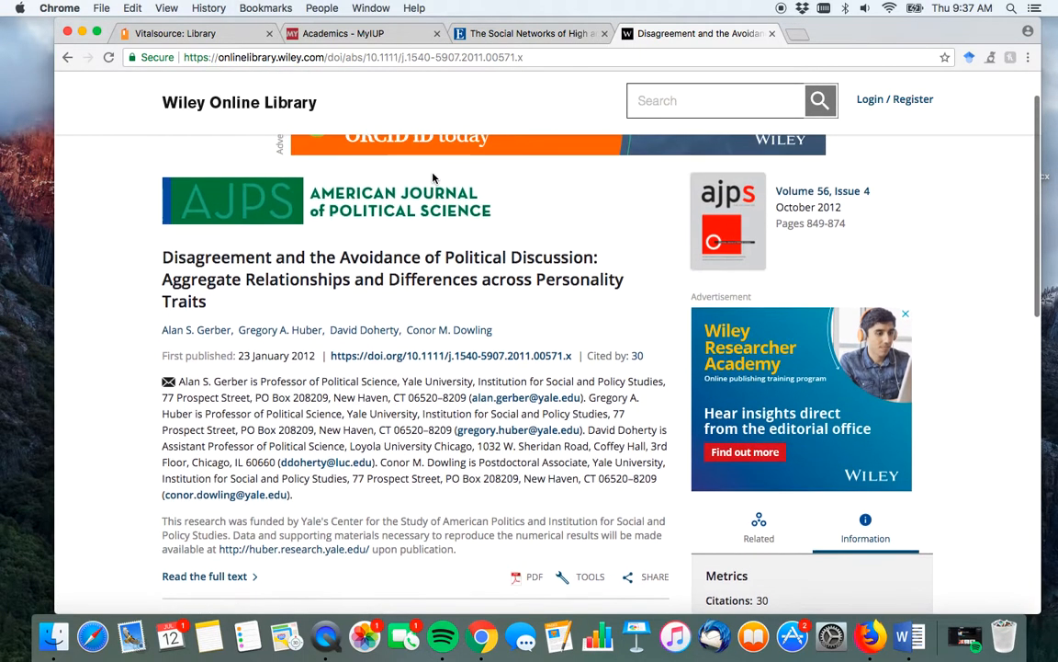
pyautogui.scroll(-3)
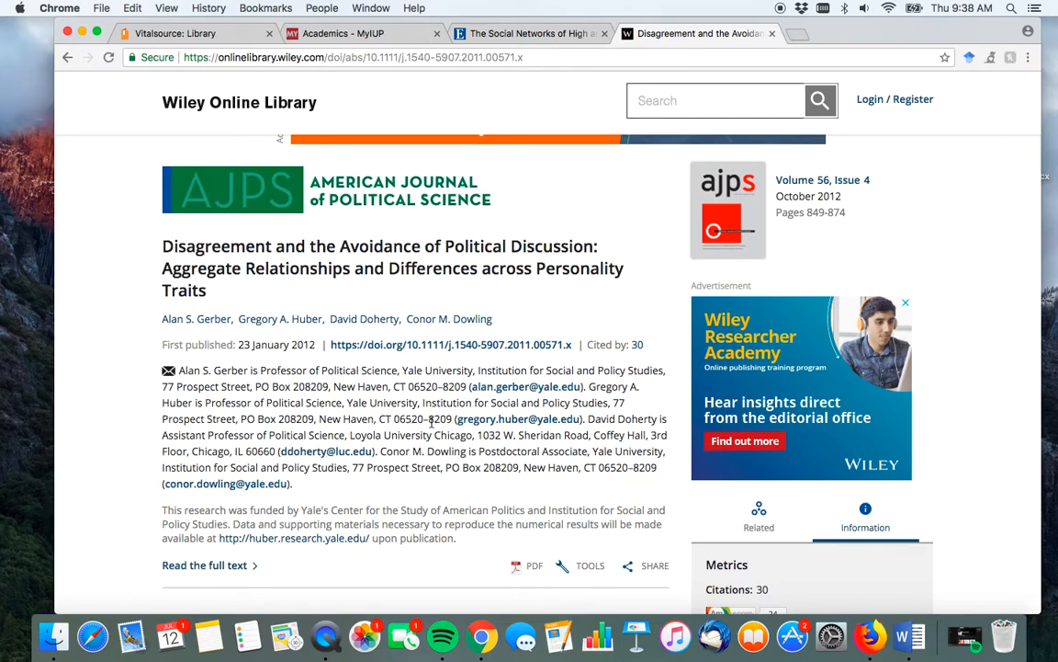
pyautogui.moveTo(162, 246); pyautogui.dragTo(206, 290)
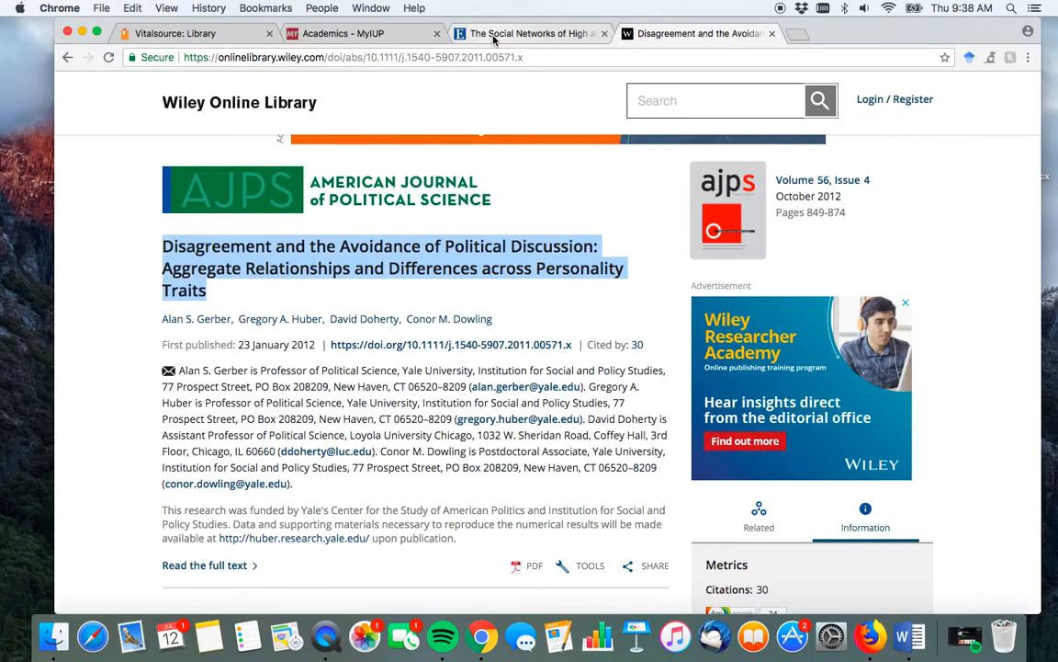
# - In EBSCOhost, replace the TI Title query with the copied Disagreement title and get the single matching record
pyautogui.click(531, 33)
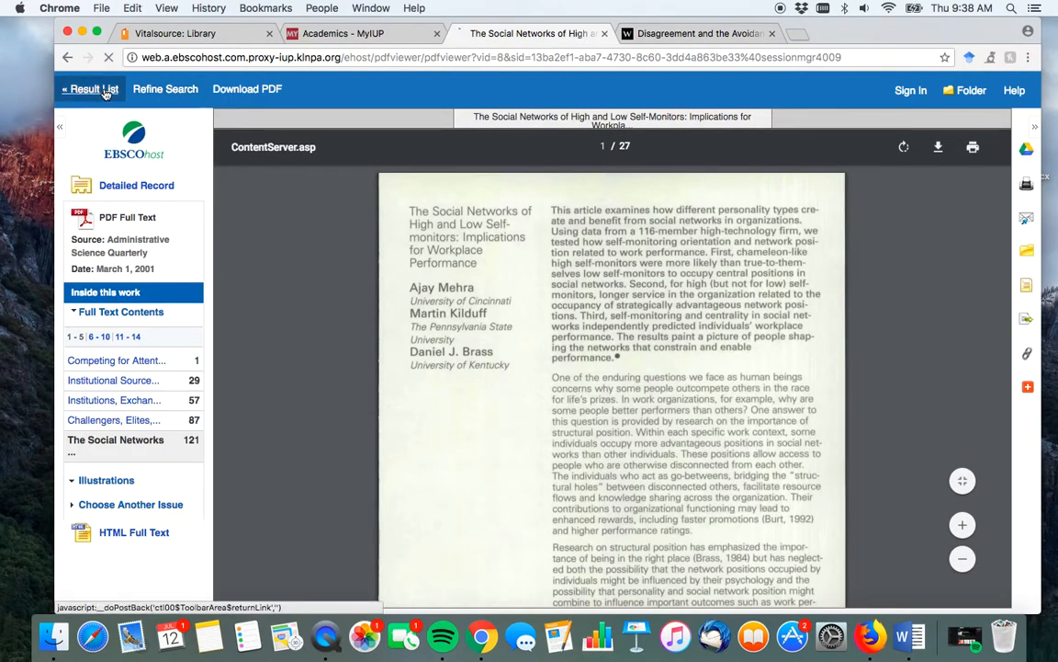
pyautogui.click(88, 88)
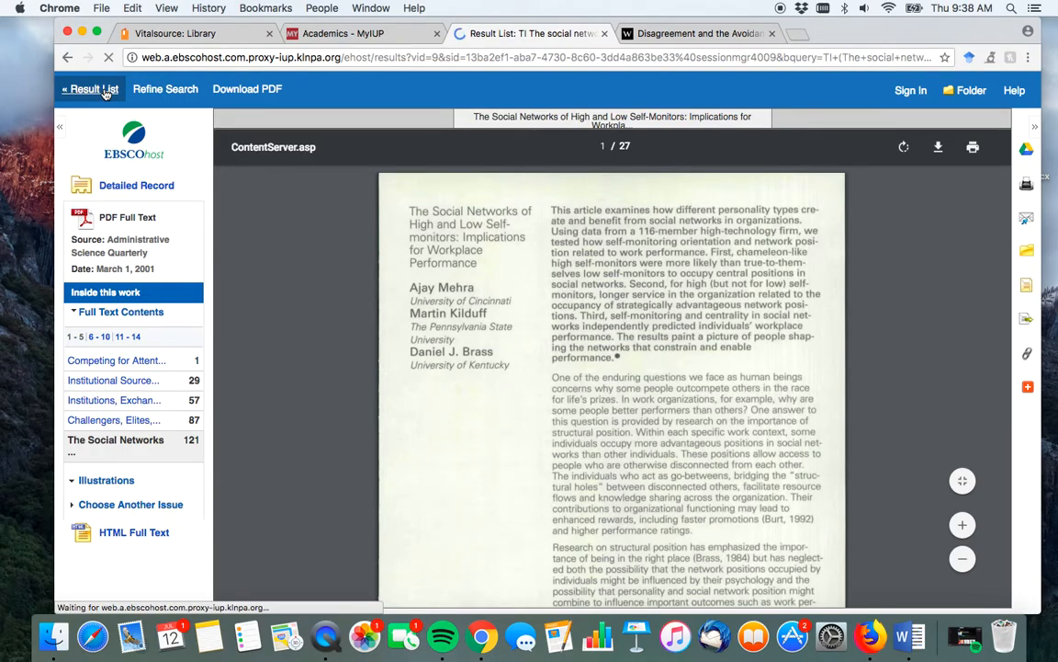
pyautogui.click(88, 88)
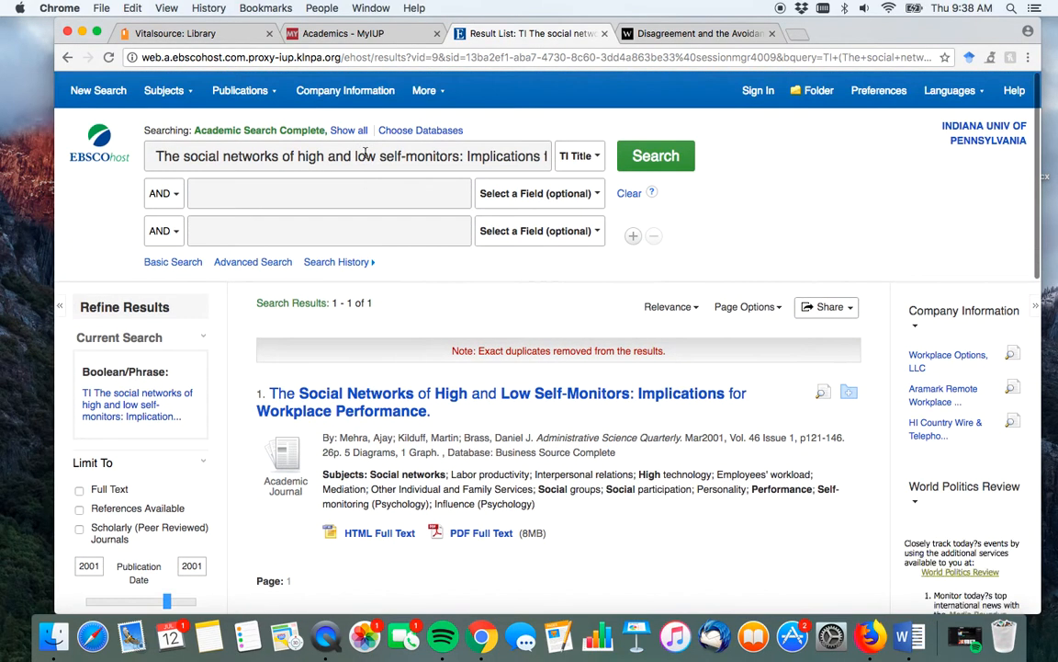
pyautogui.click(367, 154)
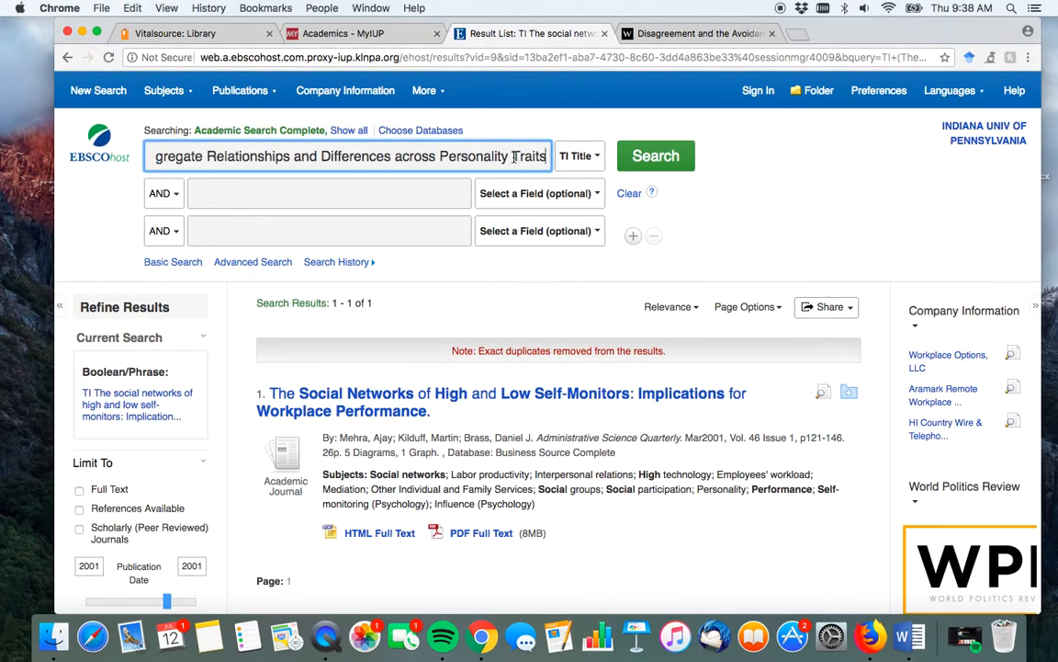
pyautogui.click(654, 154)
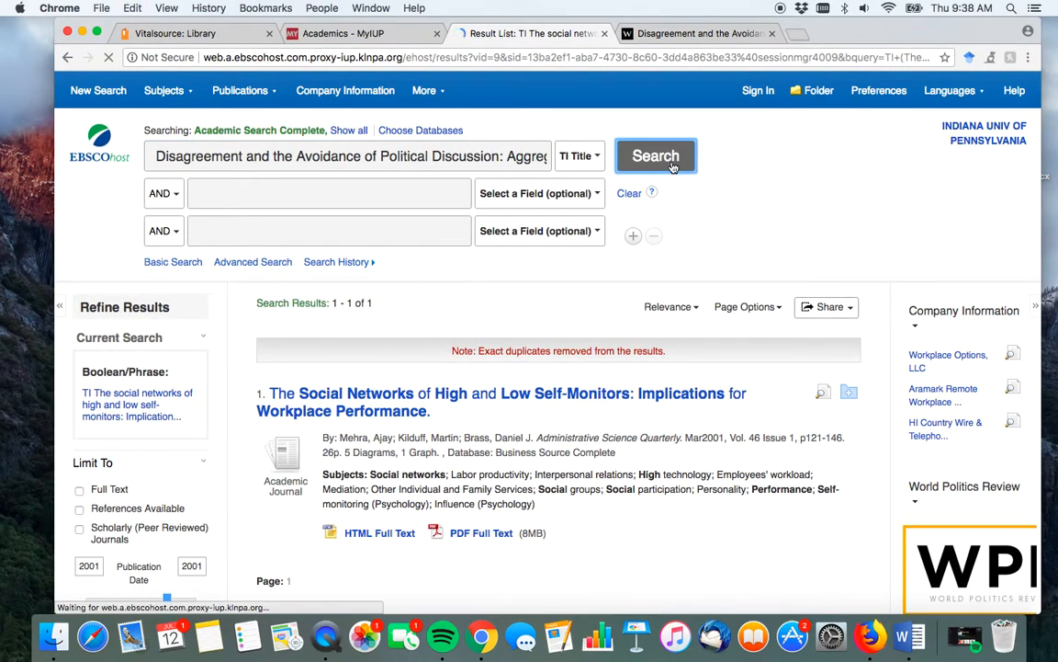
pyautogui.click(654, 154)
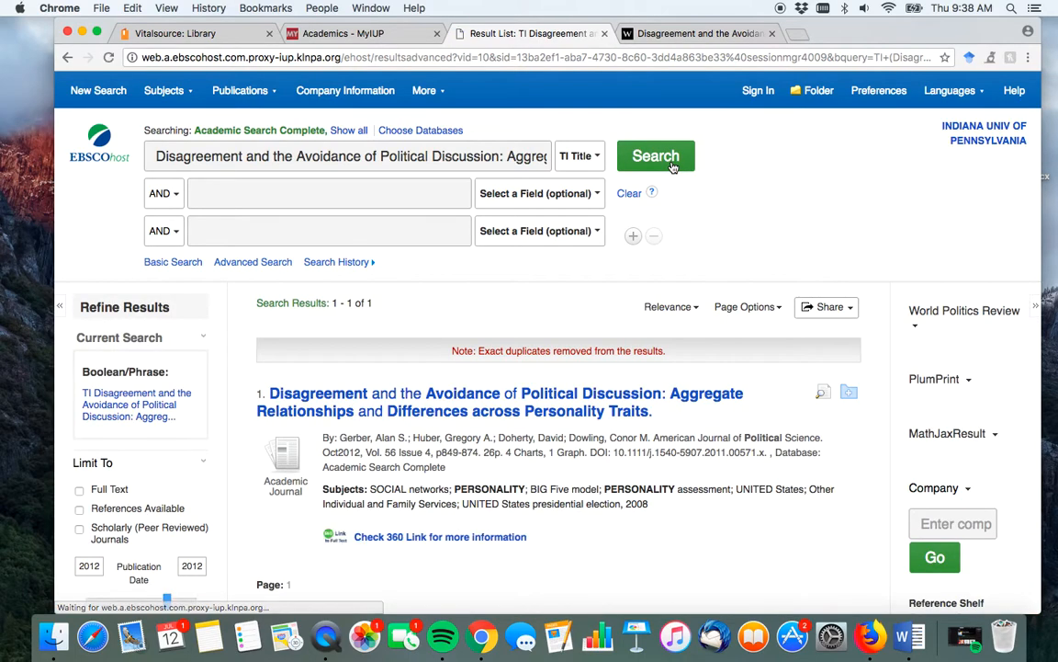
pyautogui.scroll(-3)
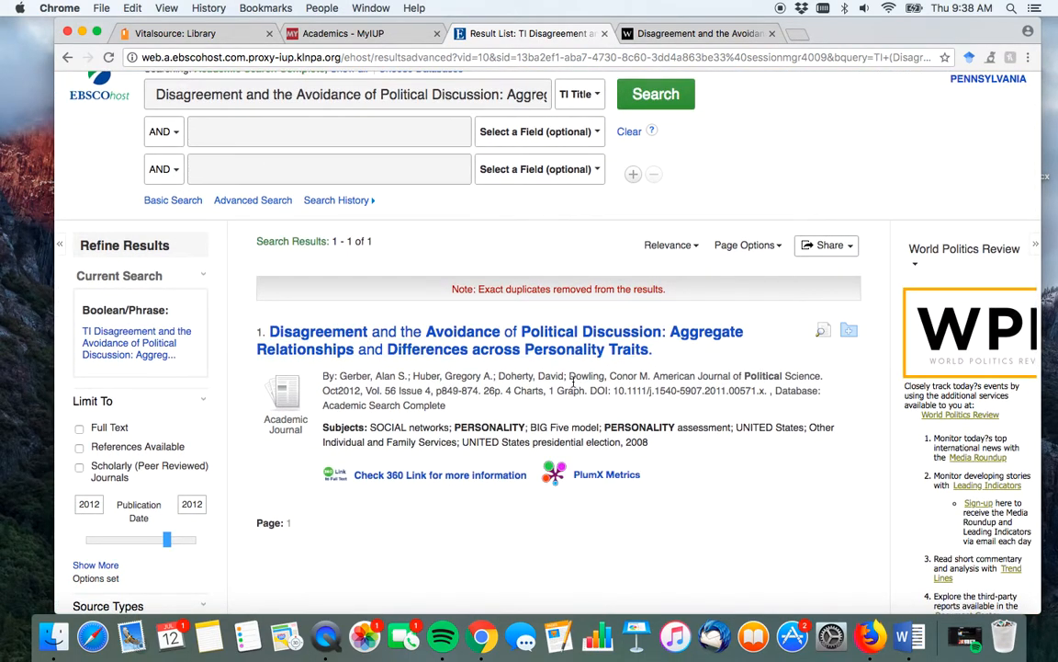
pyautogui.moveTo(496, 493)
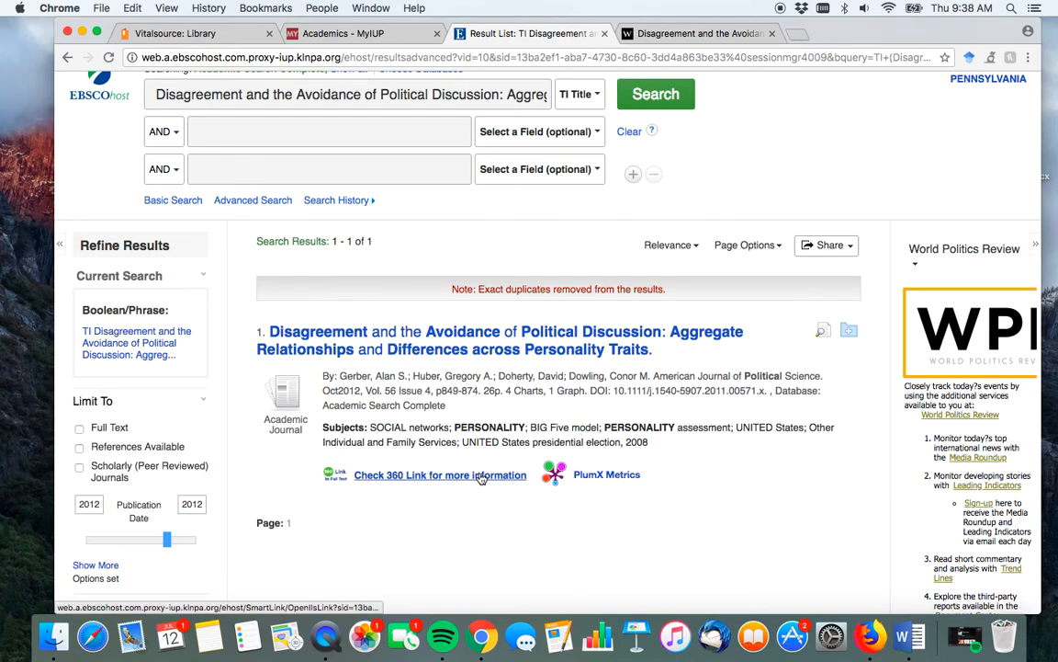
pyautogui.moveTo(426, 478)
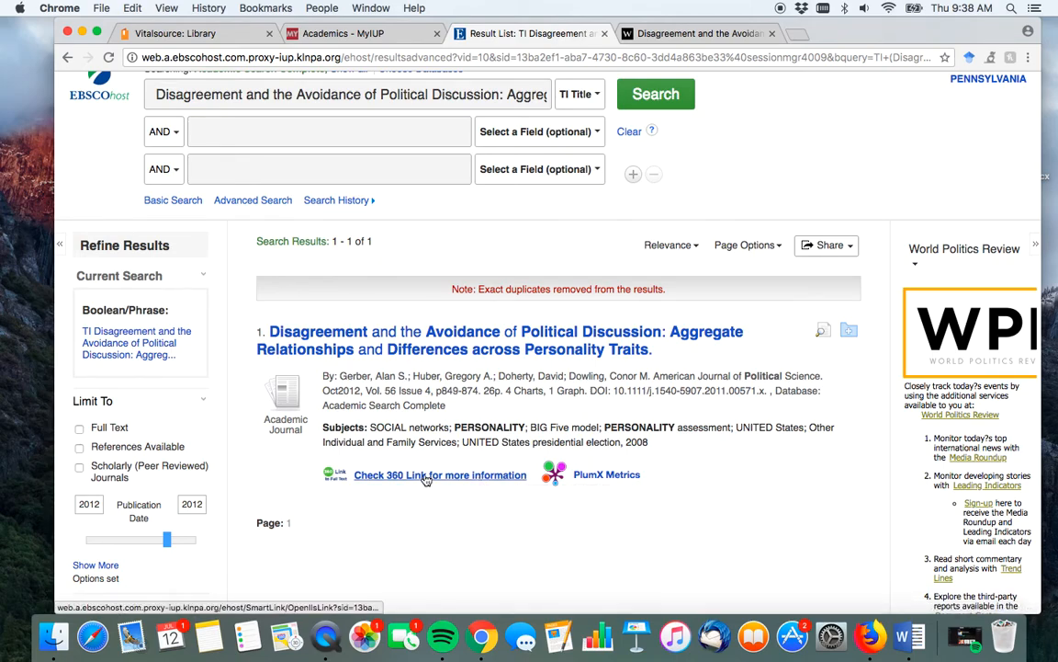
# - Check the 360 Link and view the Primo record showing full text via JSTOR Arts and Sciences I
pyautogui.click(441, 474)
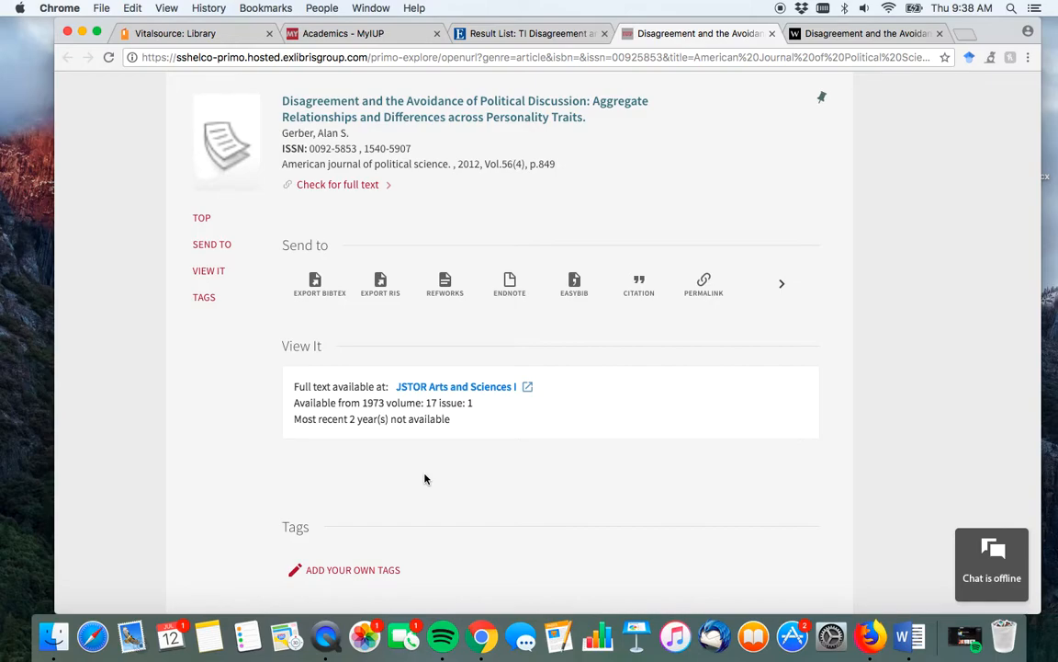
pyautogui.scroll(-3)
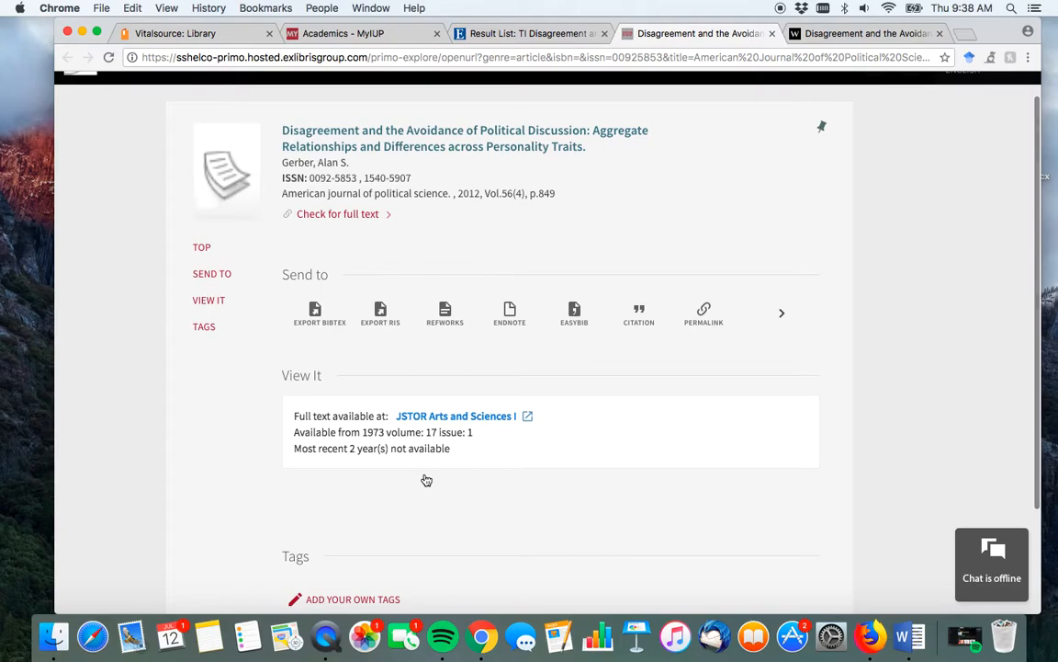
pyautogui.scroll(-3)
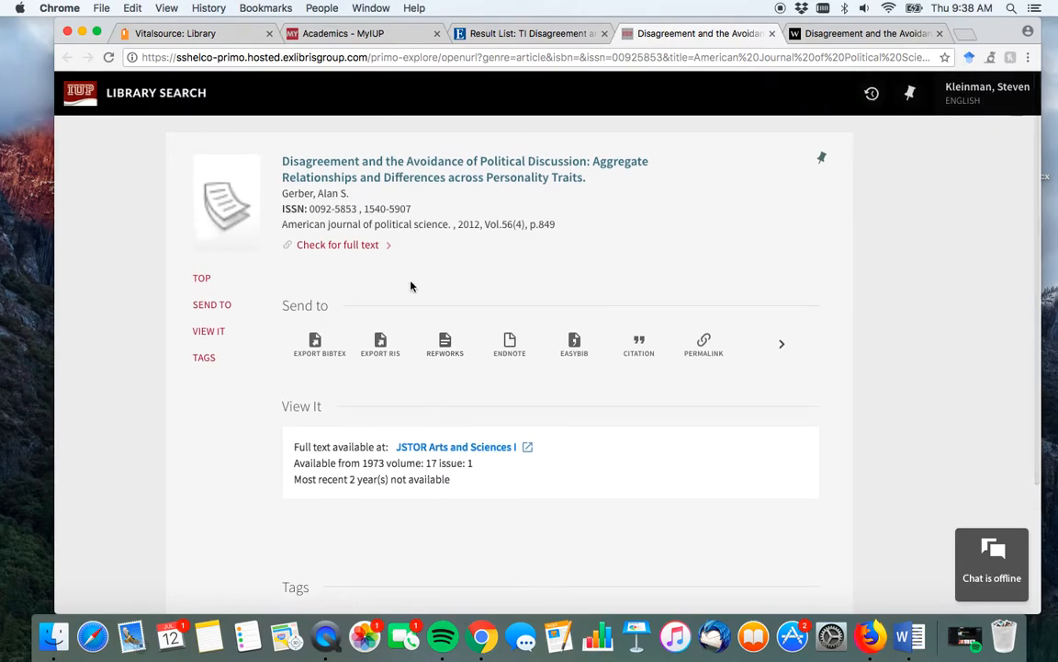
pyautogui.scroll(-3)
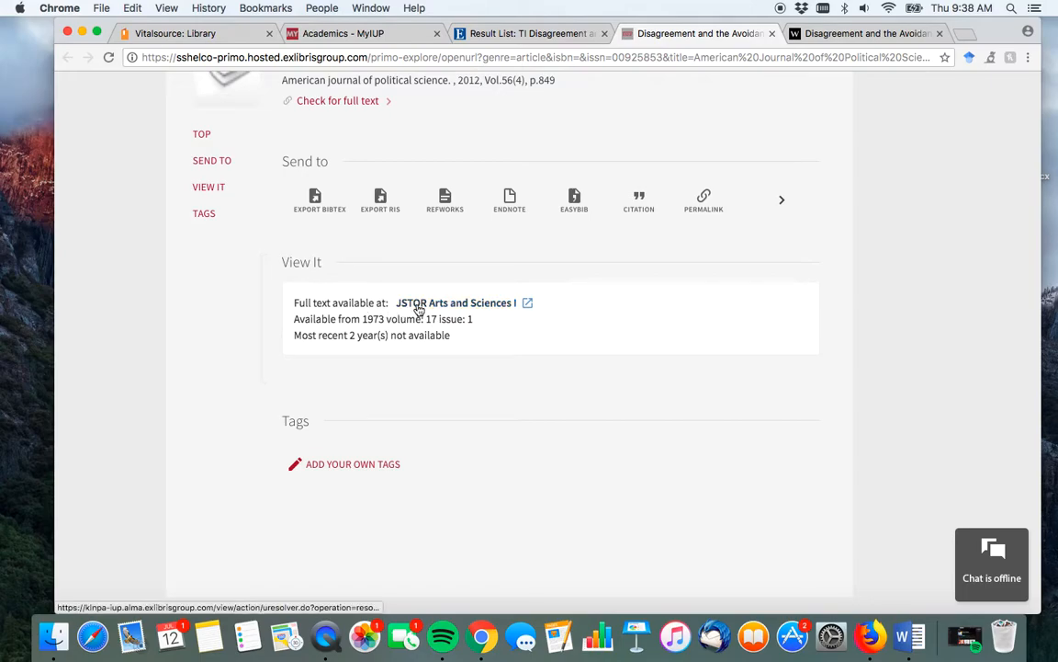
pyautogui.moveTo(450, 311)
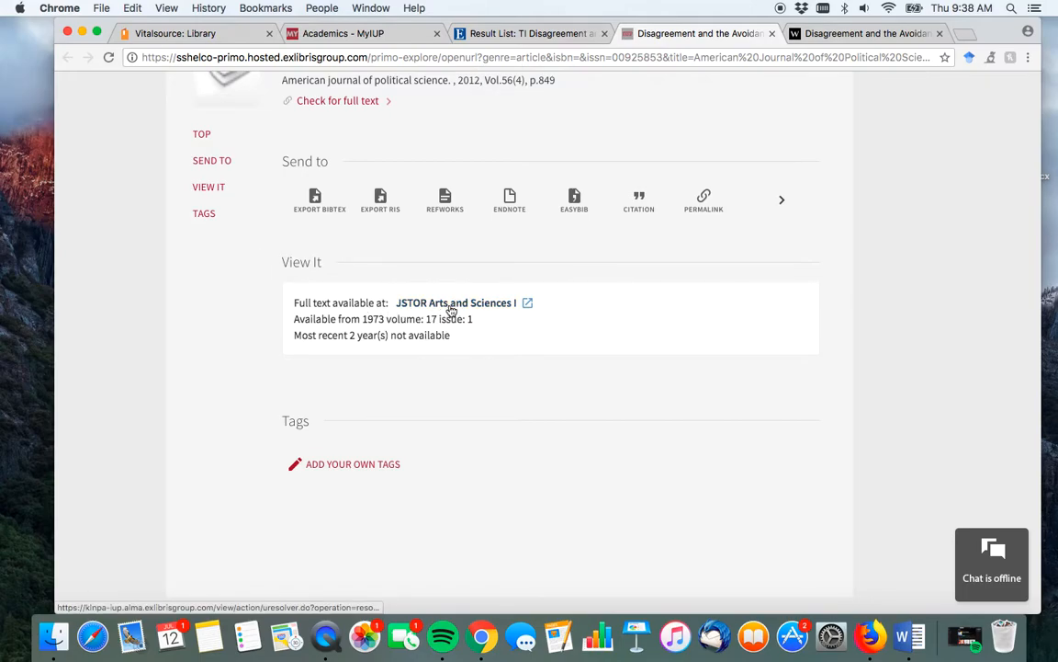
# - Follow the JSTOR Arts and Sciences I link to the article page in American Journal of Political Science Vol. 56, No. 4
pyautogui.click(454, 302)
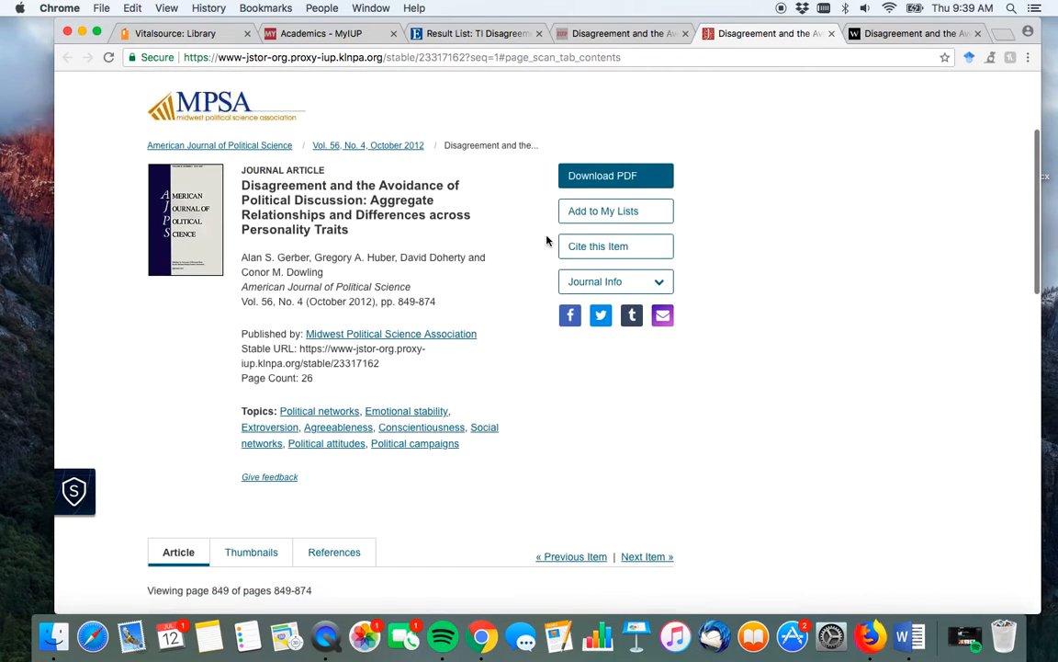
pyautogui.scroll(-3)
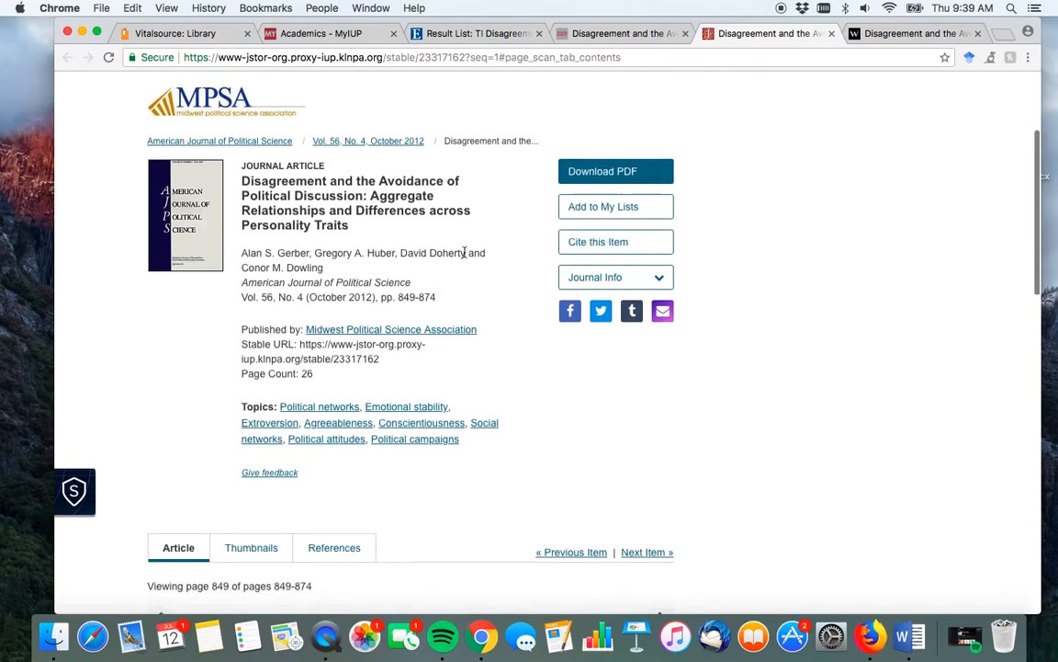
pyautogui.scroll(-3)
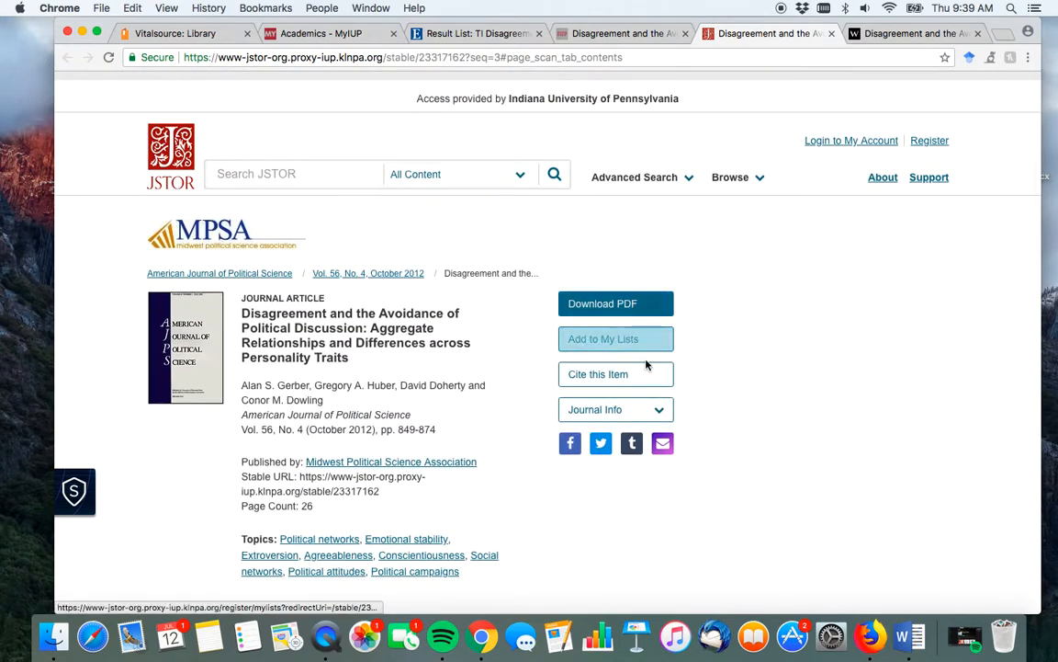
pyautogui.moveTo(775, 356)
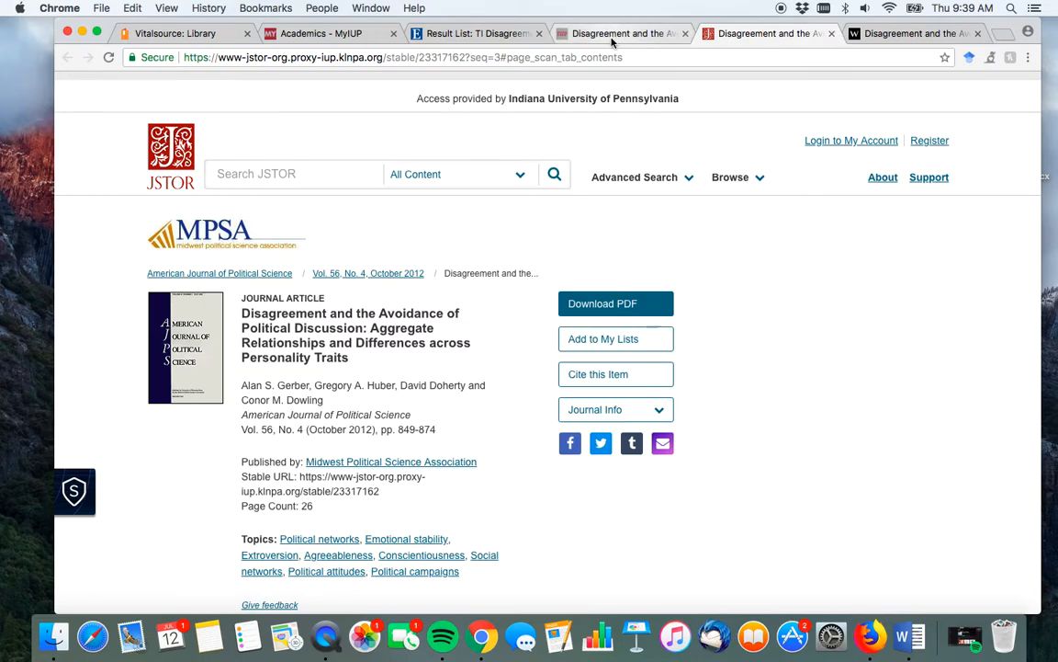
# - Return from the Wiley tab to the Scholar results for political discussion AND personality
pyautogui.click(474, 33)
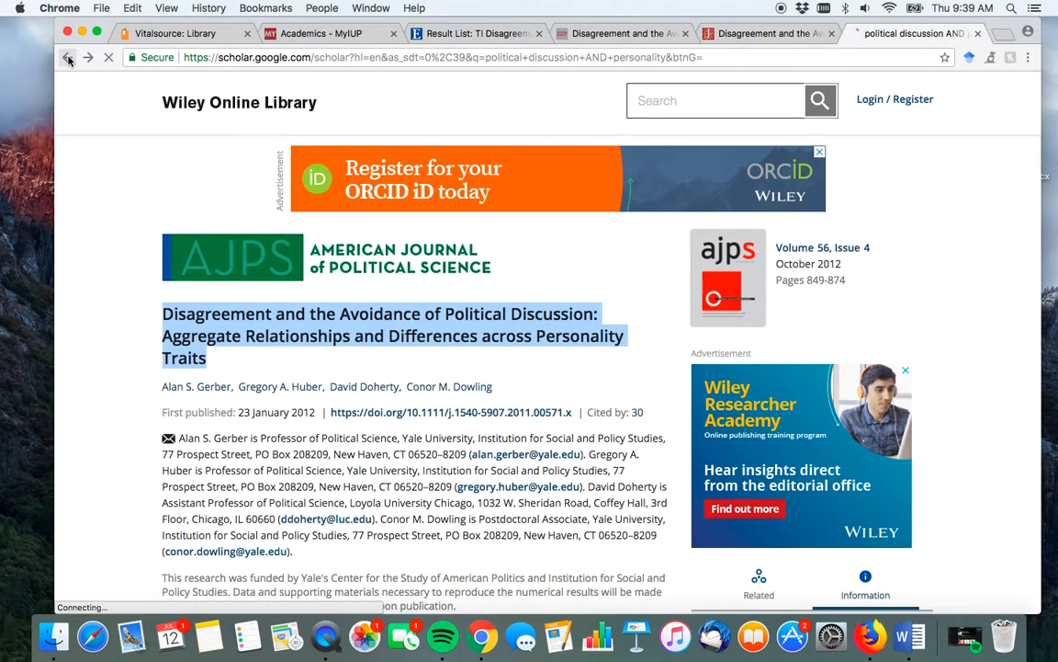
pyautogui.click(68, 57)
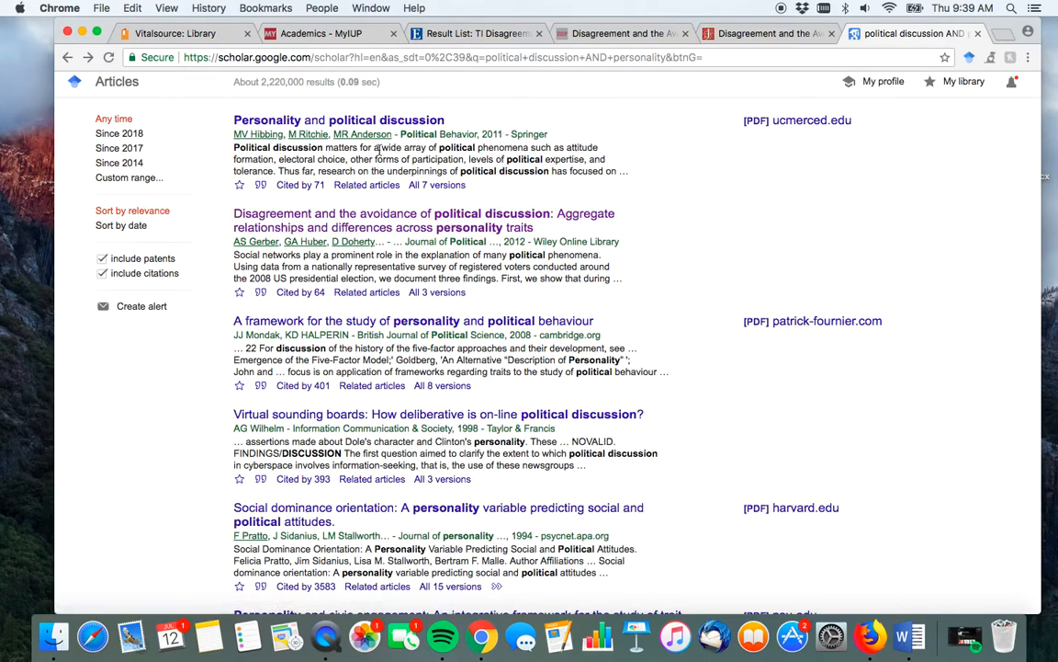
pyautogui.moveTo(299, 189)
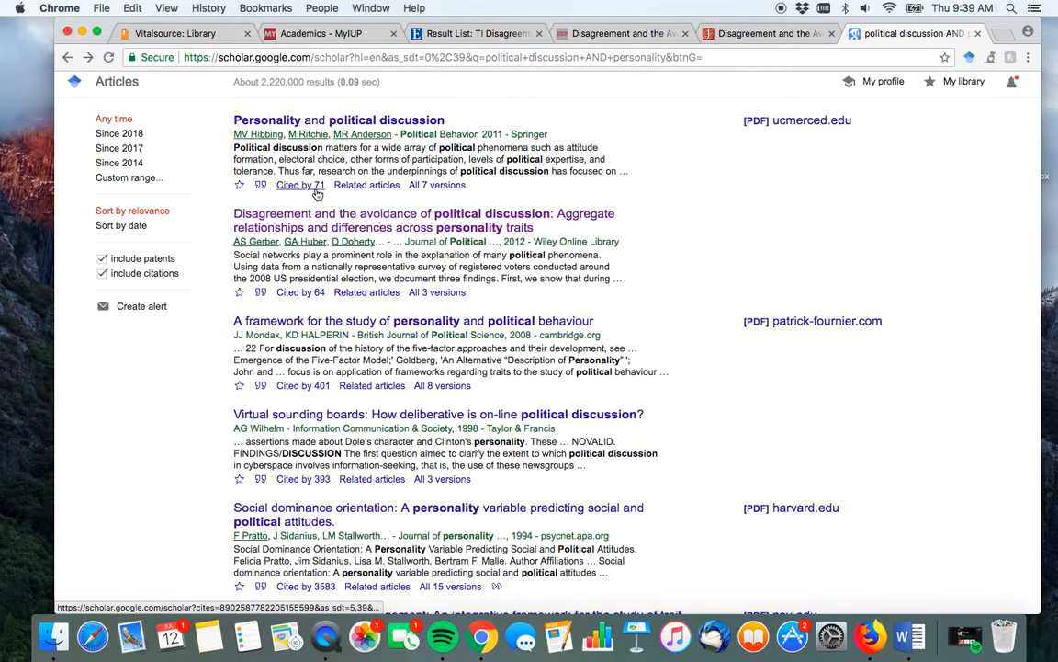
# - List the 71 articles citing Personality and political discussion and browse them
pyautogui.click(300, 184)
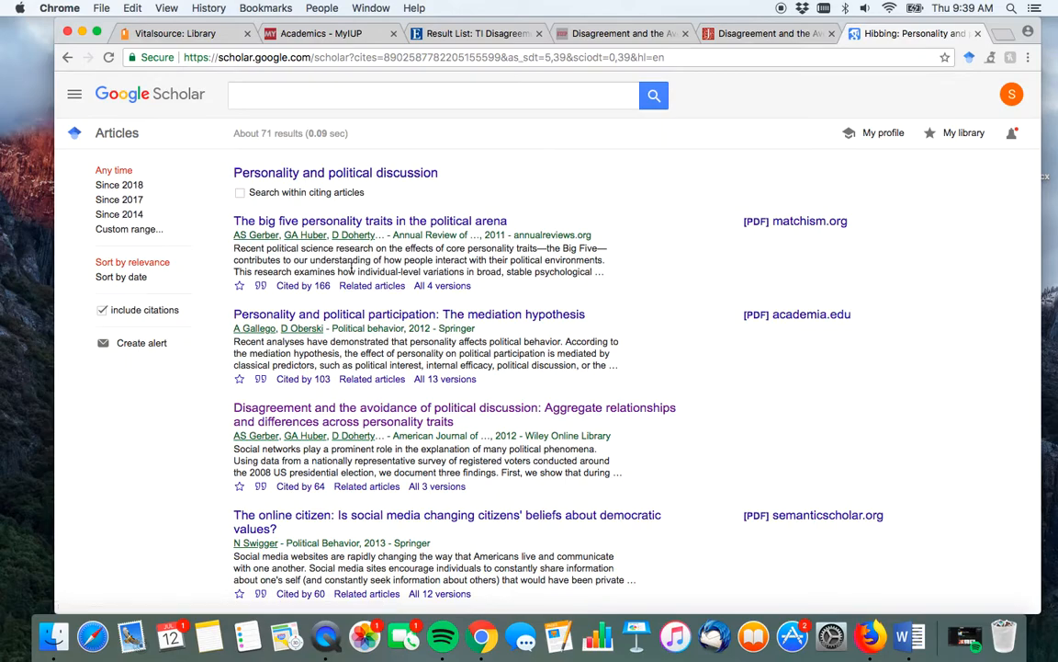
pyautogui.moveTo(334, 173)
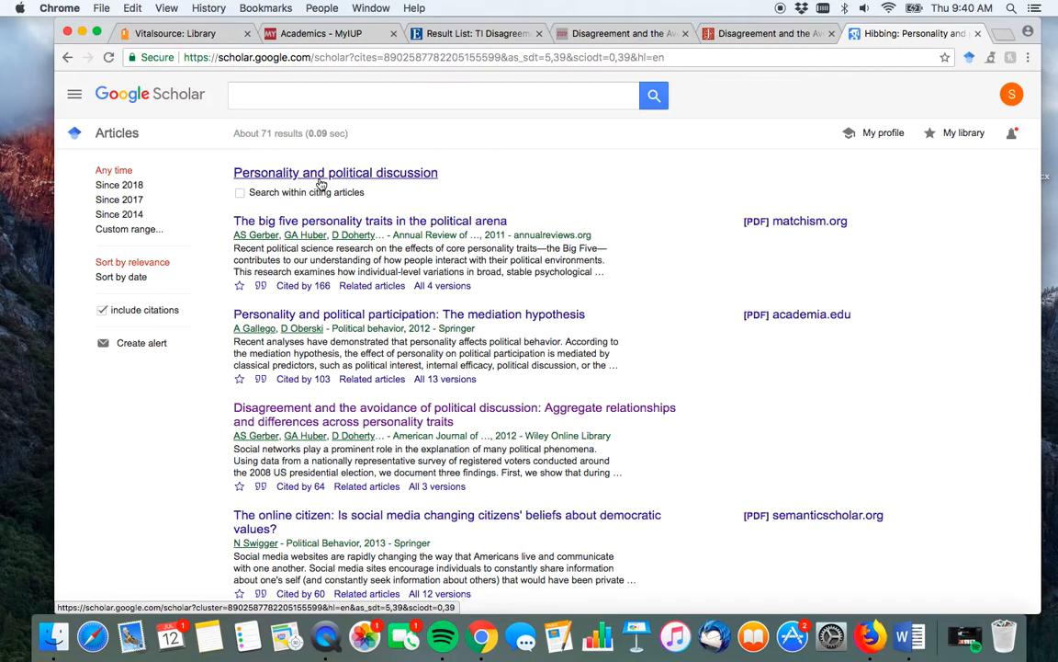
pyautogui.scroll(-3)
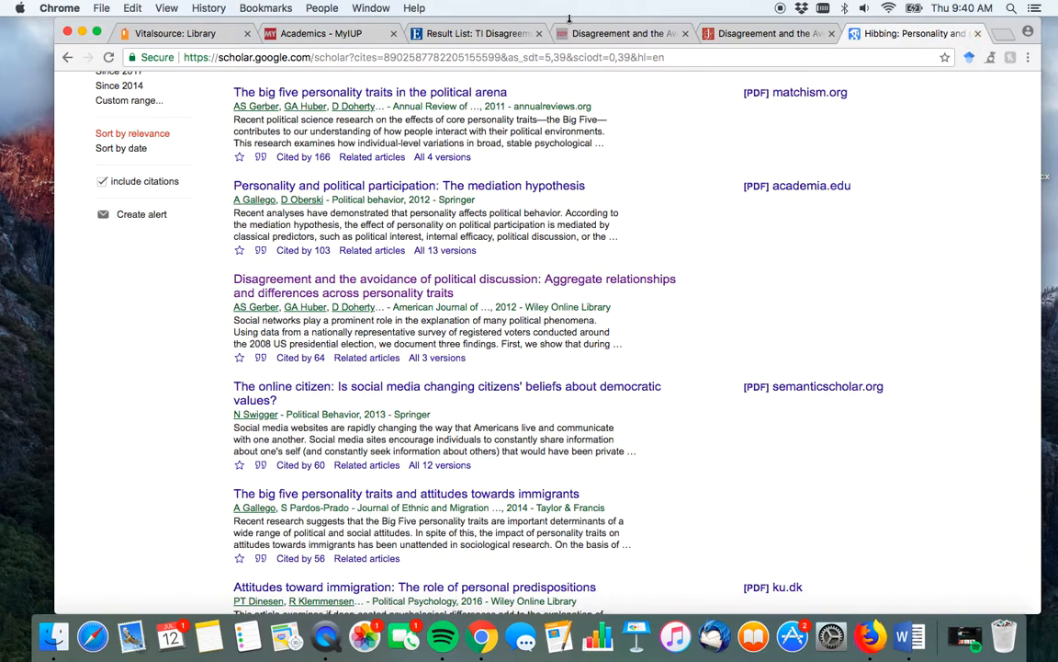
pyautogui.moveTo(478, 33)
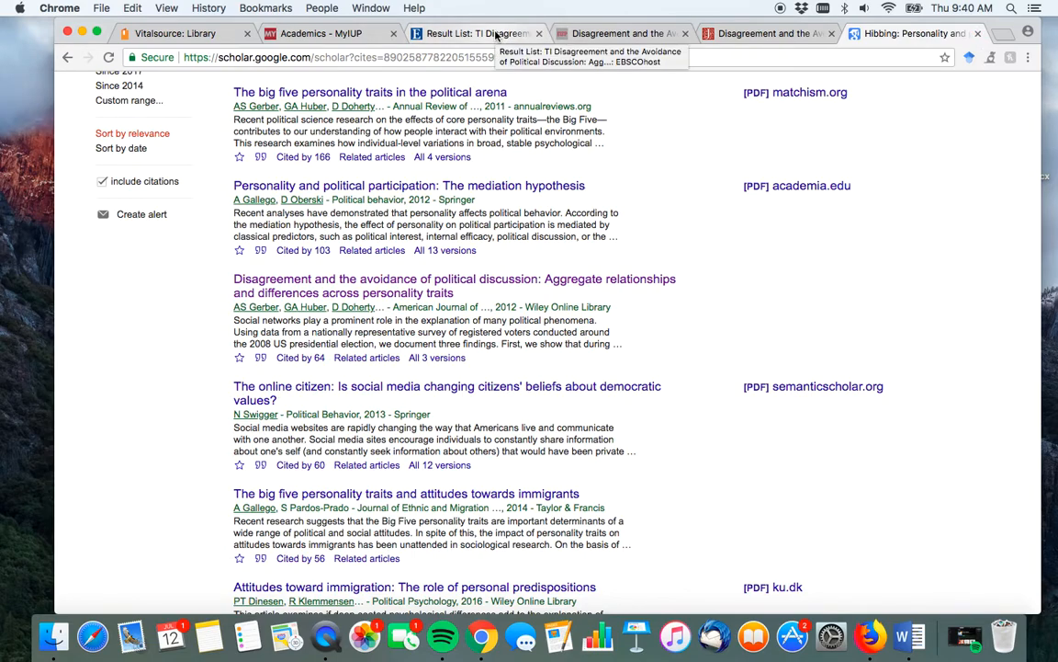
# - In EBSCOhost, search 'journal of communication' across all fields, returning 190,360 results
pyautogui.click(476, 33)
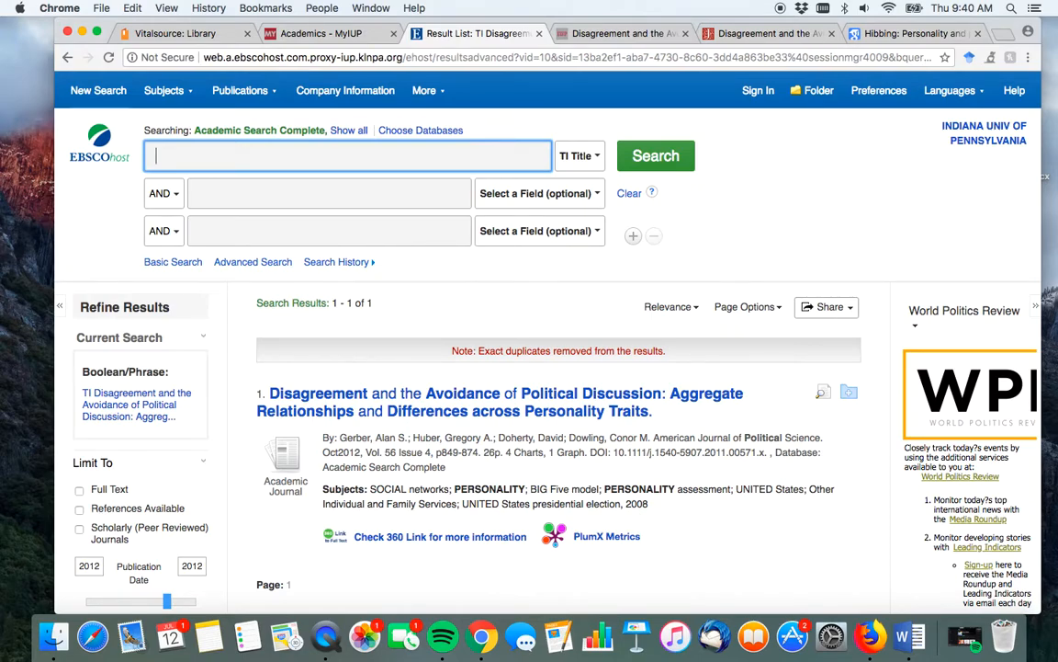
pyautogui.write('j')
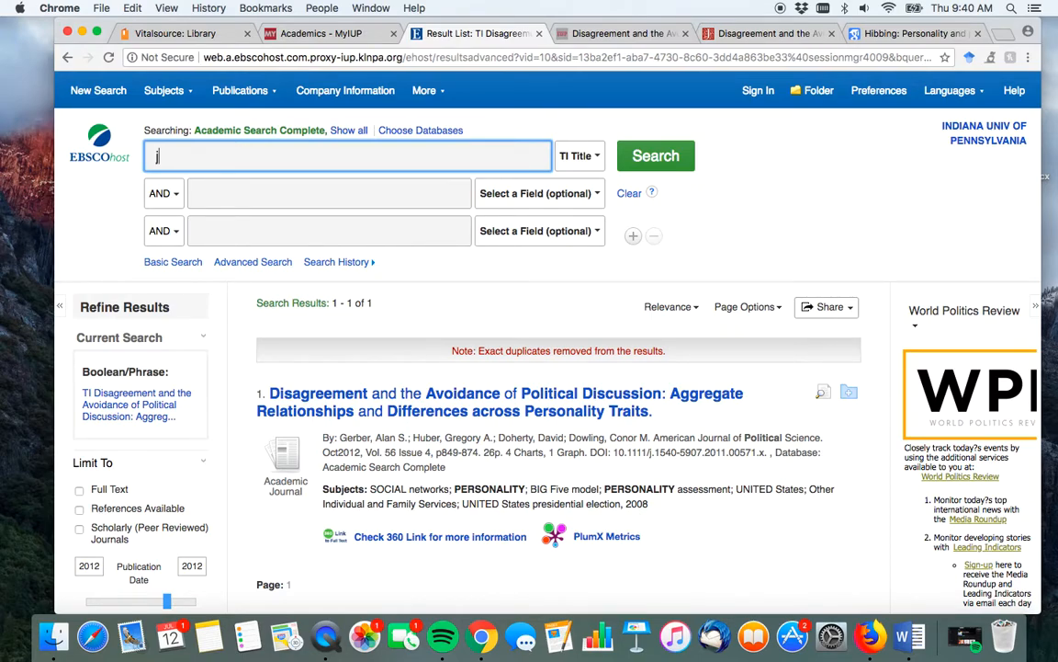
pyautogui.write('ournal of comm')
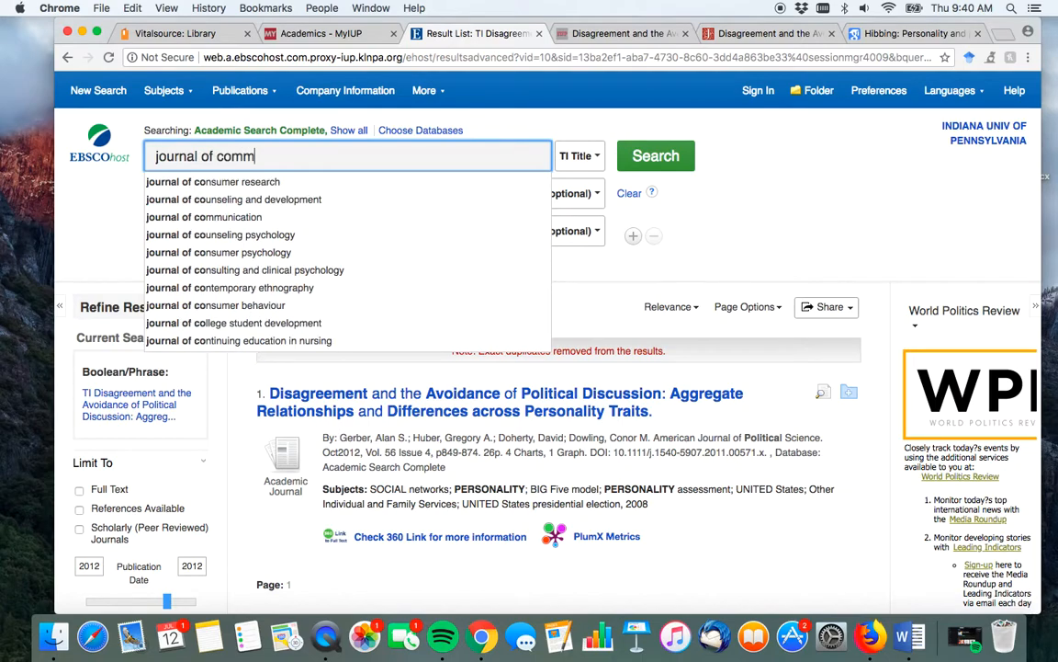
pyautogui.click(202, 217)
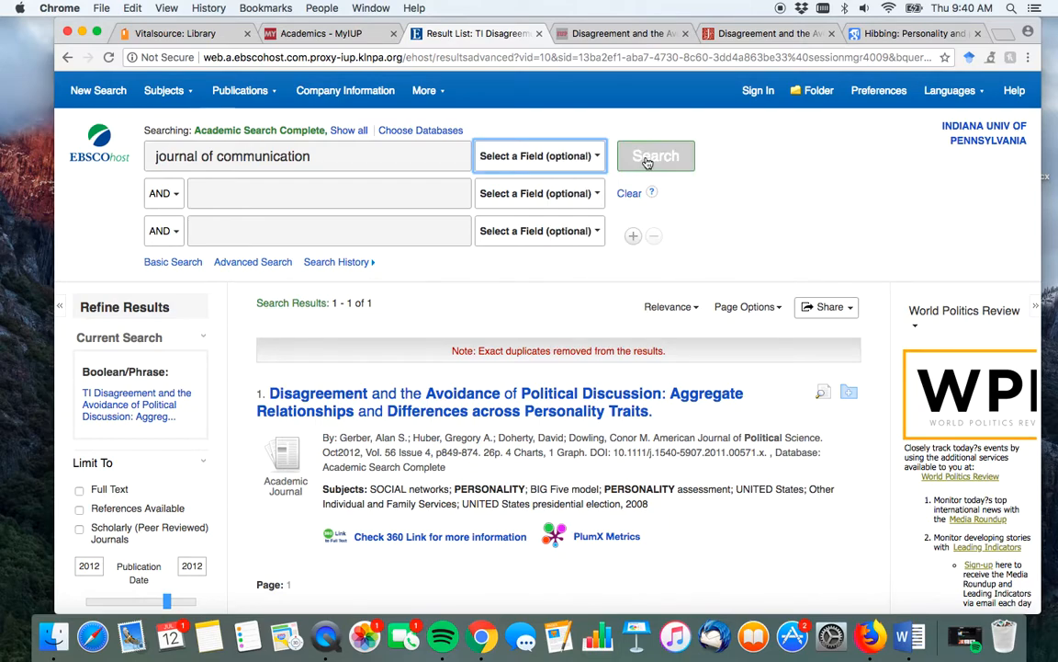
pyautogui.click(654, 154)
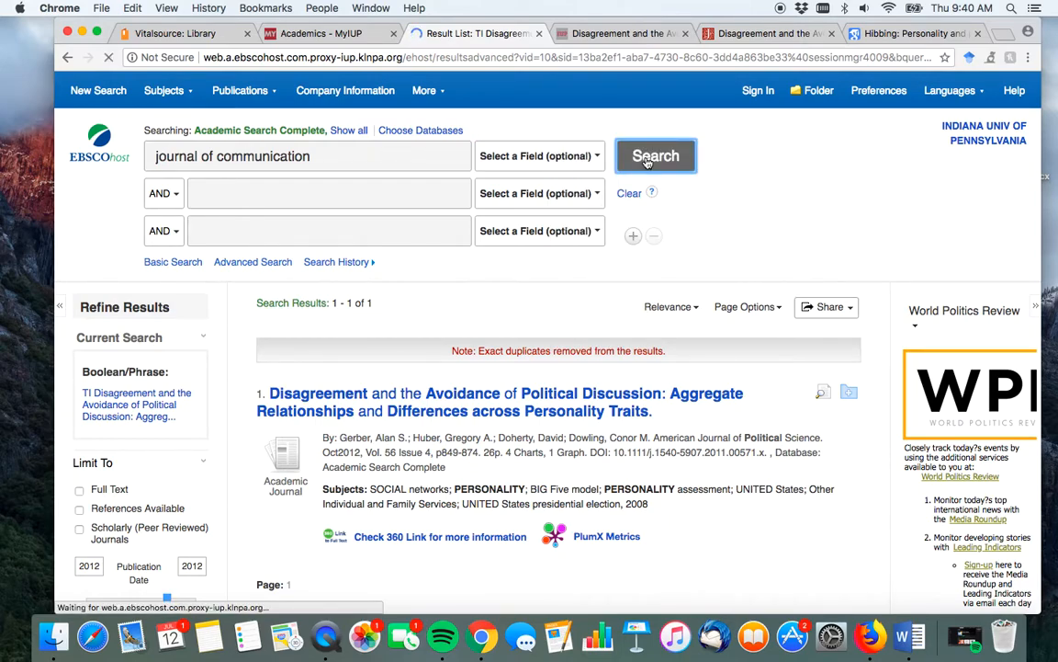
pyautogui.click(655, 154)
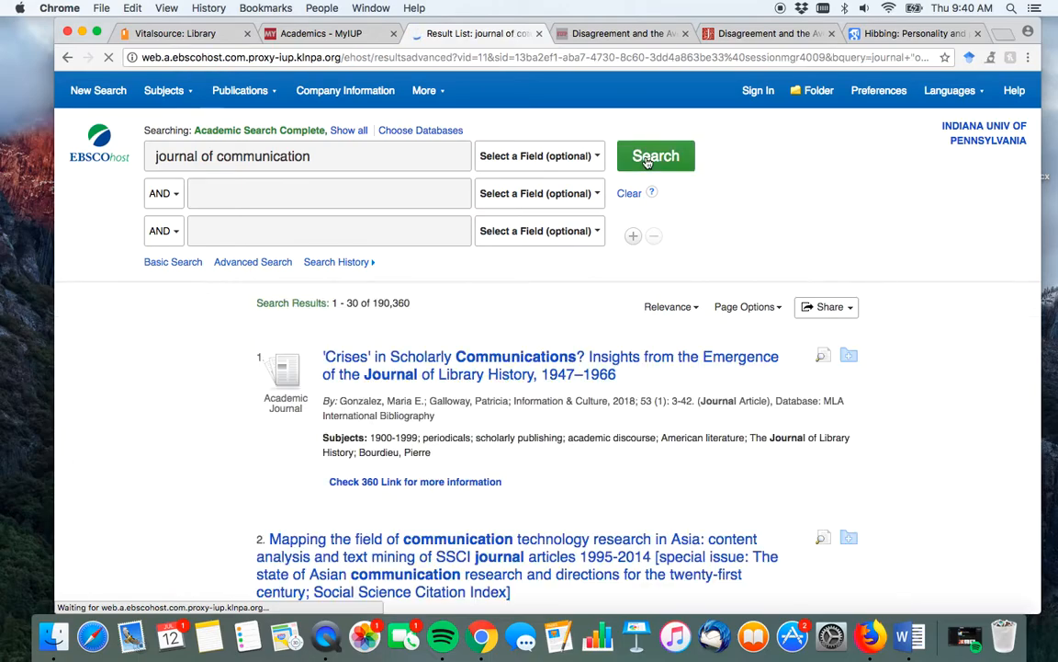
pyautogui.click(654, 155)
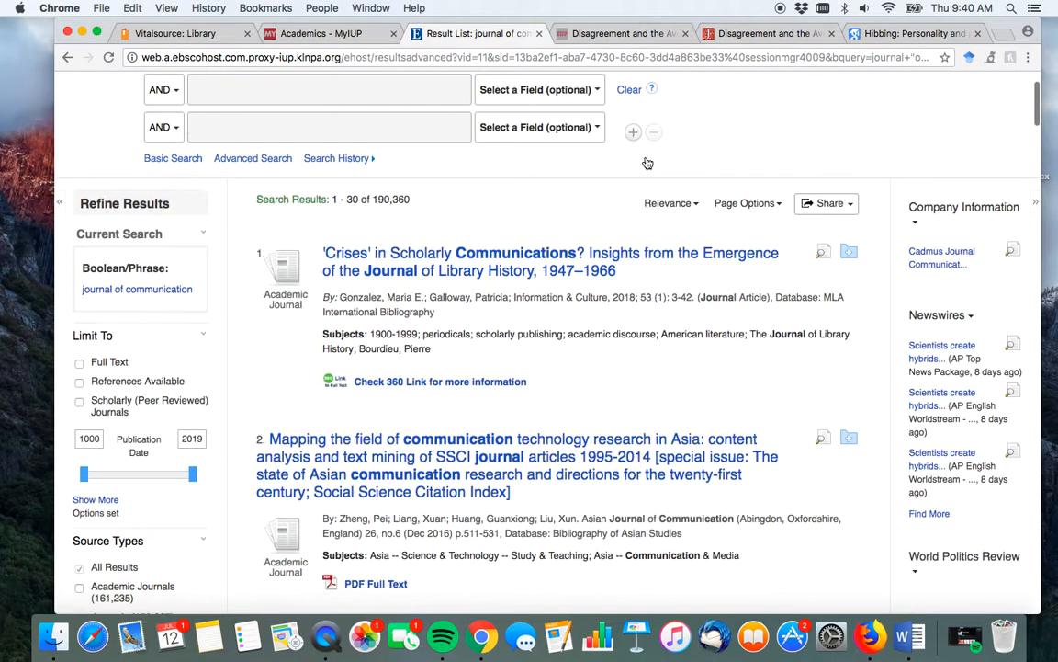
# - Browse through the journal of communication result list
pyautogui.scroll(-3)
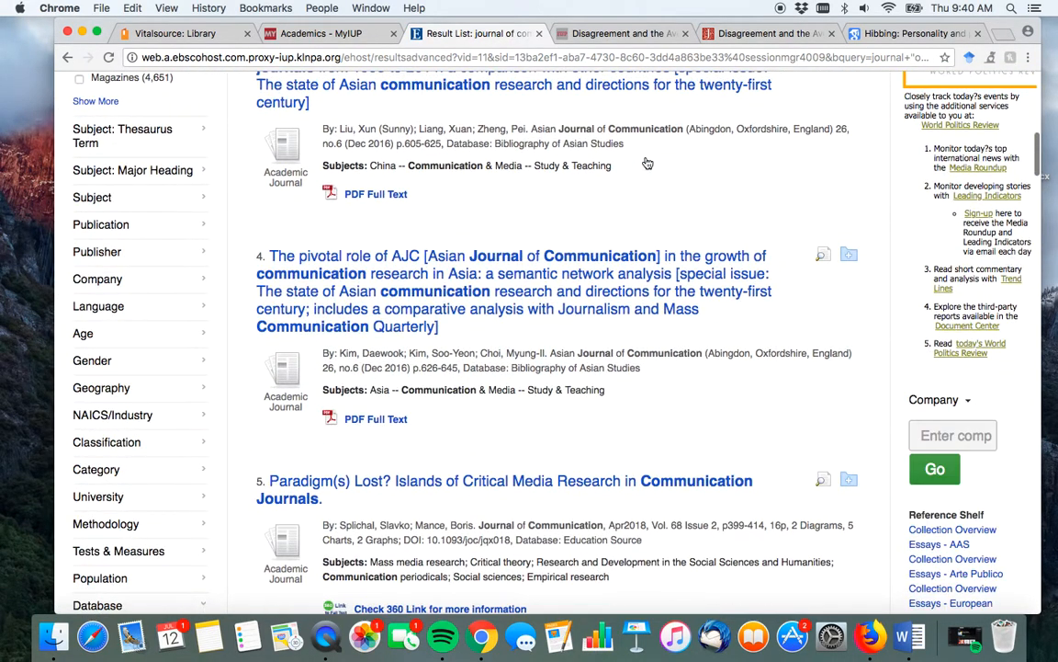
pyautogui.scroll(-3)
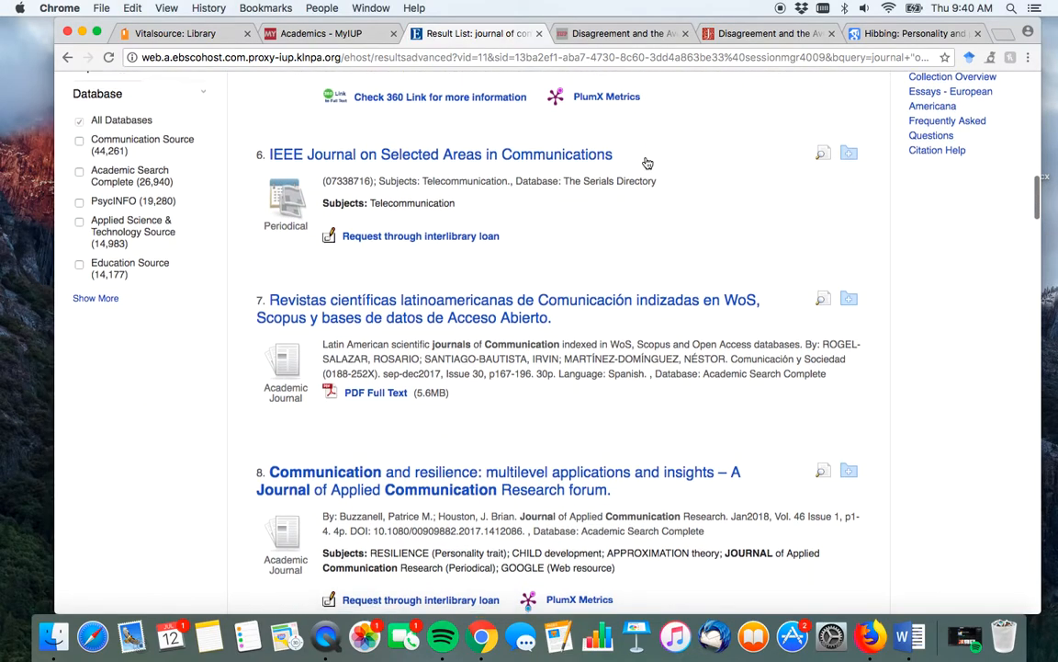
pyautogui.scroll(-3)
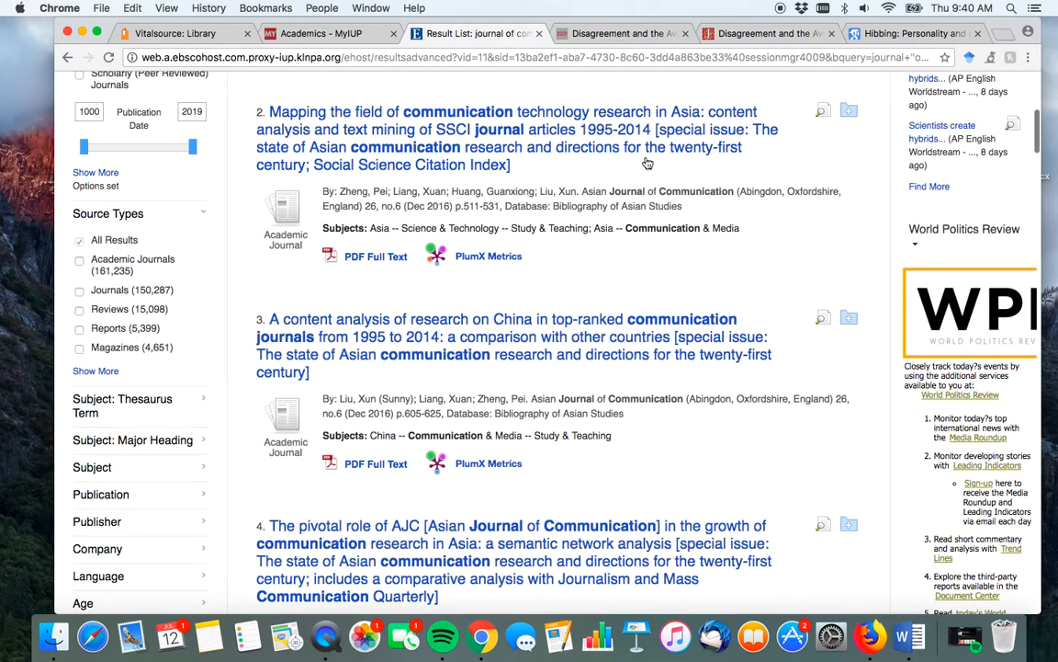
pyautogui.scroll(3)
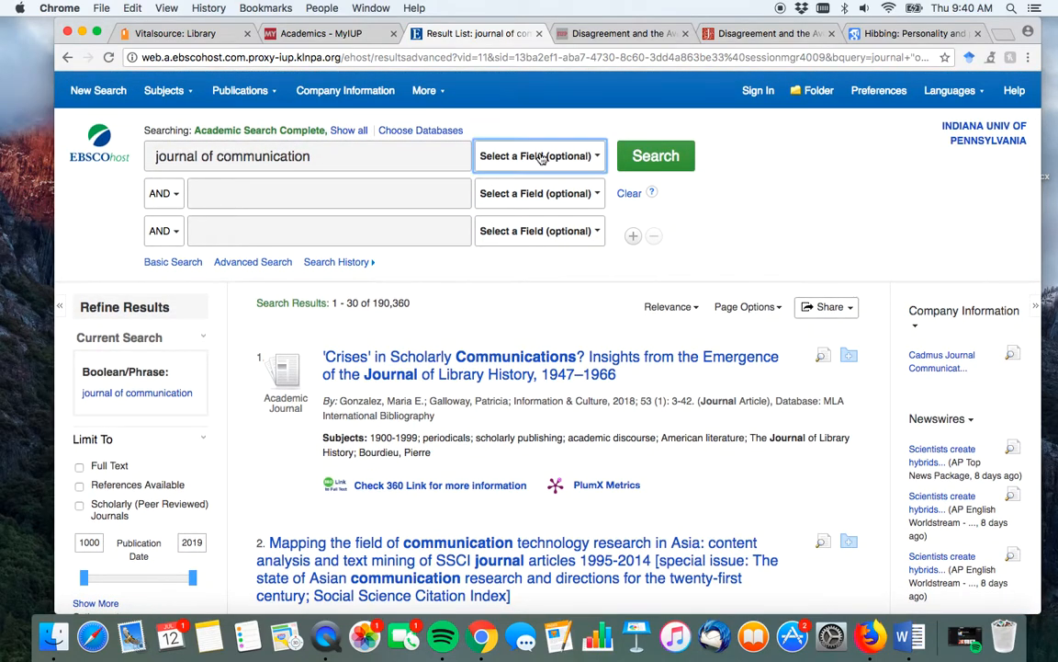
# - Limit results to the Publication 'journal of communication', narrowing to 19,834 records
pyautogui.click(540, 154)
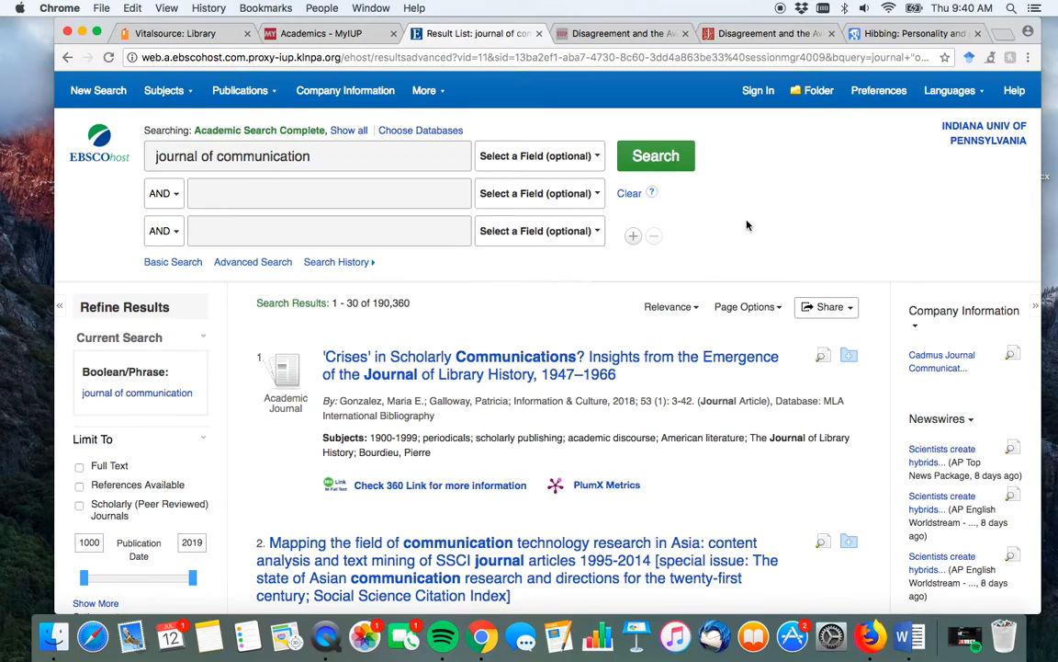
pyautogui.scroll(-3)
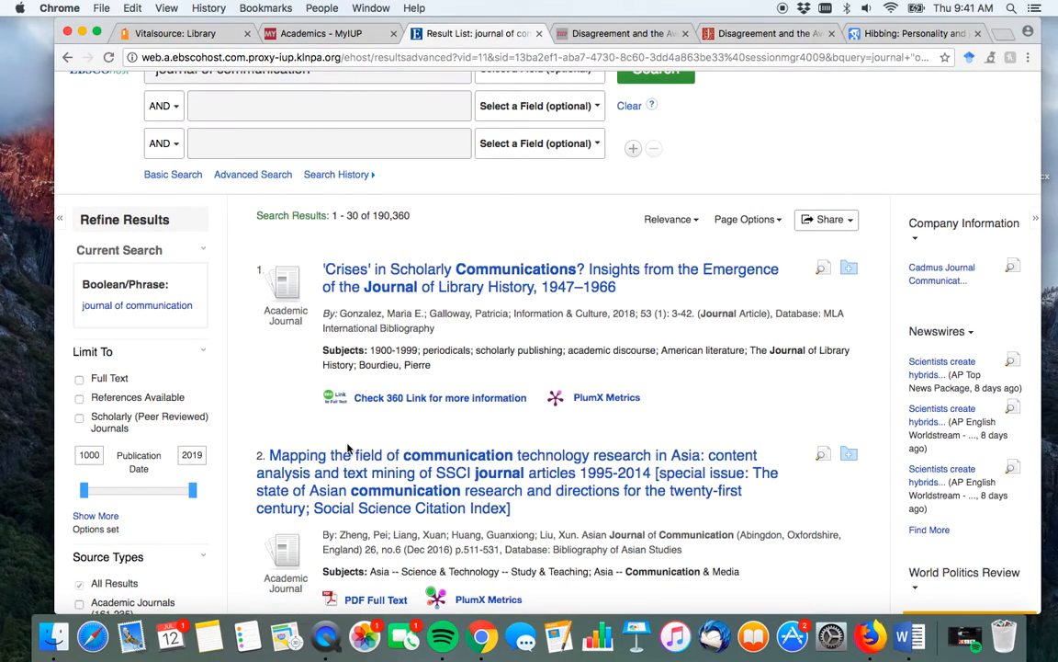
pyautogui.scroll(-3)
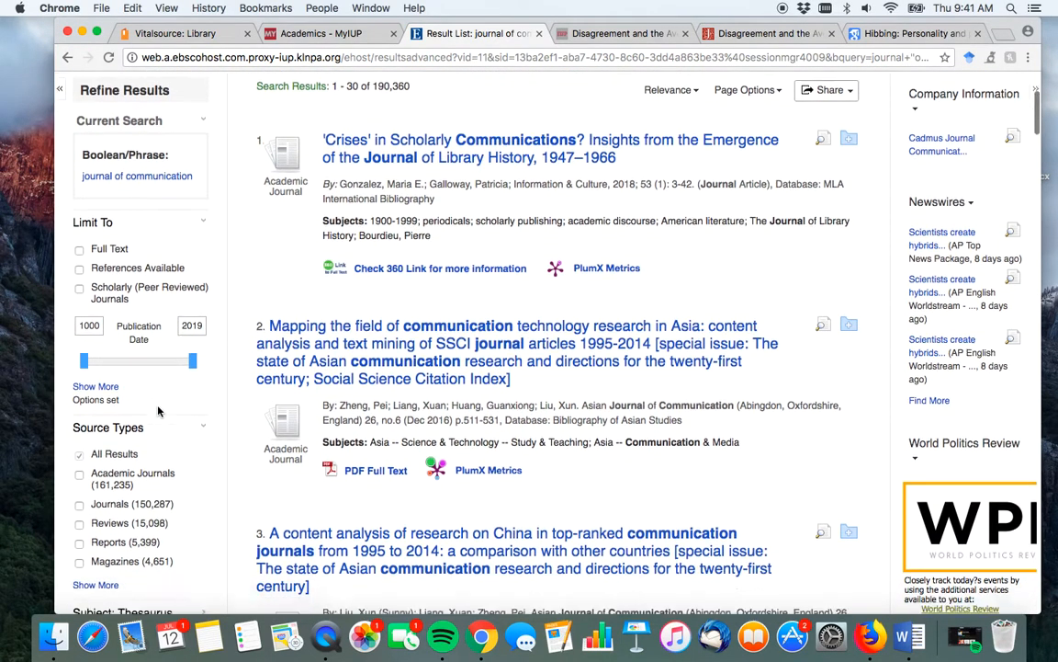
pyautogui.scroll(-3)
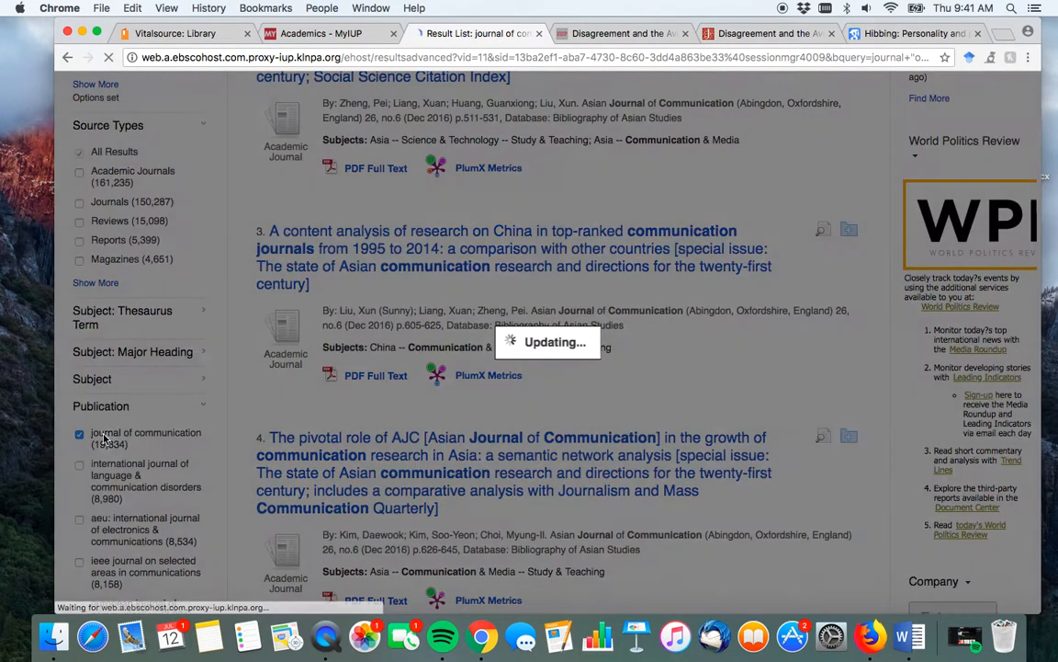
pyautogui.click(79, 434)
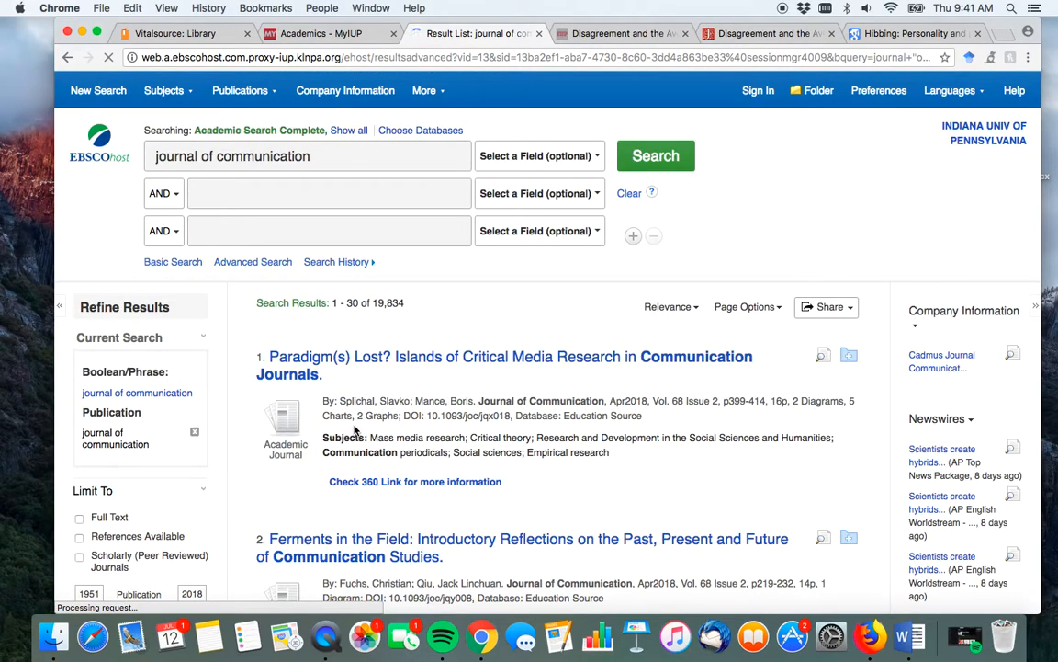
# - Open result 11, the record for Index to Volume 58: Authors and Book Reviews
pyautogui.scroll(-3)
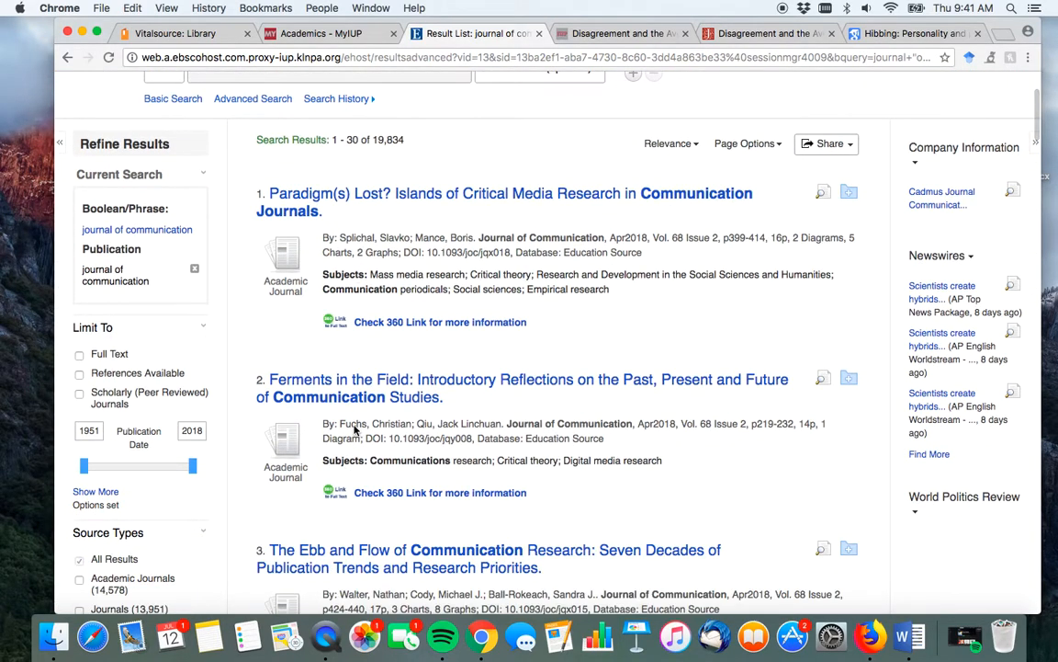
pyautogui.scroll(-3)
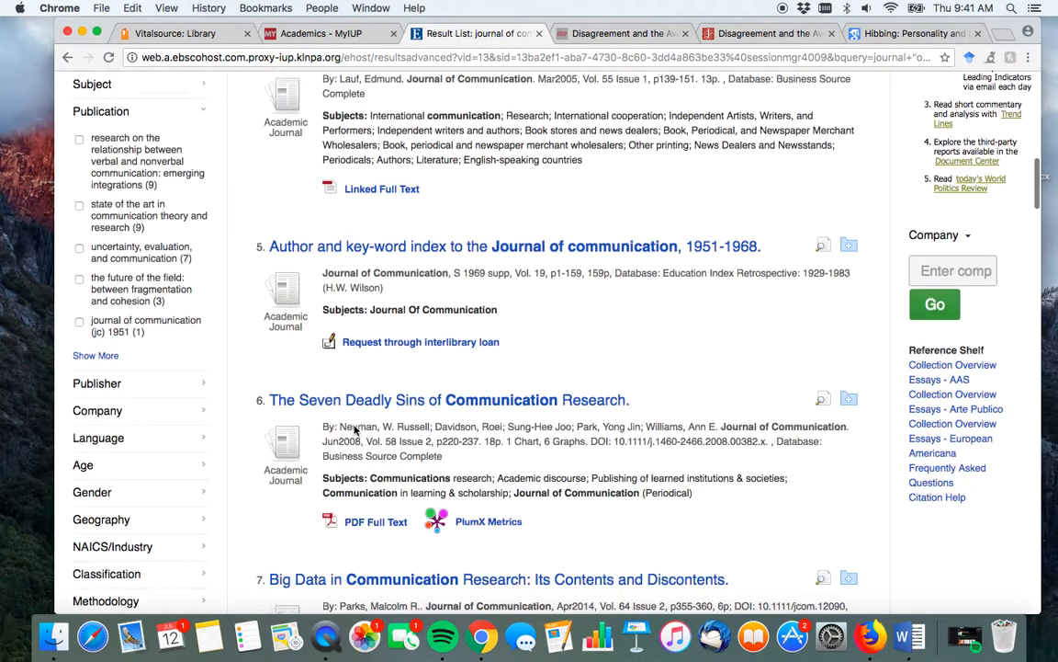
pyautogui.scroll(-3)
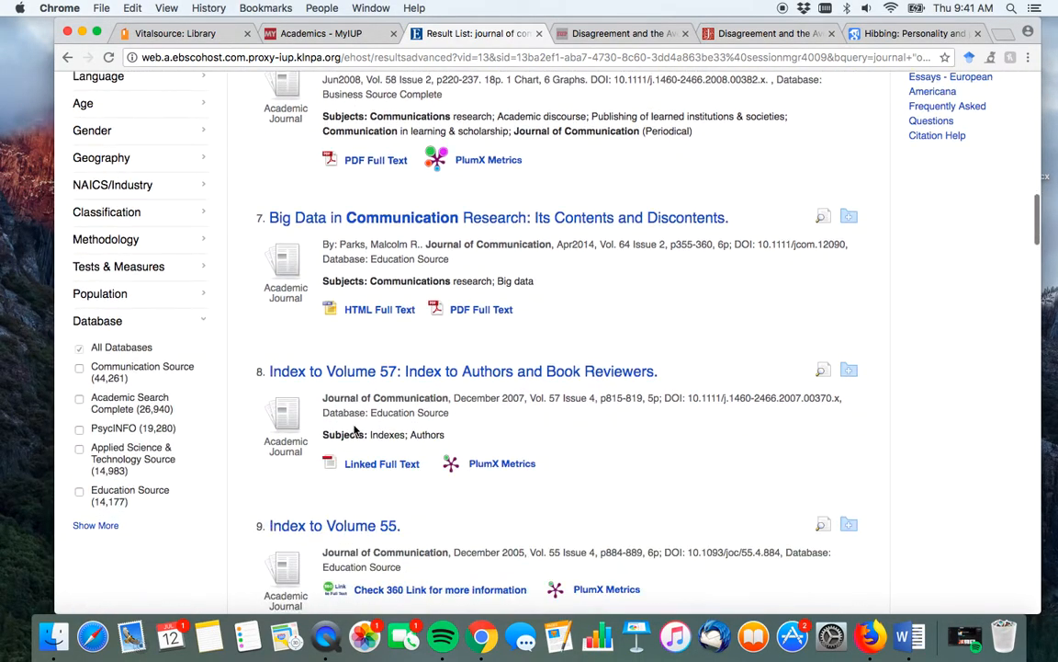
pyautogui.scroll(-3)
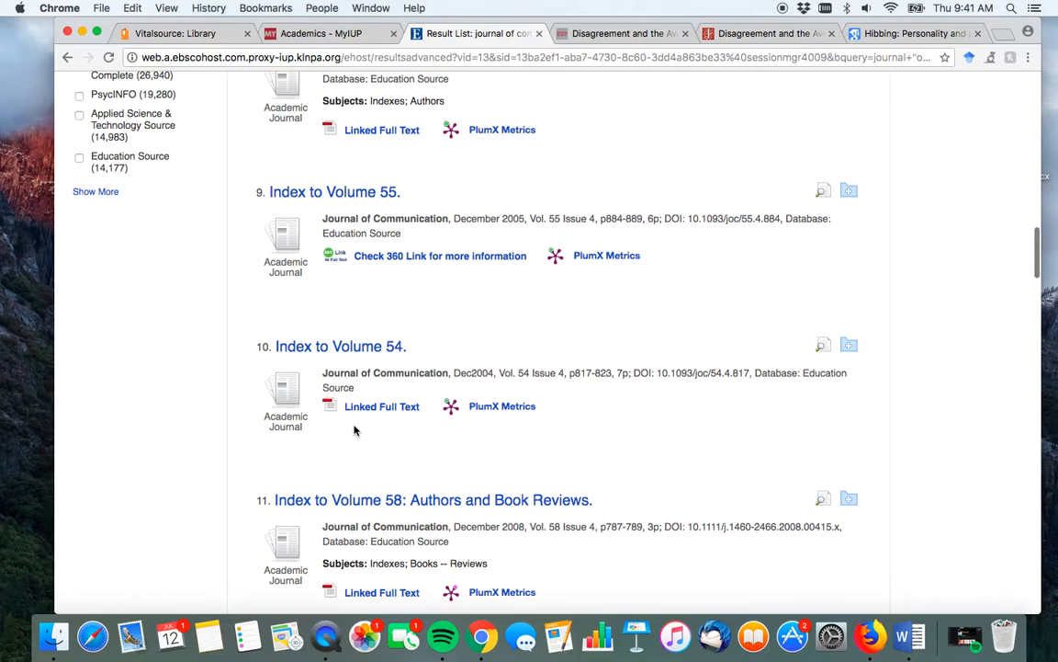
pyautogui.scroll(-3)
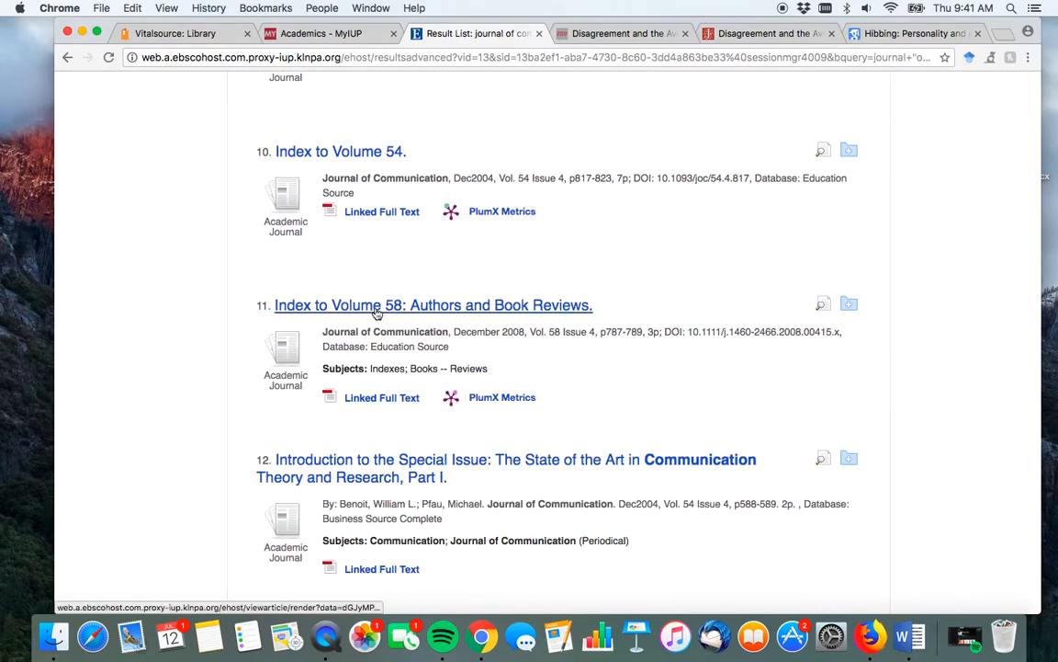
pyautogui.click(432, 305)
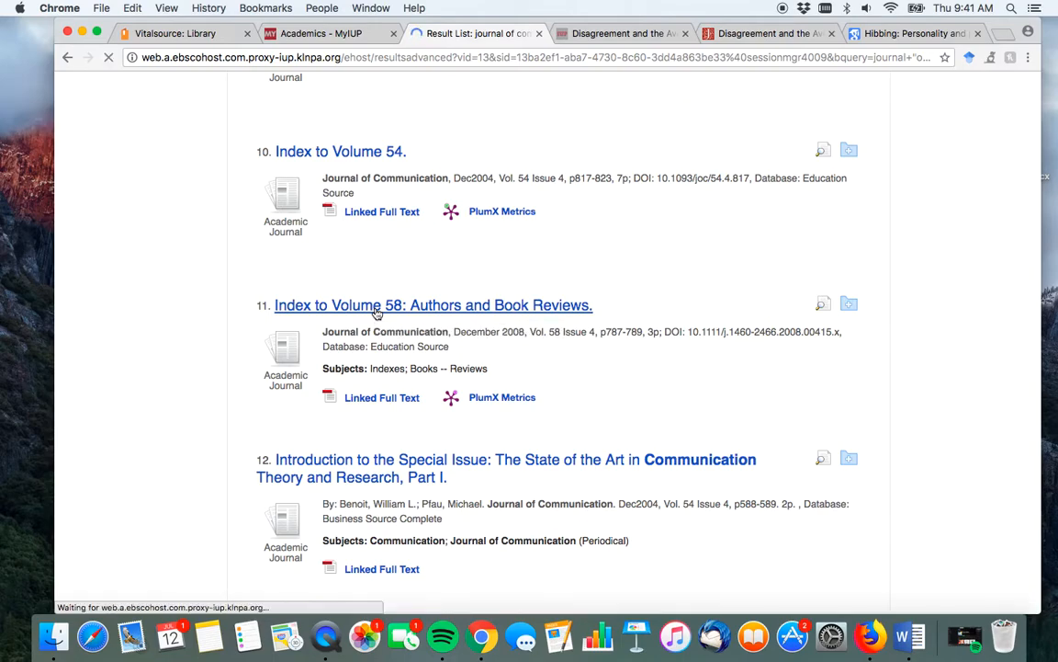
pyautogui.click(434, 305)
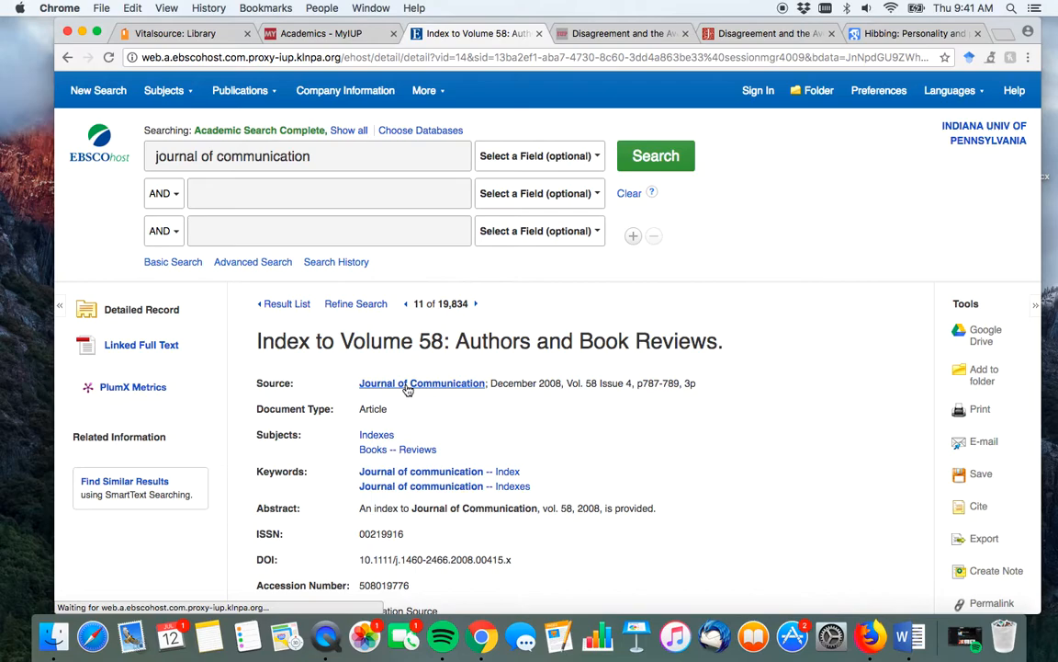
# - Browse the Journal of Communication publication to Vol. 68 Issue 3 (Jun 2018) and review its articles
pyautogui.click(423, 384)
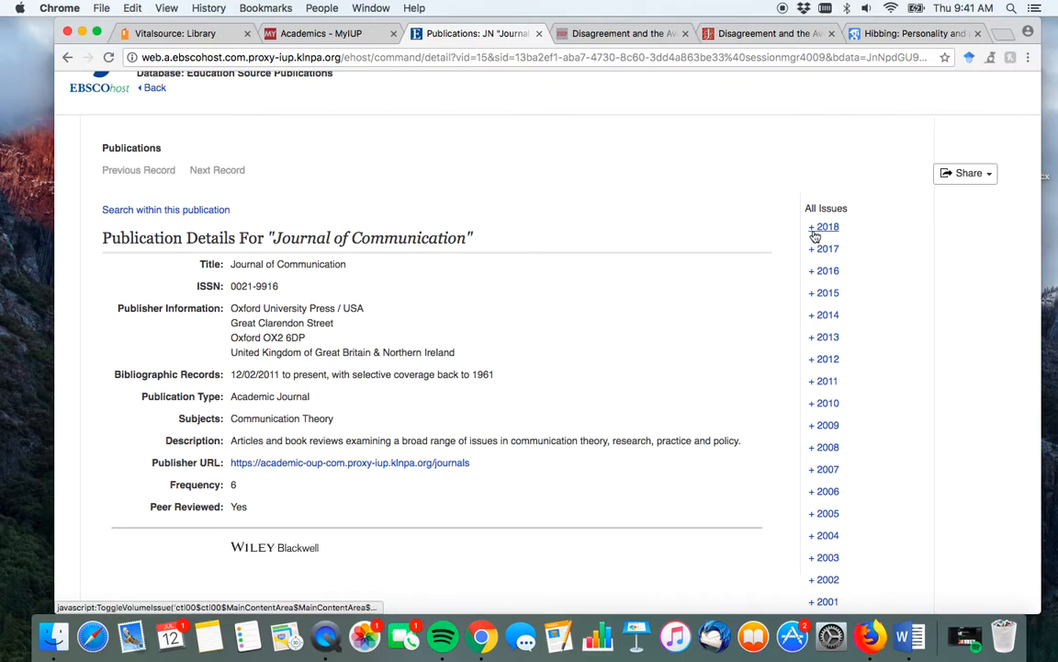
pyautogui.click(812, 228)
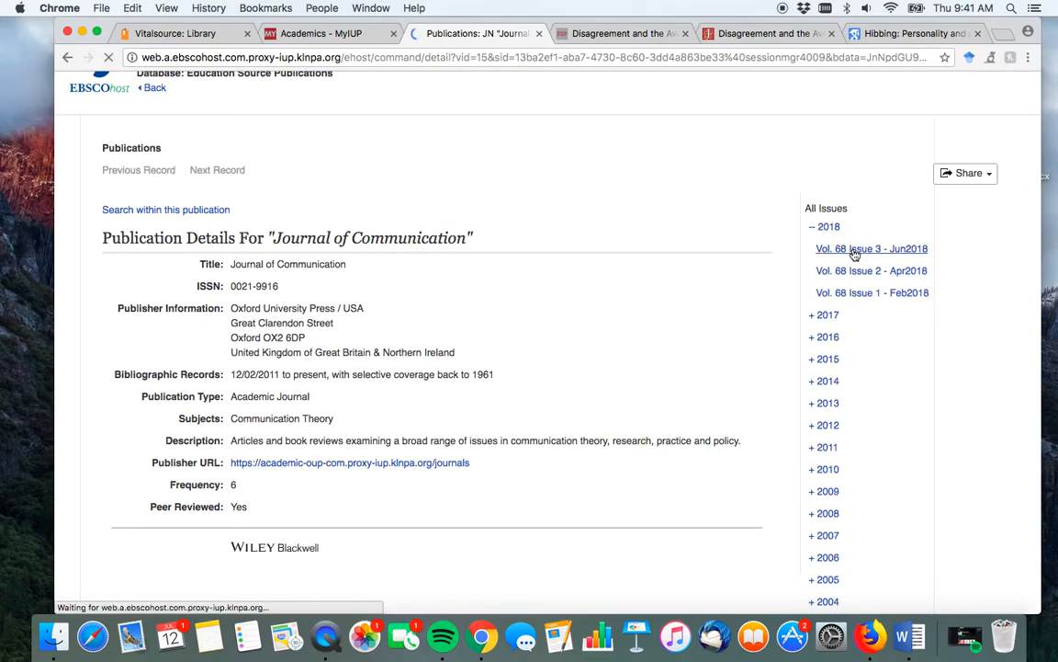
pyautogui.click(871, 248)
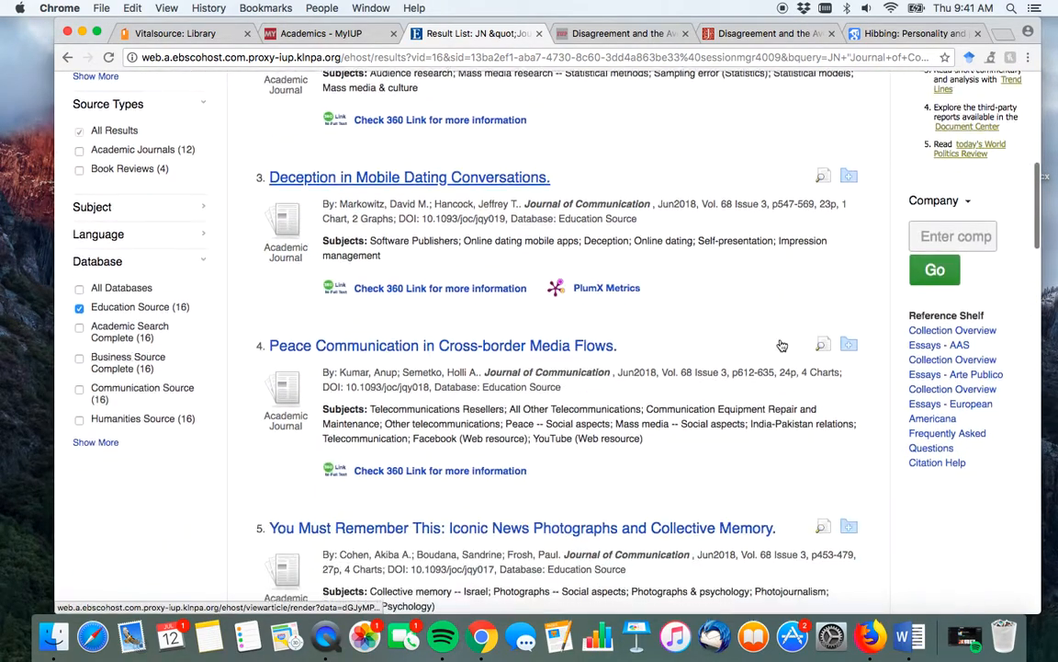
pyautogui.scroll(-3)
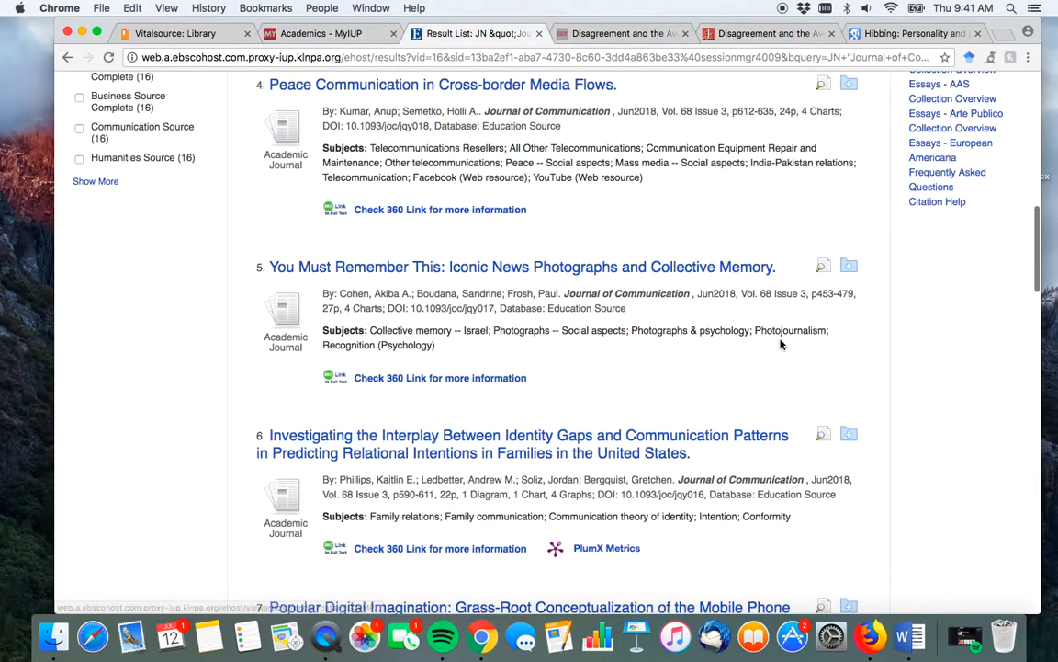
pyautogui.scroll(-3)
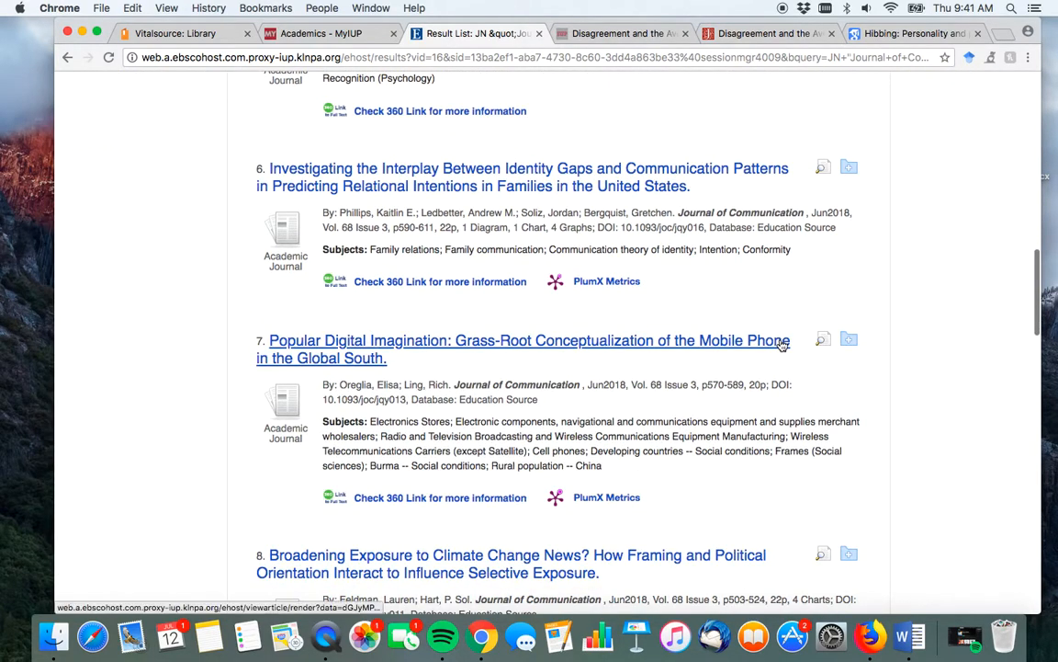
pyautogui.scroll(-3)
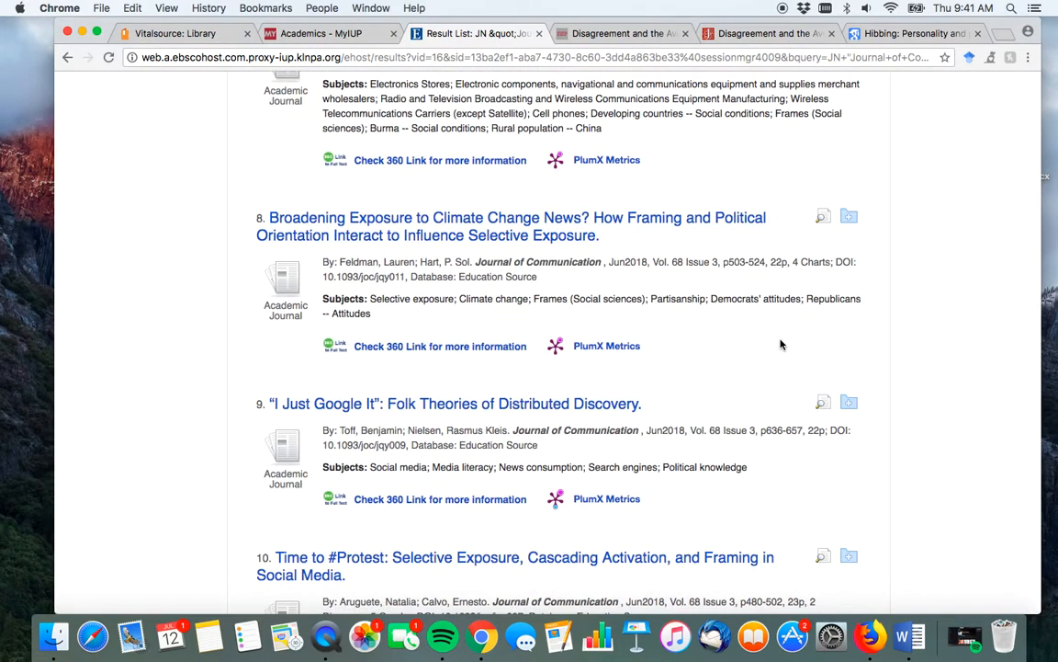